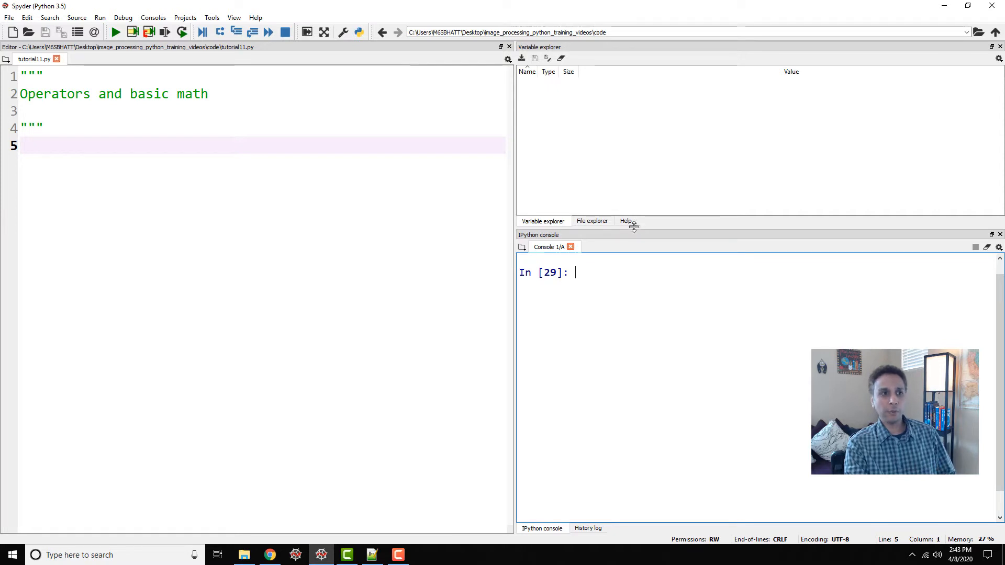
# Assign a = 2 in the console, then reassign it as the float 2.0.
pyautogui.click(625, 221)
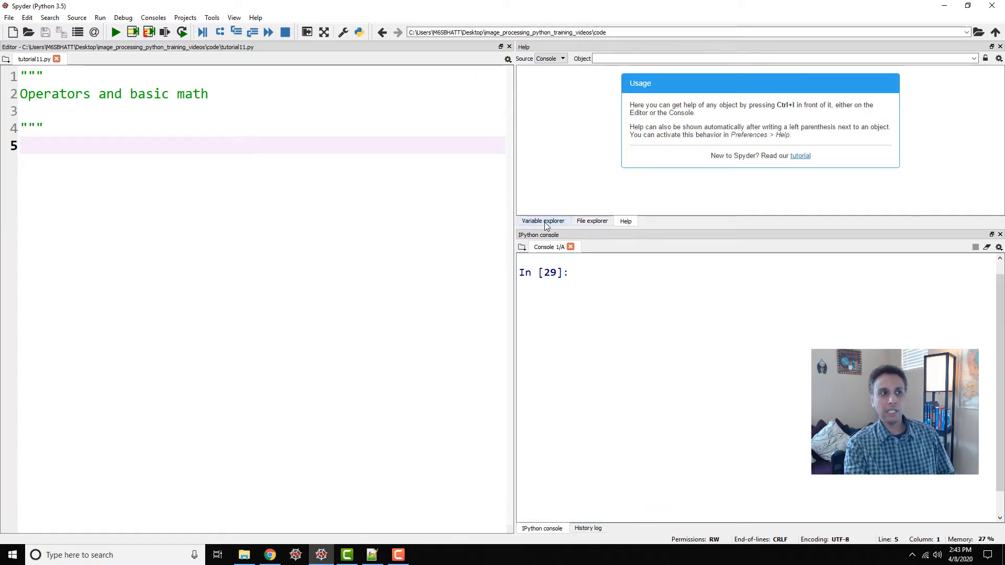
pyautogui.click(542, 221)
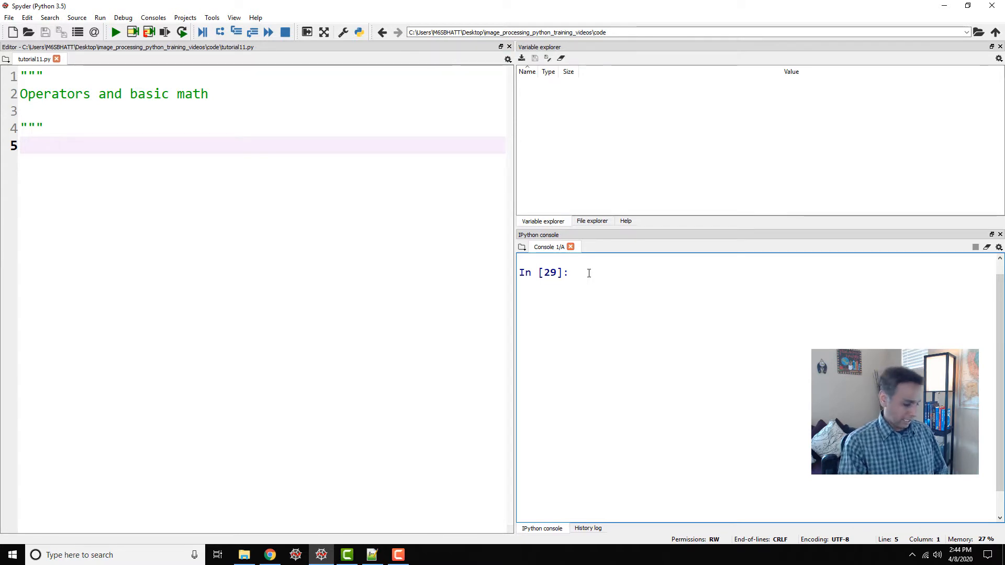
pyautogui.write('a = 2')
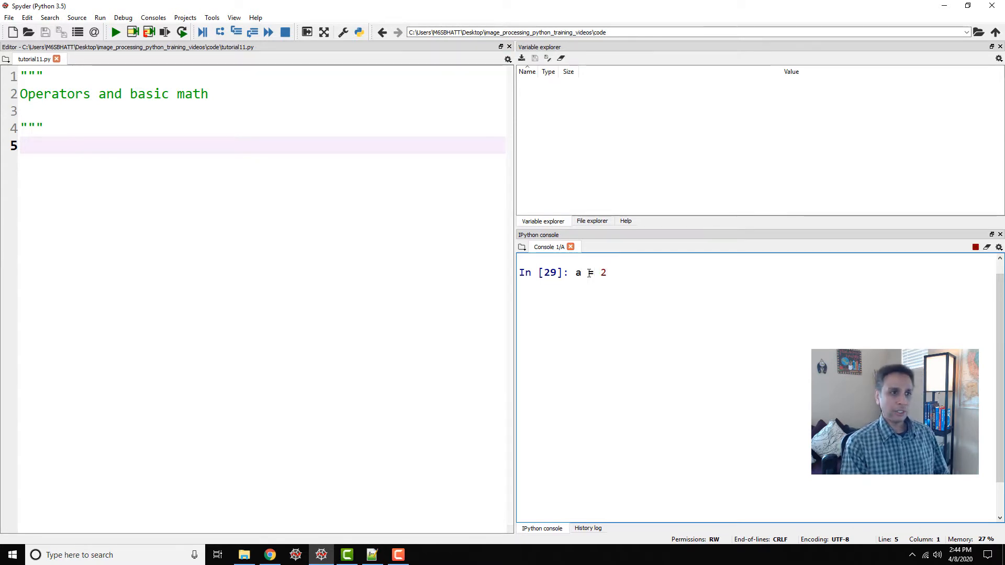
pyautogui.press('Return')
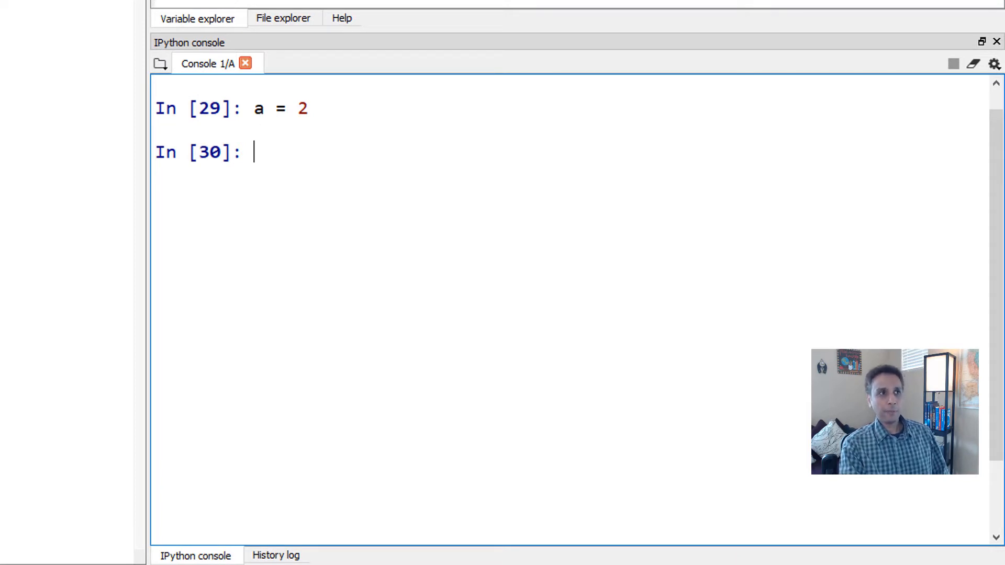
pyautogui.click(197, 17)
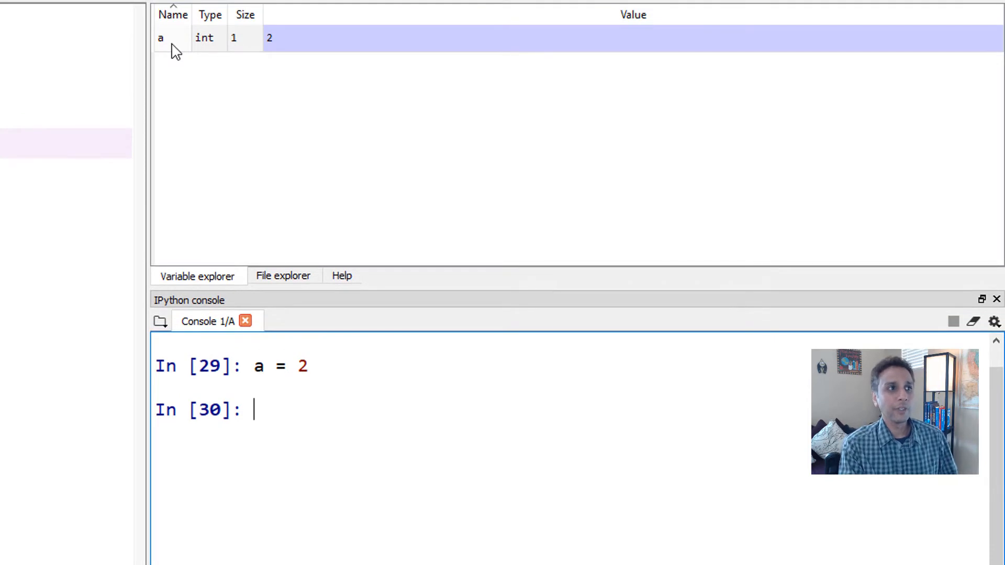
pyautogui.moveTo(202, 50)
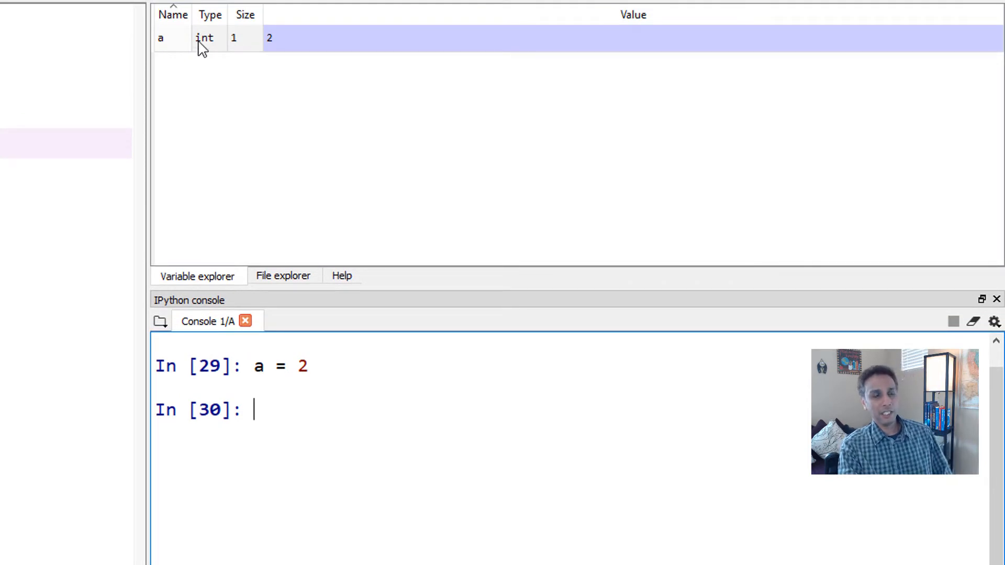
pyautogui.moveTo(235, 52)
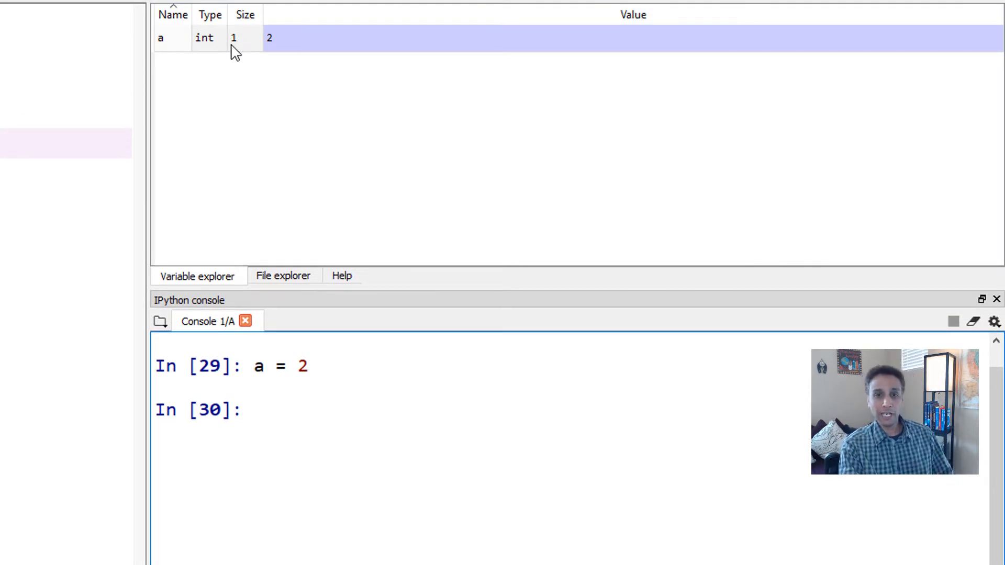
pyautogui.moveTo(262, 50)
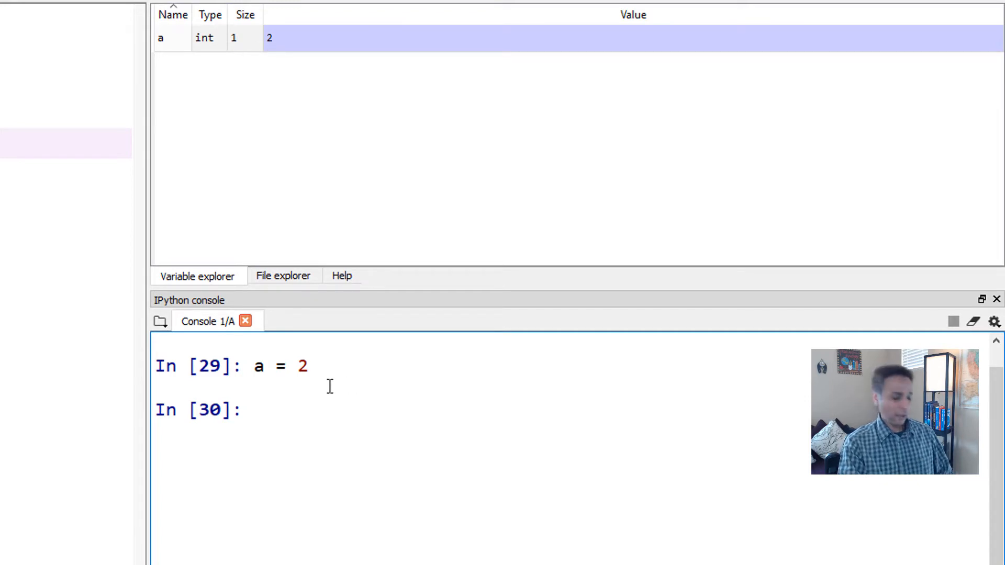
pyautogui.write('a = 2.')
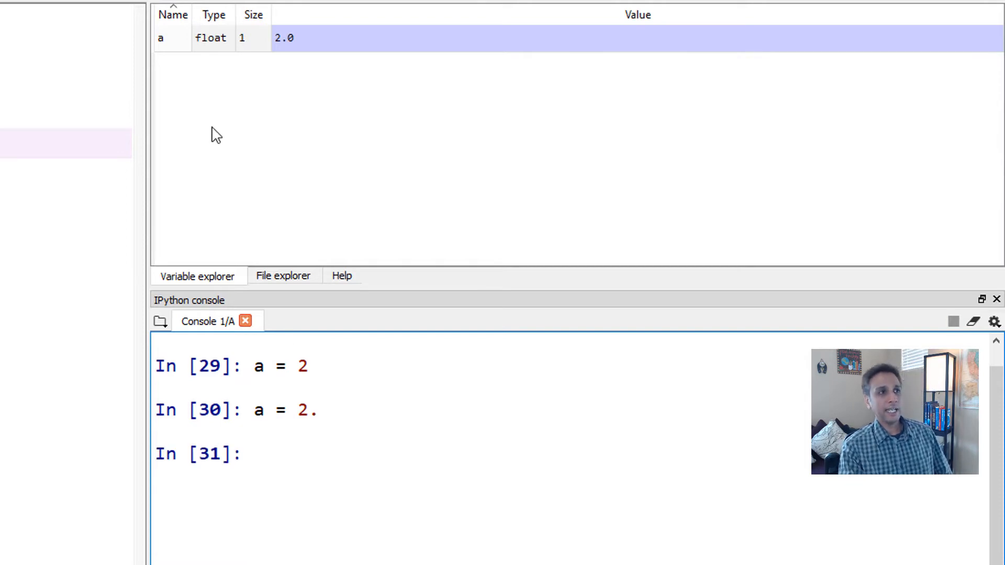
pyautogui.moveTo(289, 49)
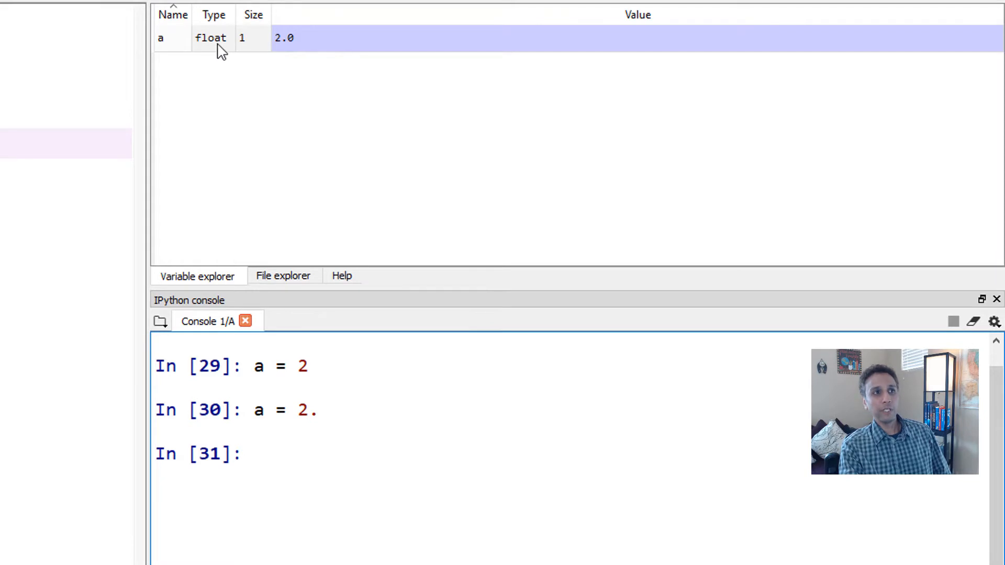
pyautogui.moveTo(285, 51)
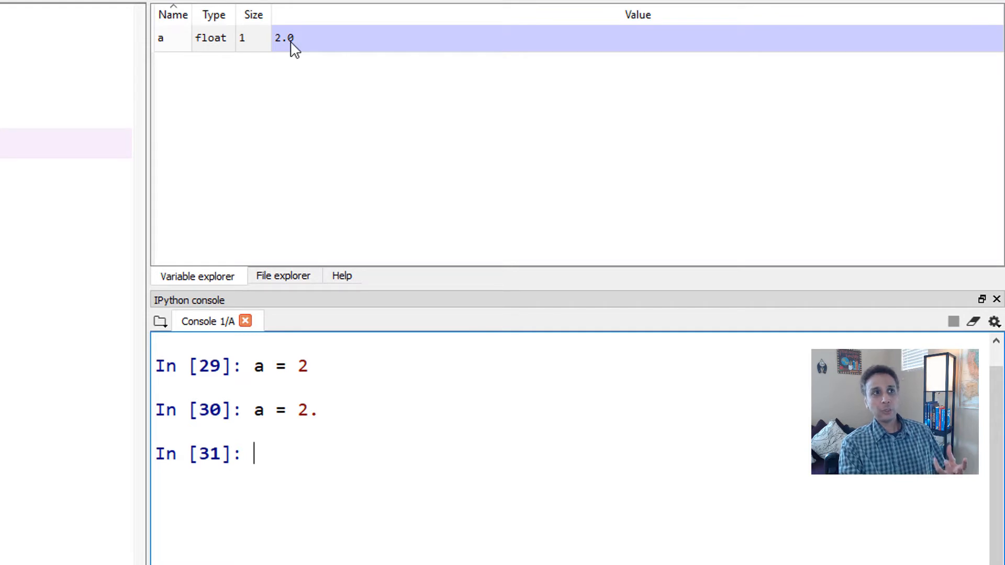
pyautogui.moveTo(304, 50)
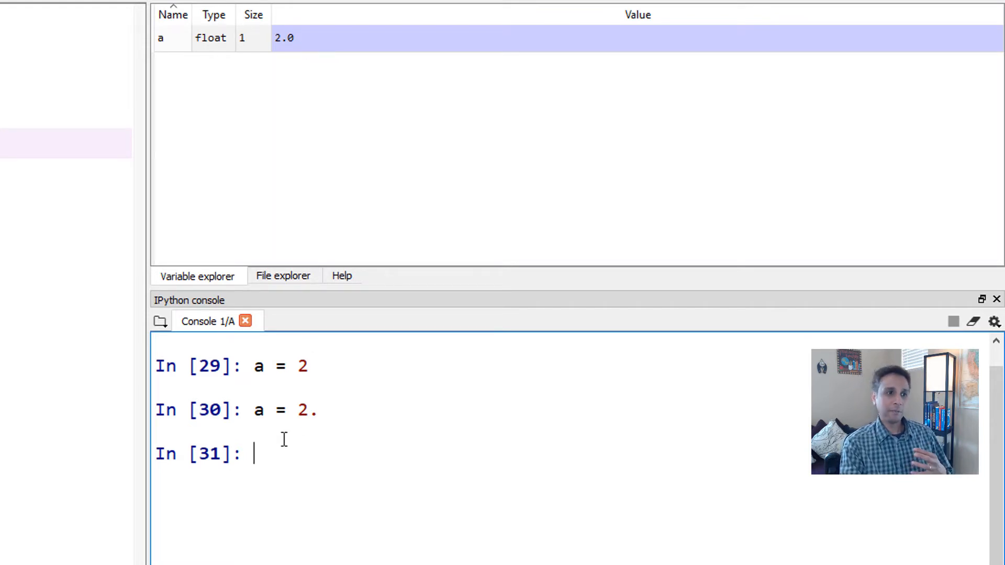
pyautogui.moveTo(298, 477)
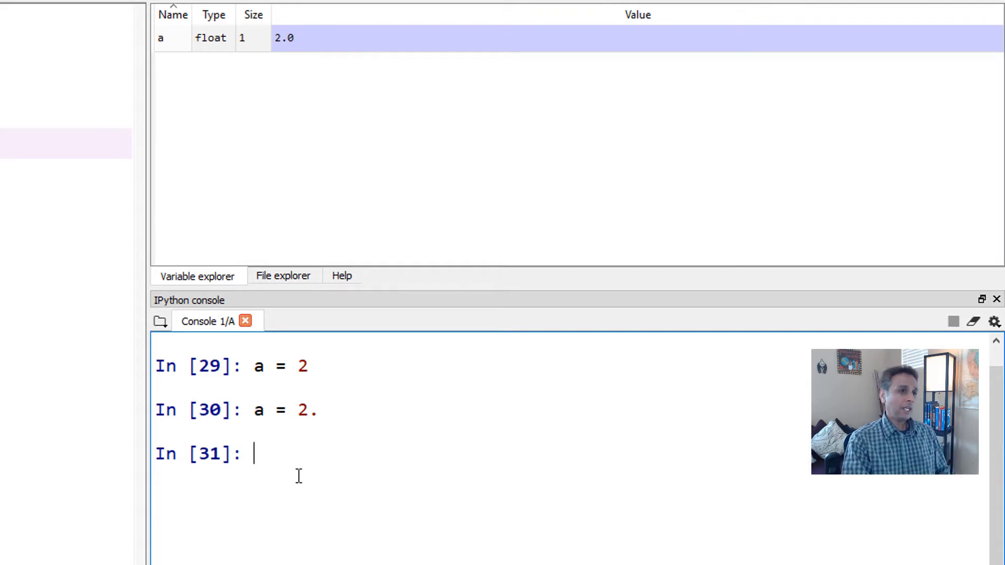
pyautogui.moveTo(272, 432)
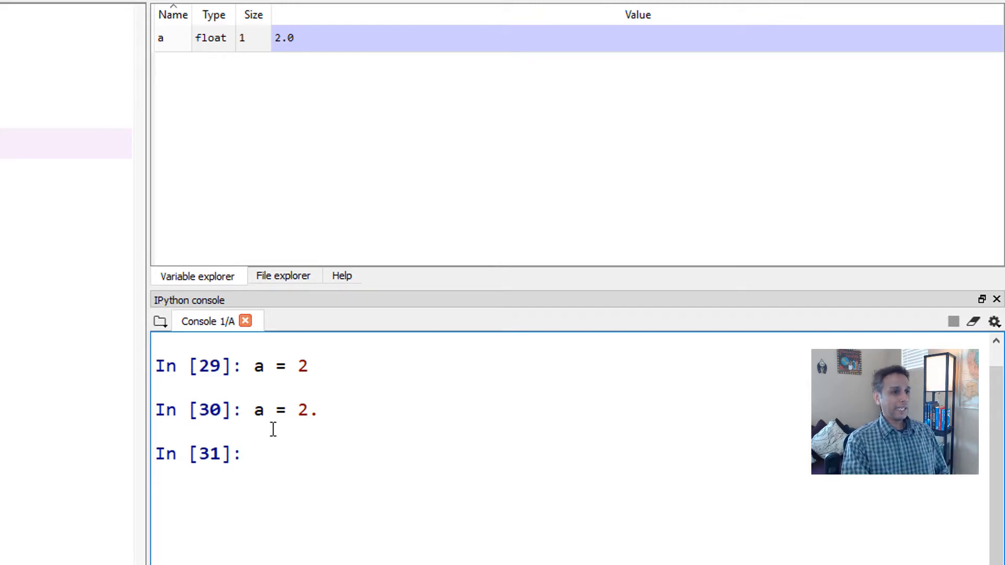
pyautogui.moveTo(313, 468)
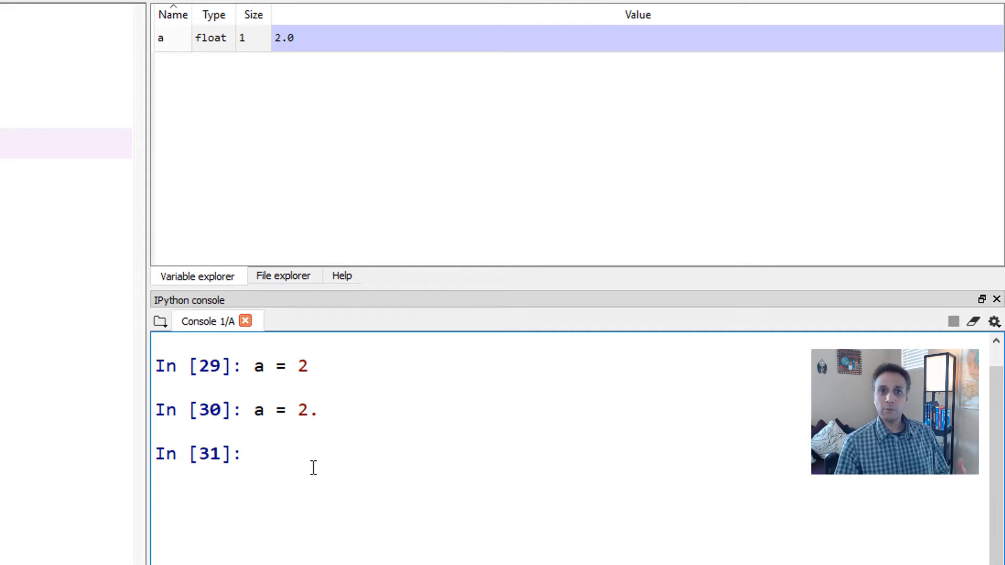
# Define img = 25 in the console.
pyautogui.write('im')
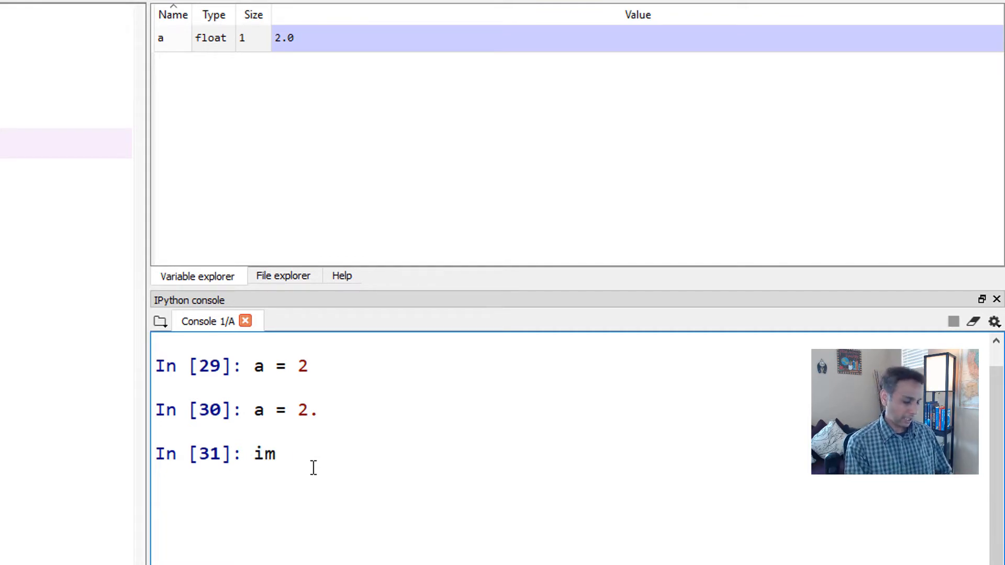
pyautogui.write('g =')
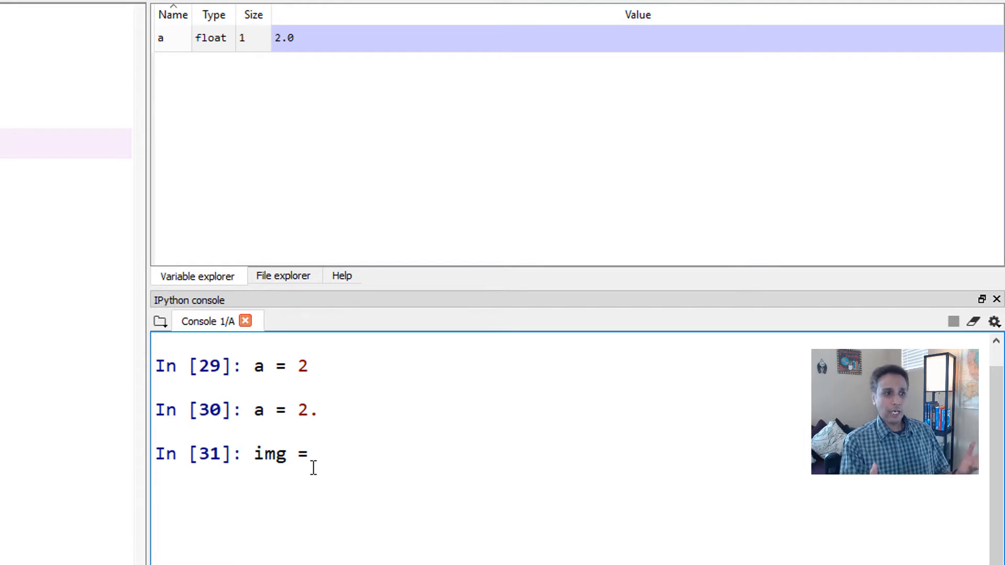
pyautogui.write('25')
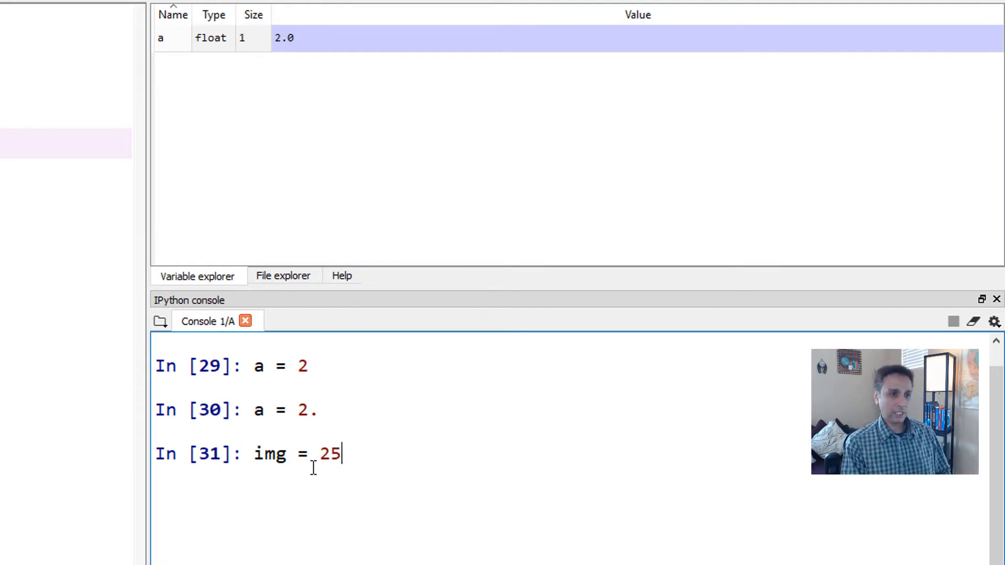
pyautogui.press('Return')
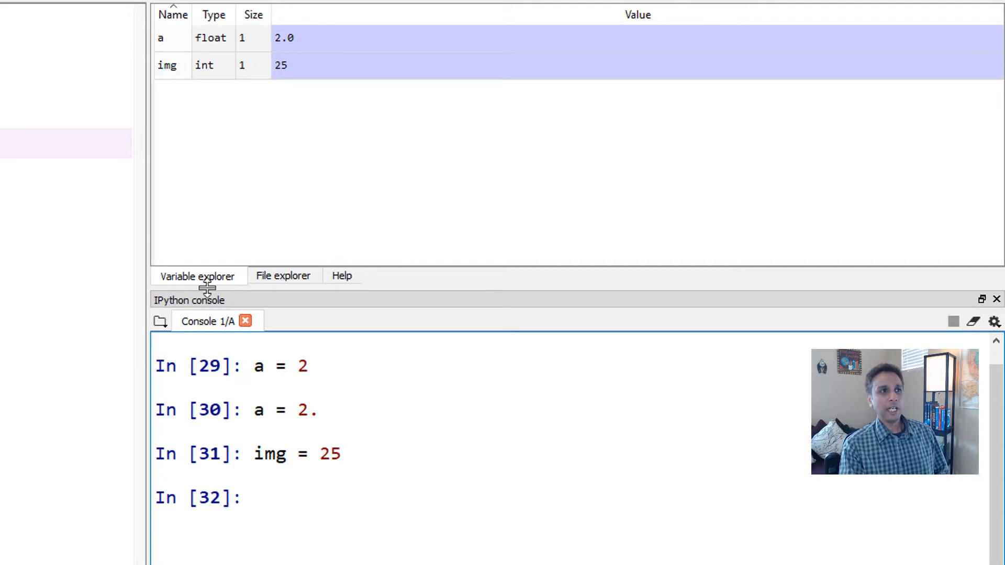
pyautogui.moveTo(274, 468)
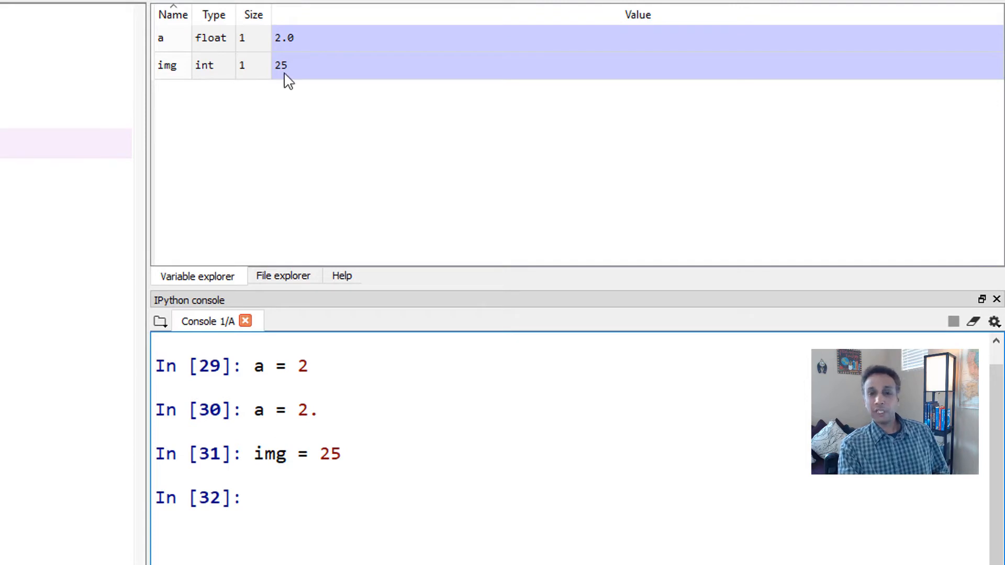
pyautogui.moveTo(215, 77)
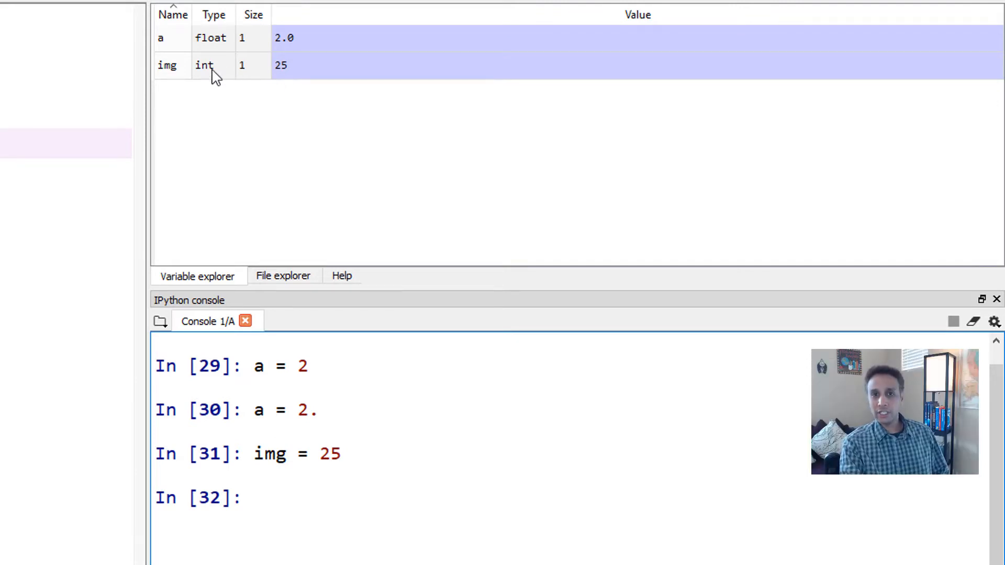
# Define b as the string 'Hi there, how are you'.
pyautogui.click(306, 498)
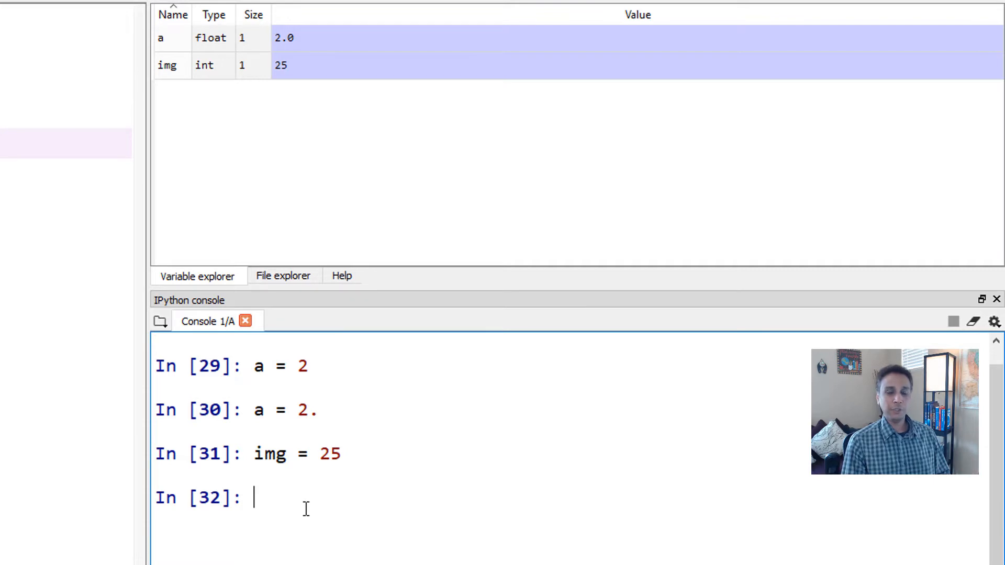
pyautogui.write('b =')
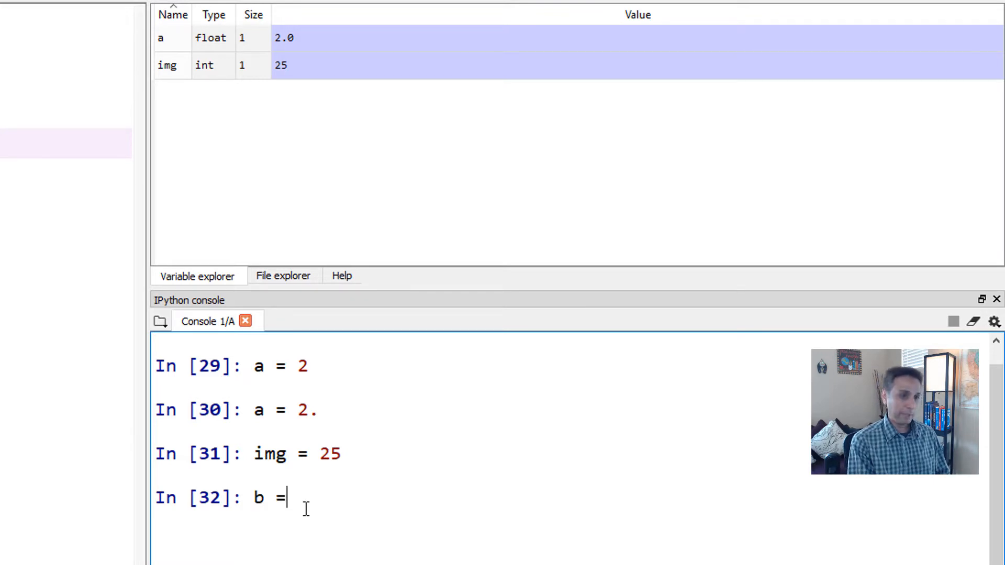
pyautogui.write("'H")
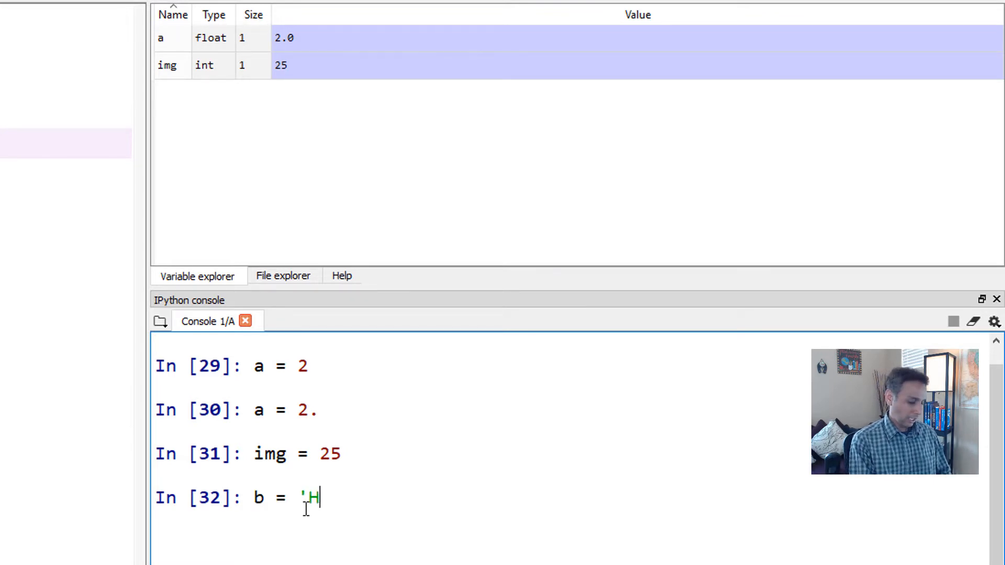
pyautogui.write('i there, how')
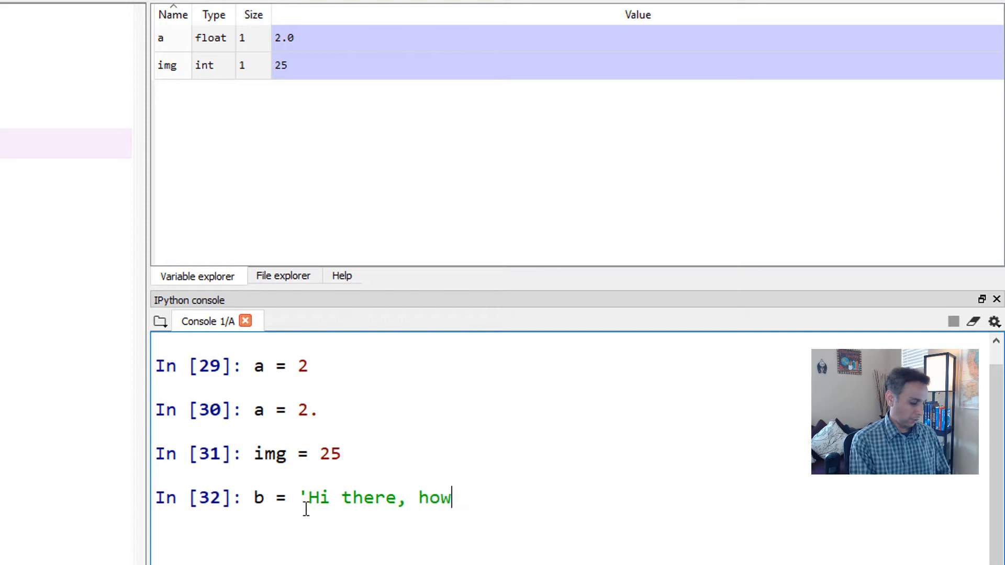
pyautogui.write("are you'")
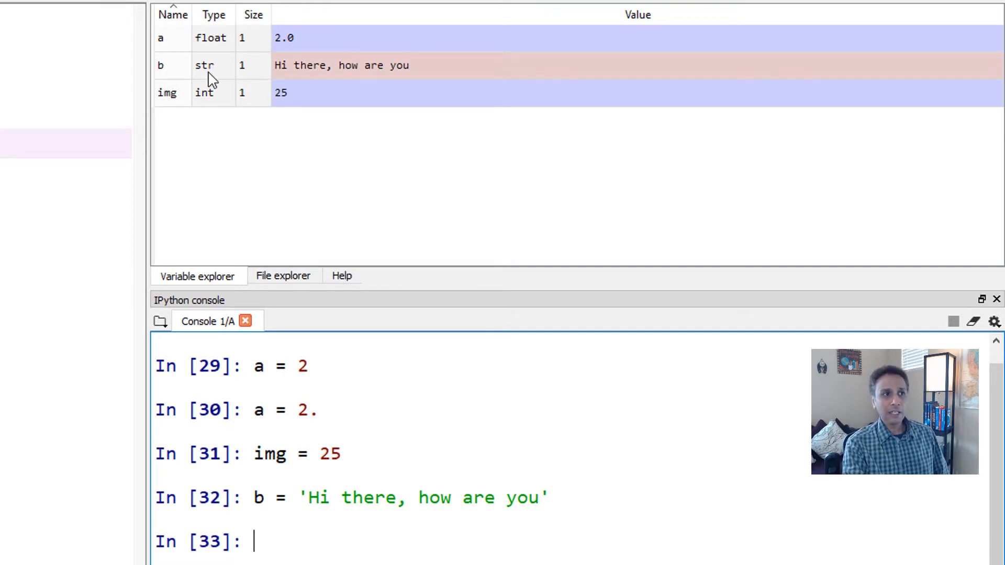
pyautogui.moveTo(346, 77)
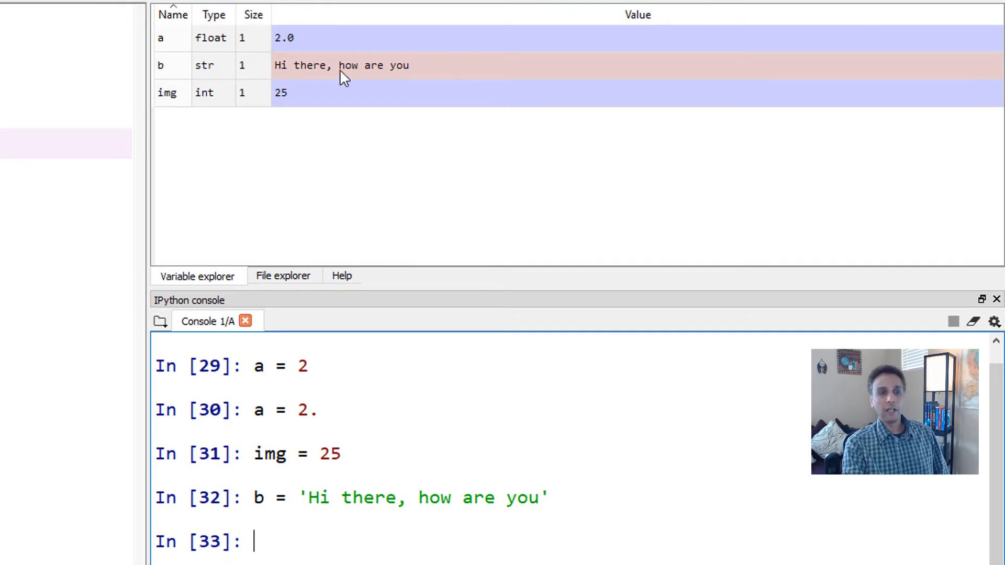
pyautogui.moveTo(304, 545)
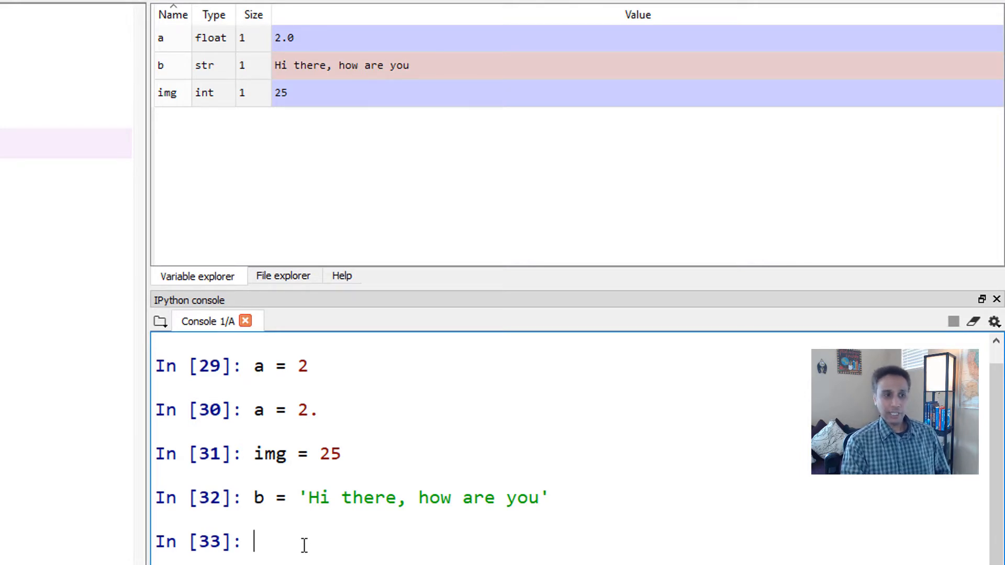
# Try a+b (TypeError) and a+img (27.0), then clear the console.
pyautogui.write('a+b')
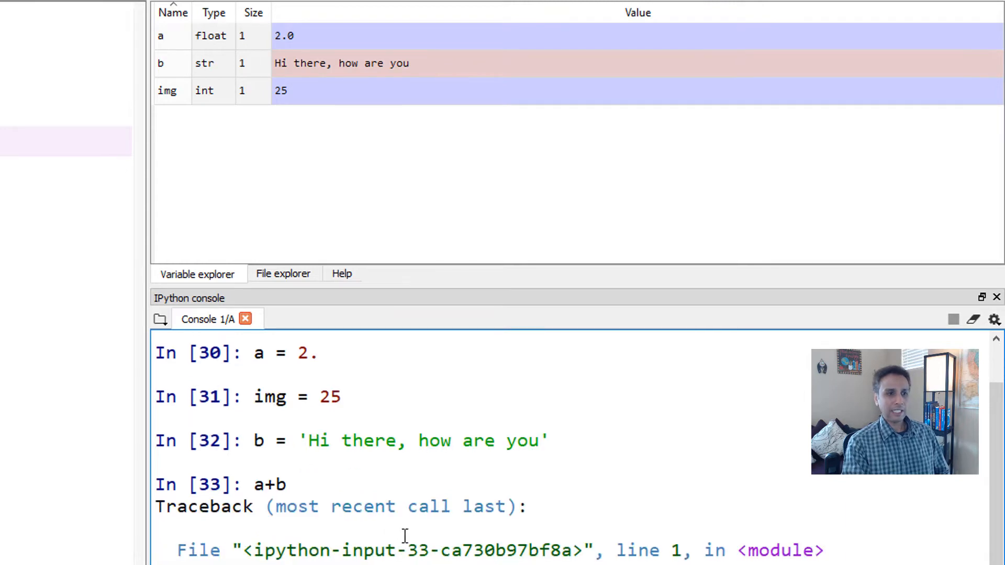
pyautogui.scroll(-3)
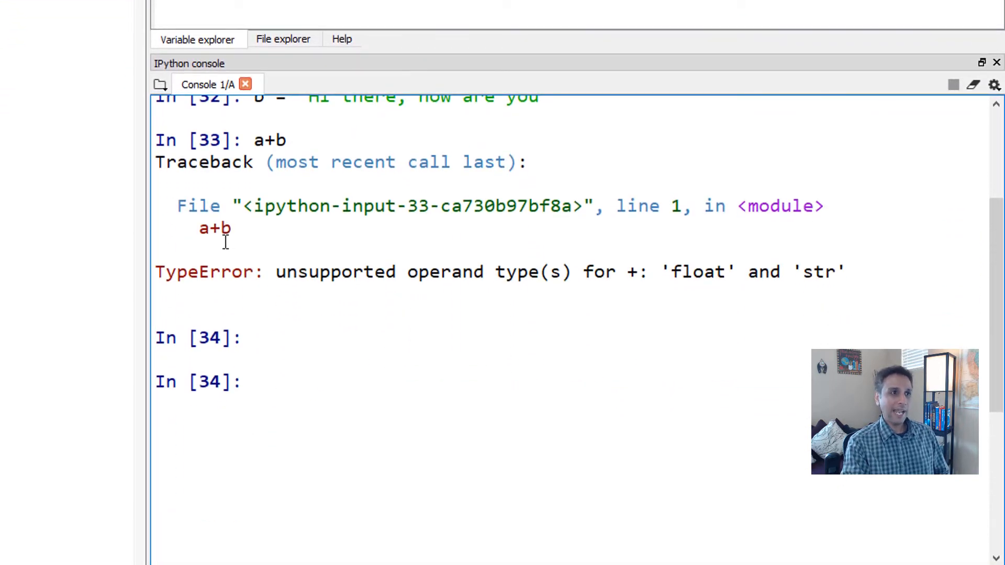
pyautogui.moveTo(249, 228)
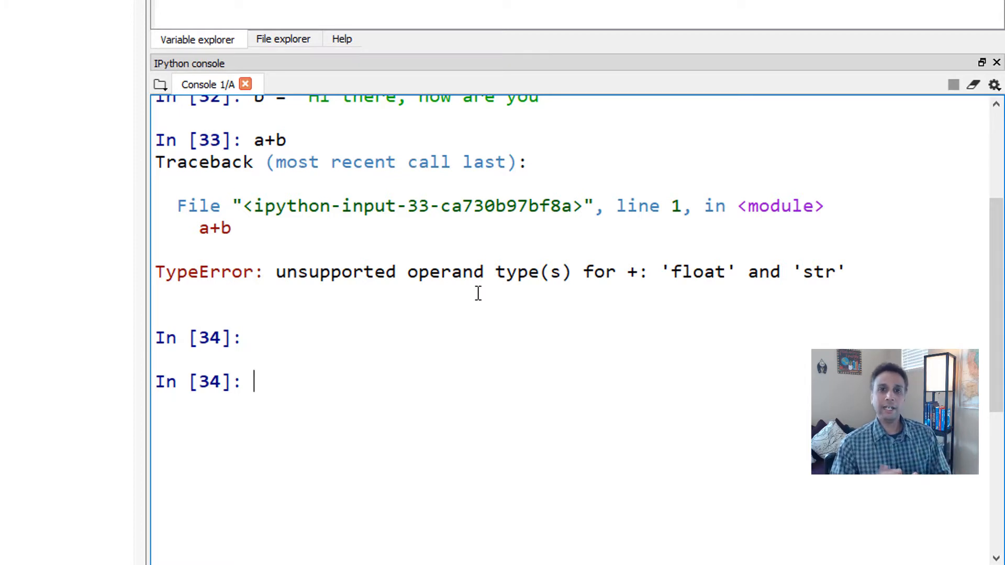
pyautogui.moveTo(426, 380)
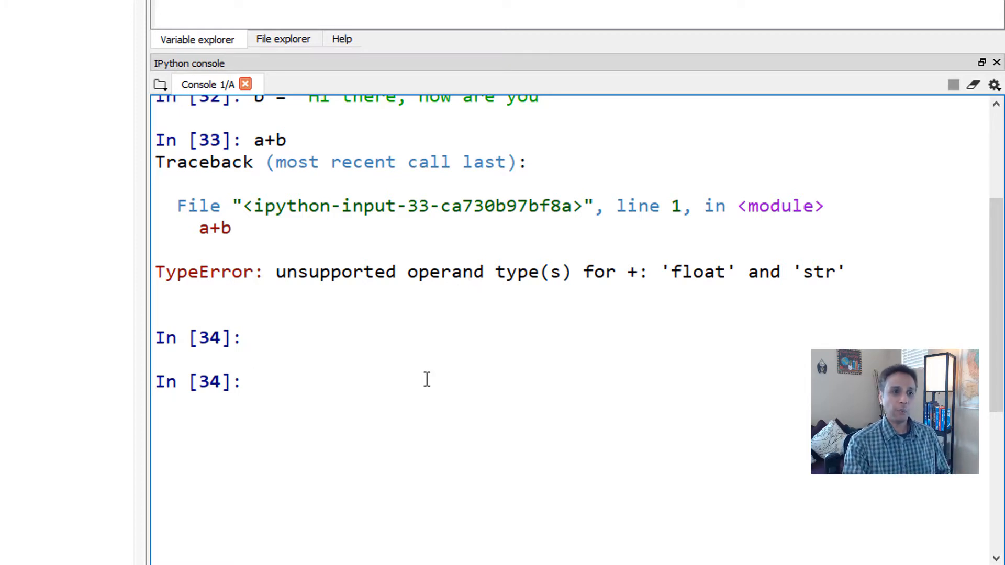
pyautogui.moveTo(272, 402)
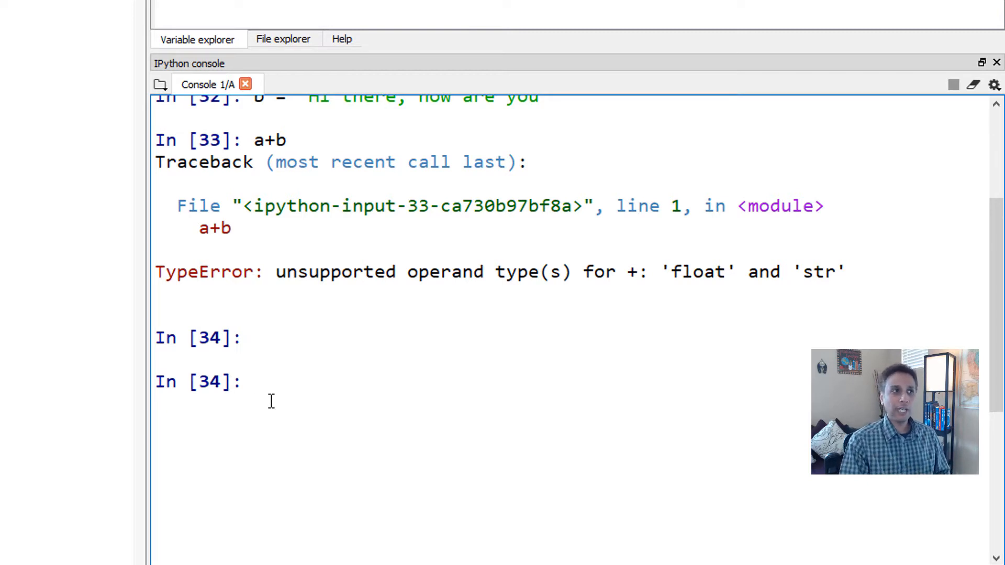
pyautogui.write('a+img')
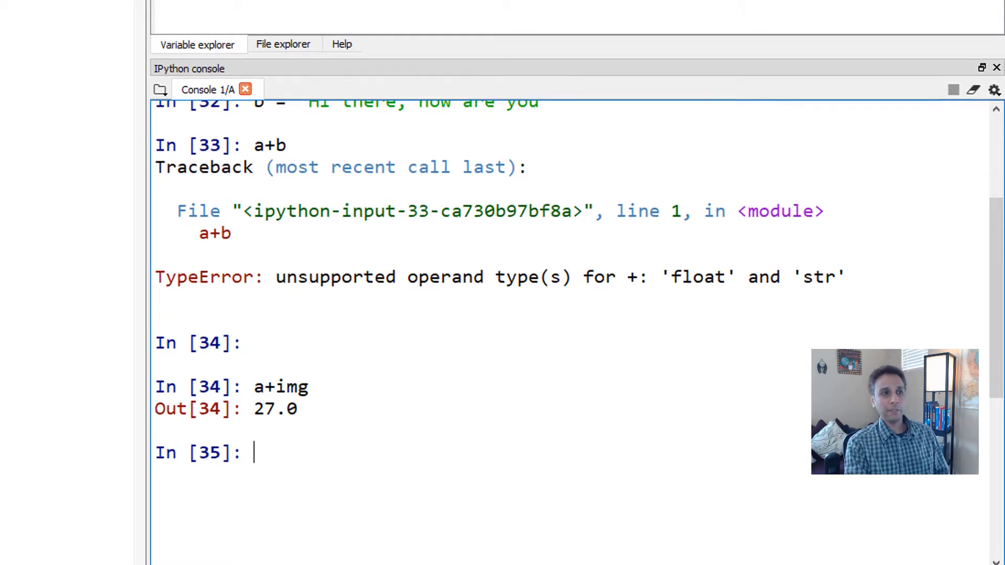
pyautogui.click(197, 44)
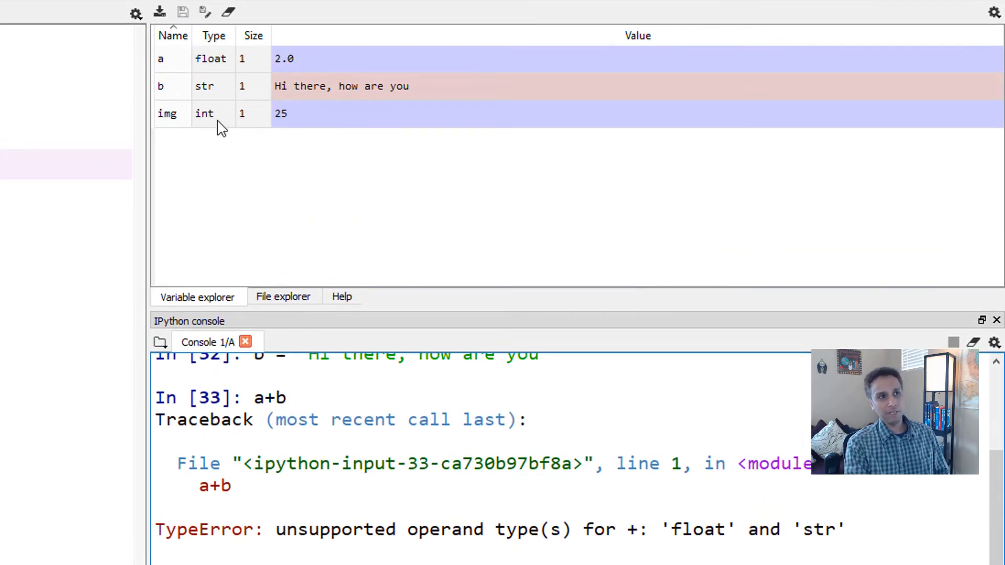
pyautogui.moveTo(301, 127)
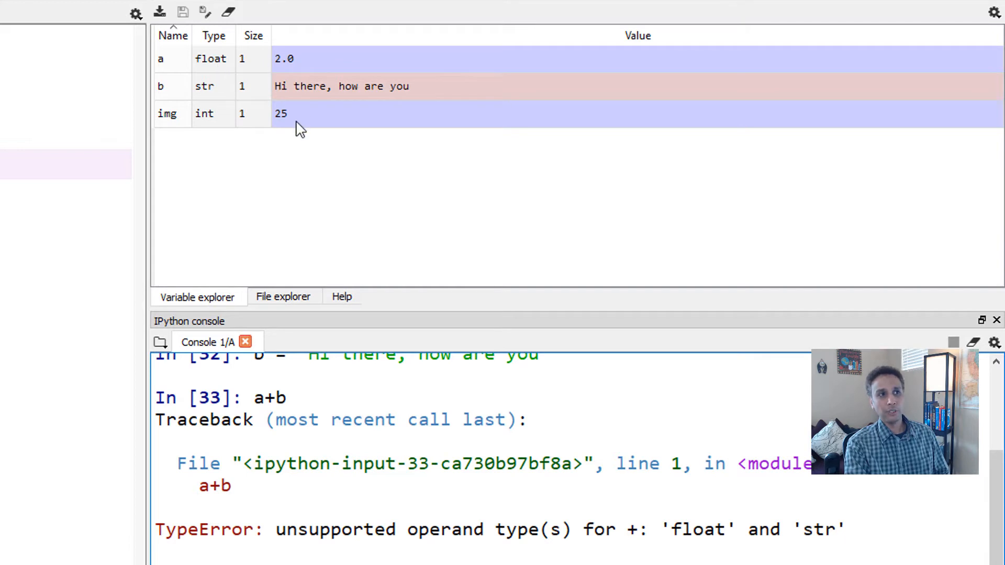
pyautogui.moveTo(290, 102)
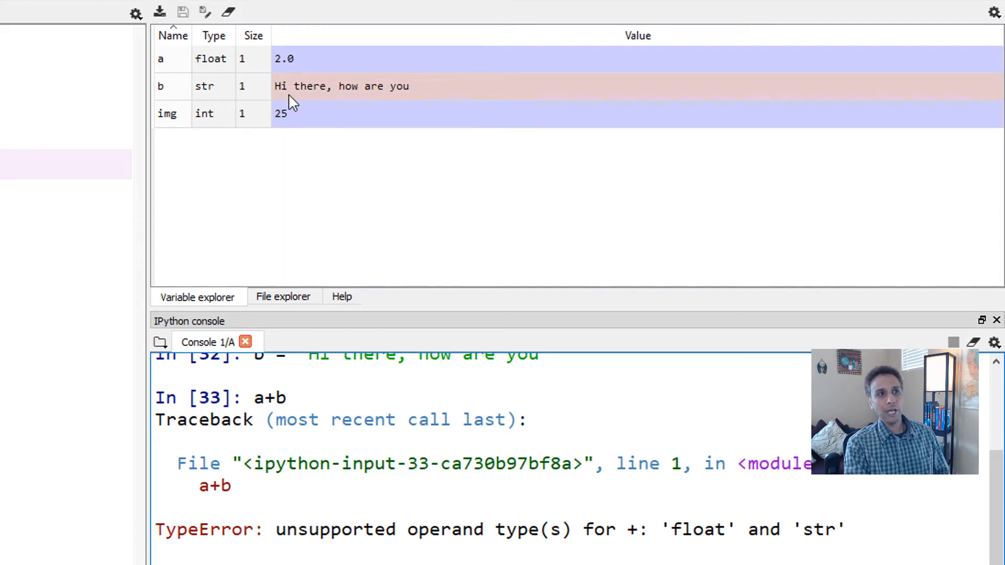
pyautogui.moveTo(435, 554)
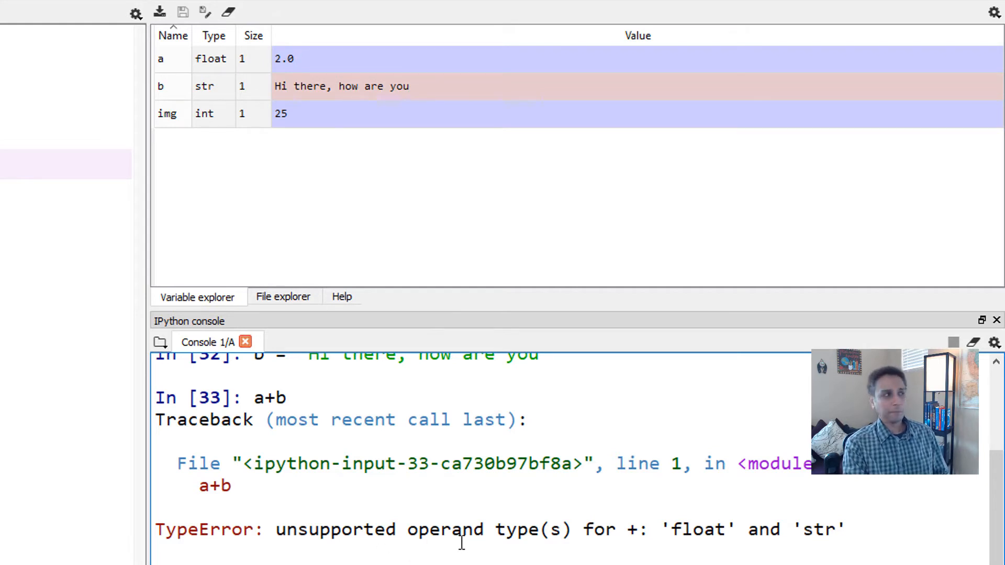
pyautogui.scroll(3)
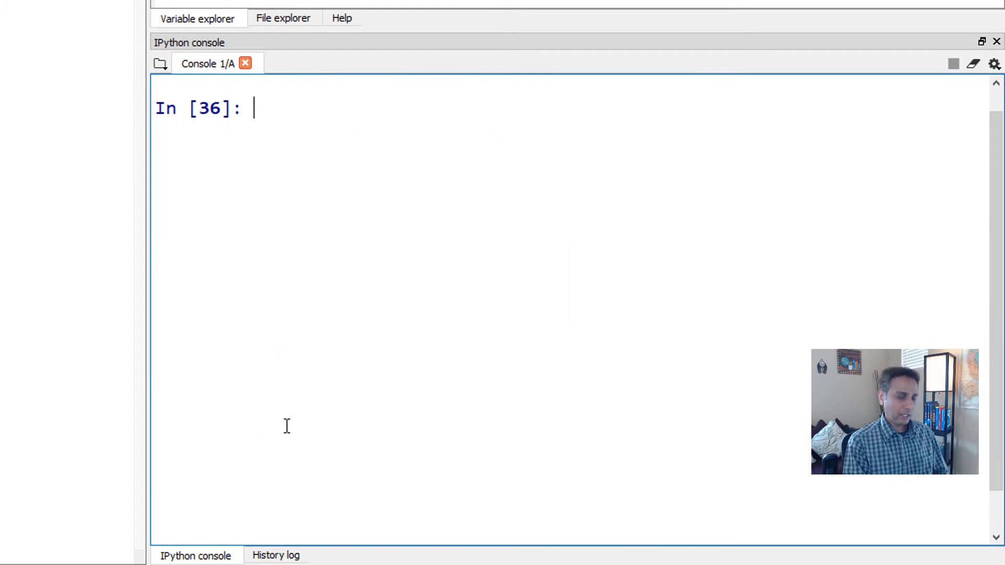
# Check a==2 (True) and a==5 (False) in the console.
pyautogui.write('a=2')
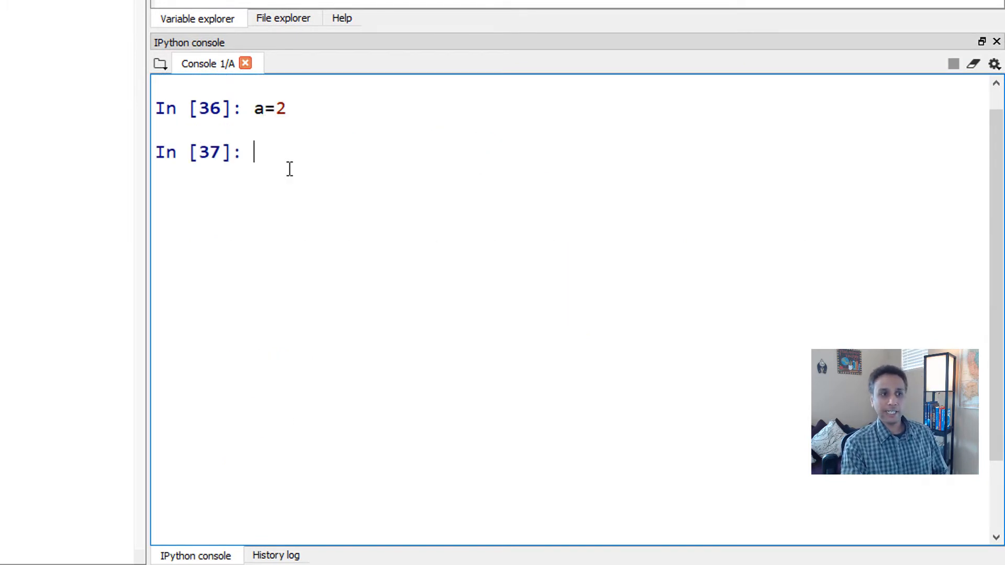
pyautogui.write('a')
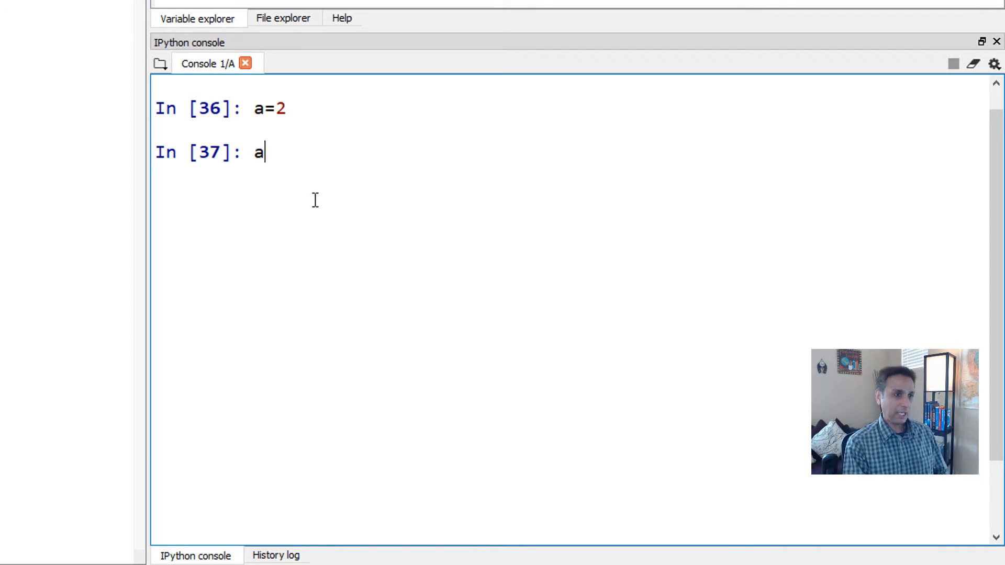
pyautogui.write('==2')
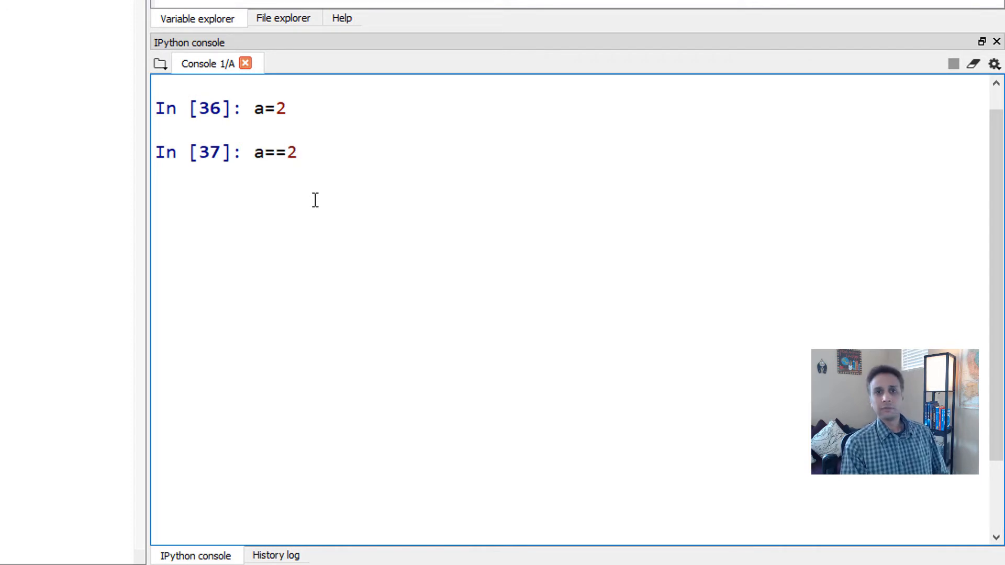
pyautogui.press('Return')
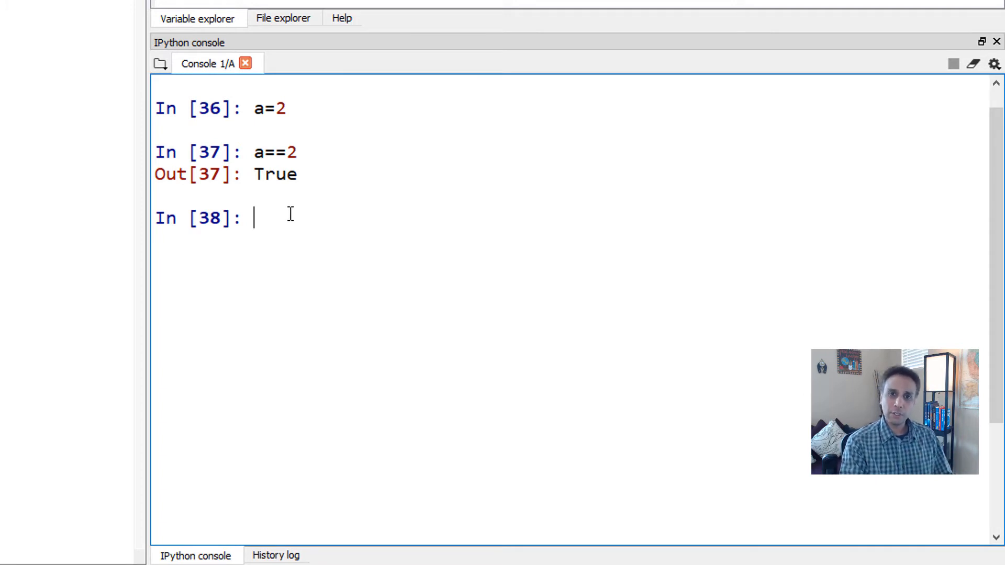
pyautogui.moveTo(308, 201)
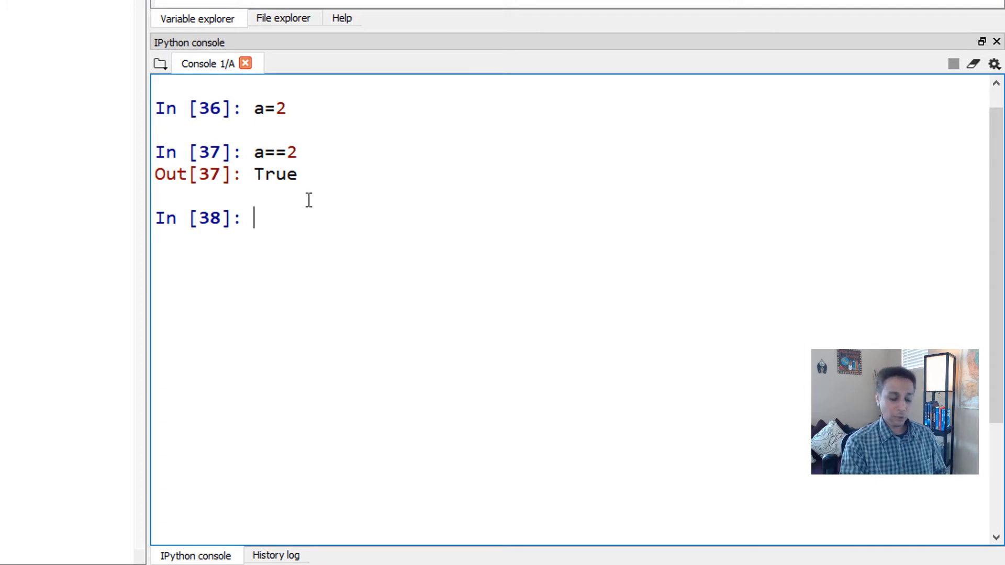
pyautogui.write('a==5')
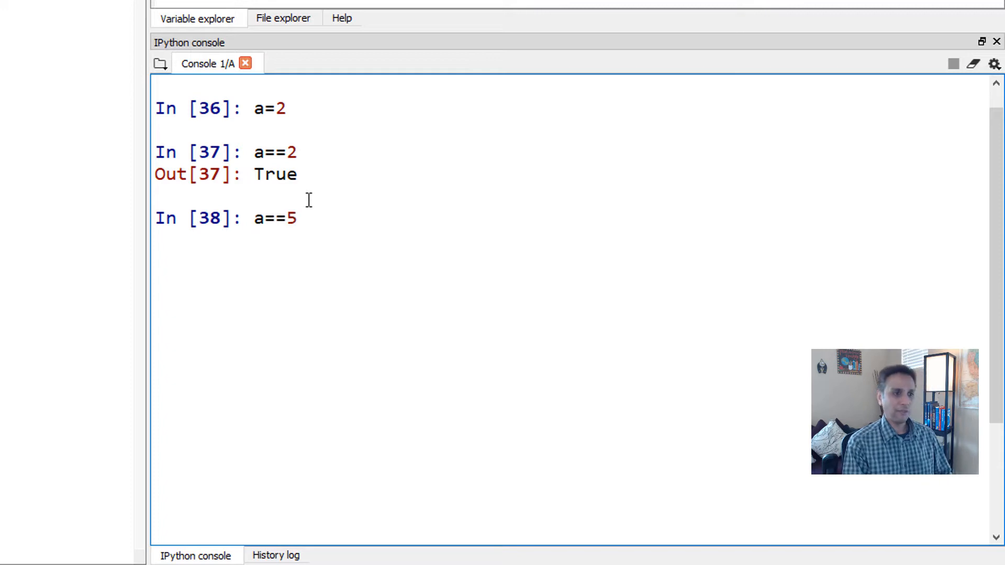
pyautogui.press('Return')
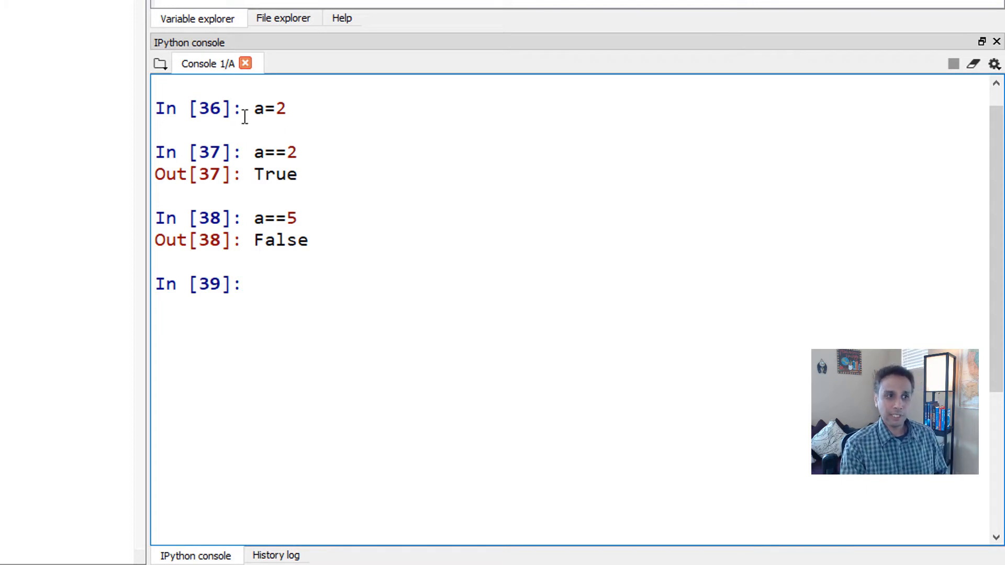
pyautogui.moveTo(398, 250)
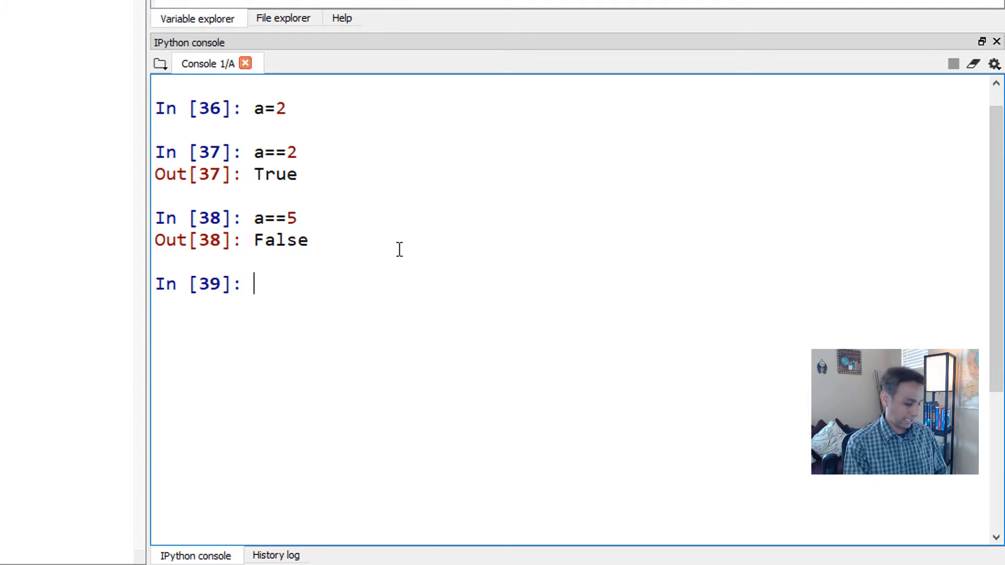
# Try c==5, define c=3, then test c==5 and c<5.
pyautogui.write('c==5')
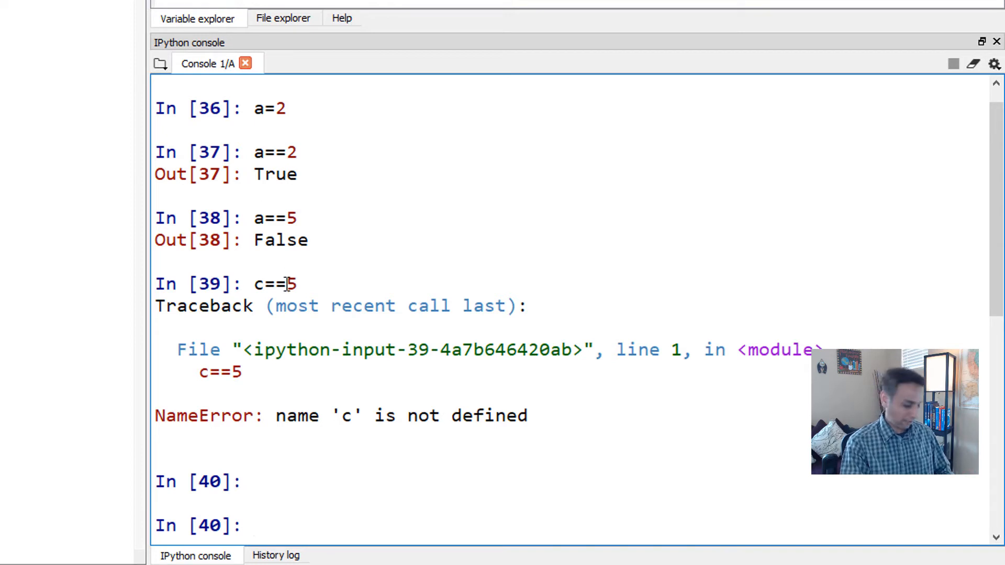
pyautogui.write('c=3')
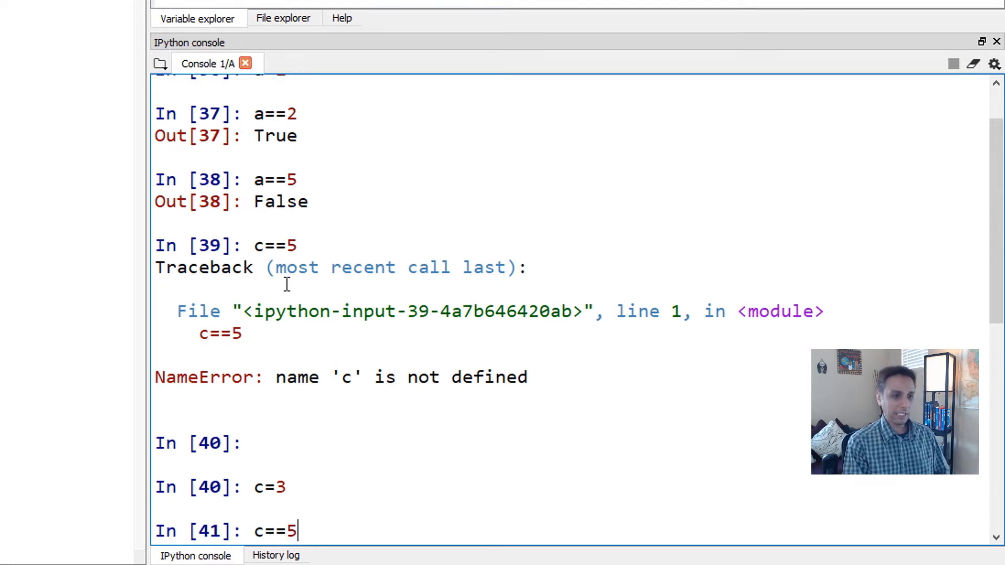
pyautogui.press('Return')
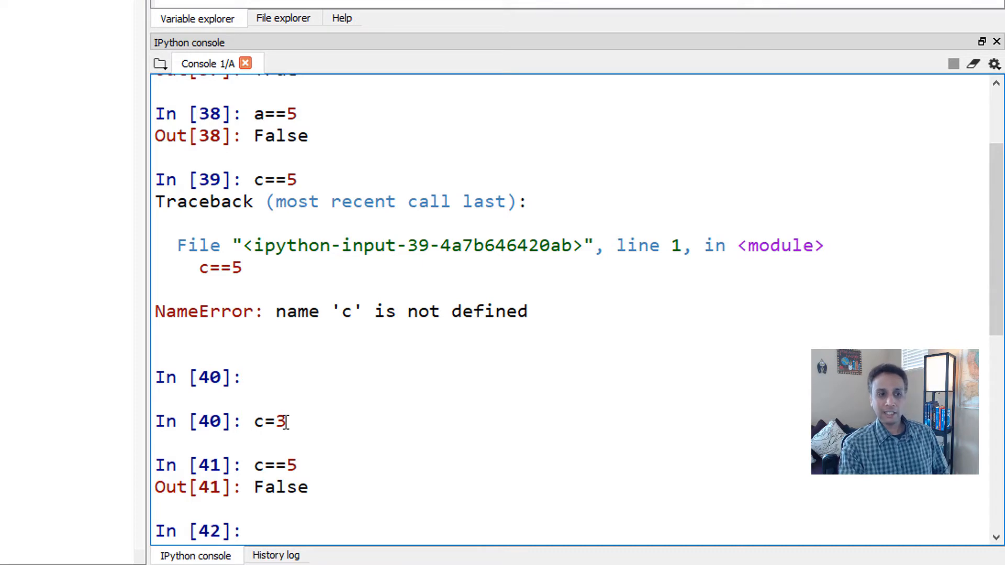
pyautogui.moveTo(253, 465)
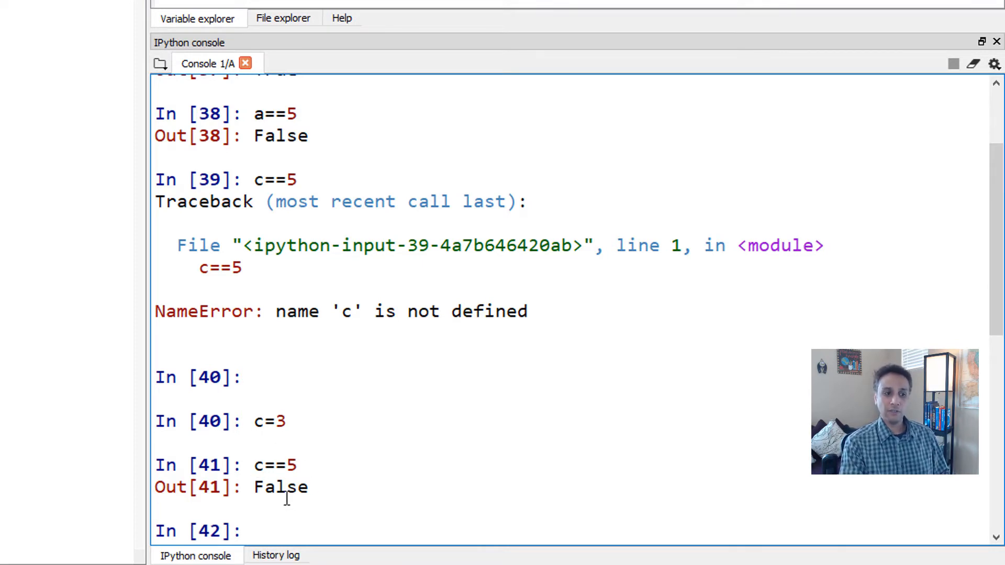
pyautogui.write('c<5')
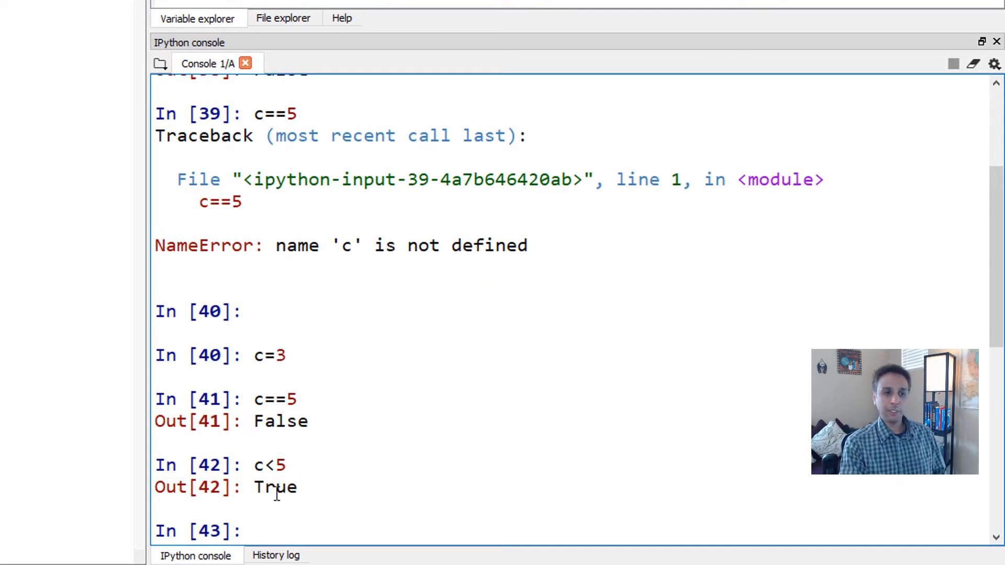
pyautogui.moveTo(317, 487)
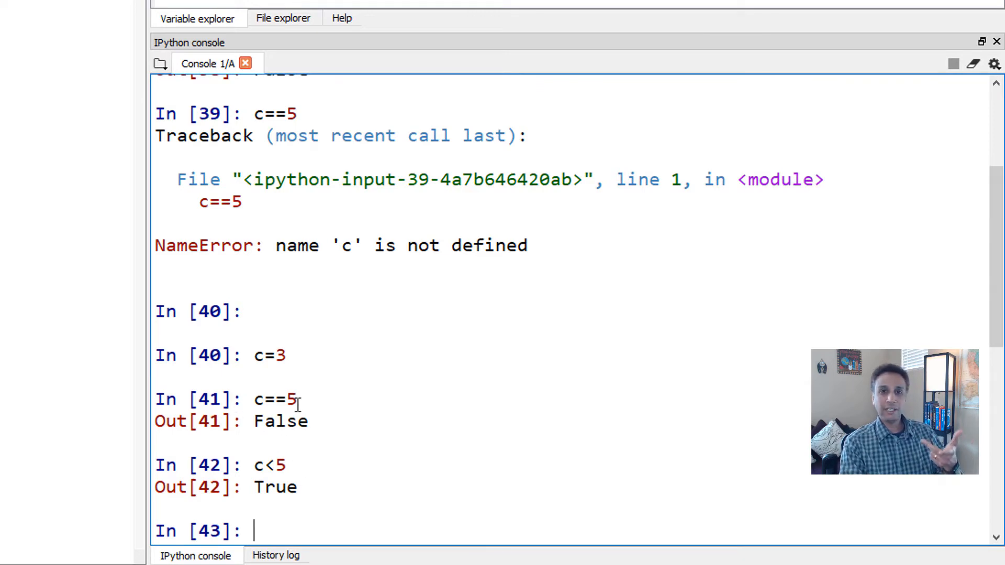
pyautogui.moveTo(333, 428)
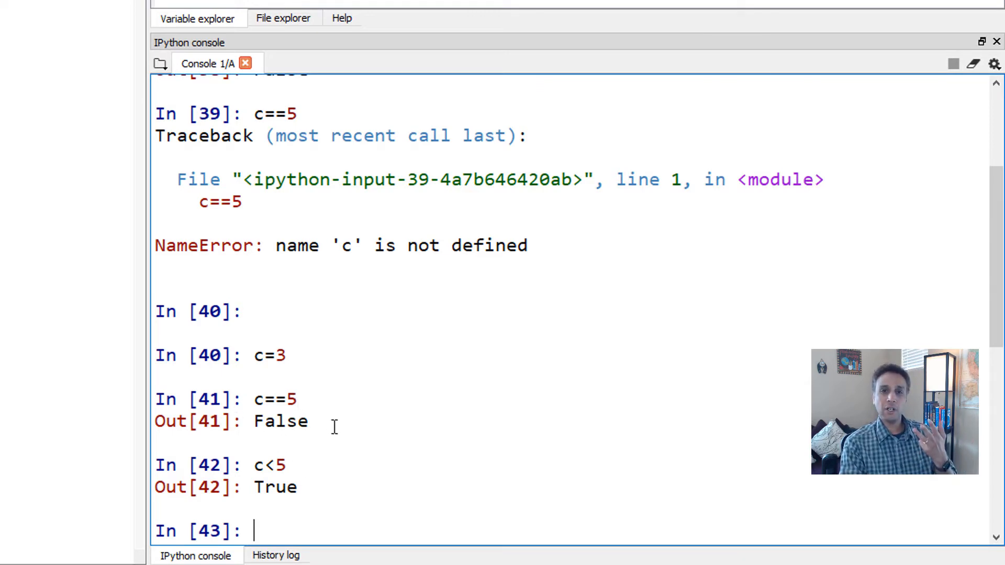
pyautogui.moveTo(352, 491)
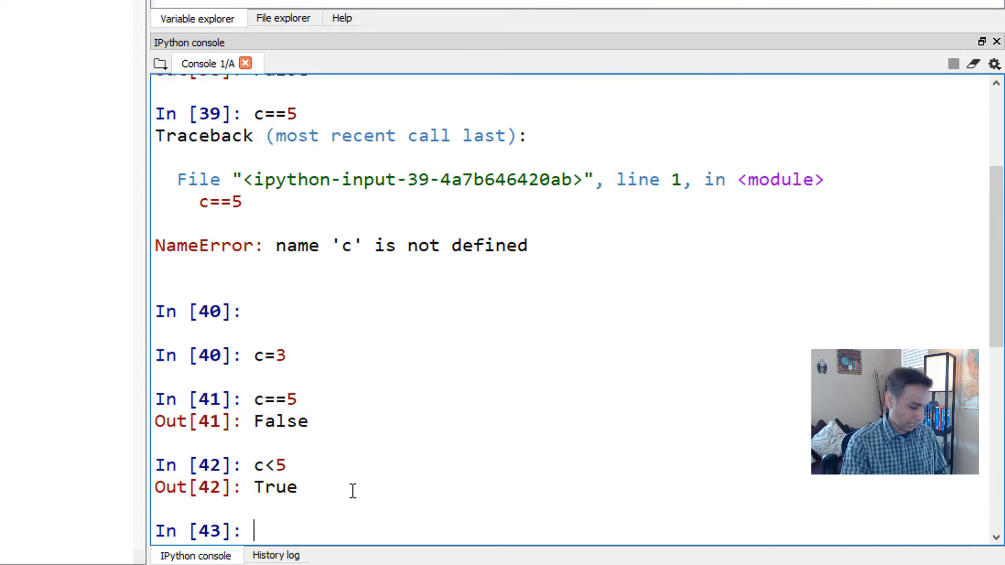
pyautogui.write('c!')
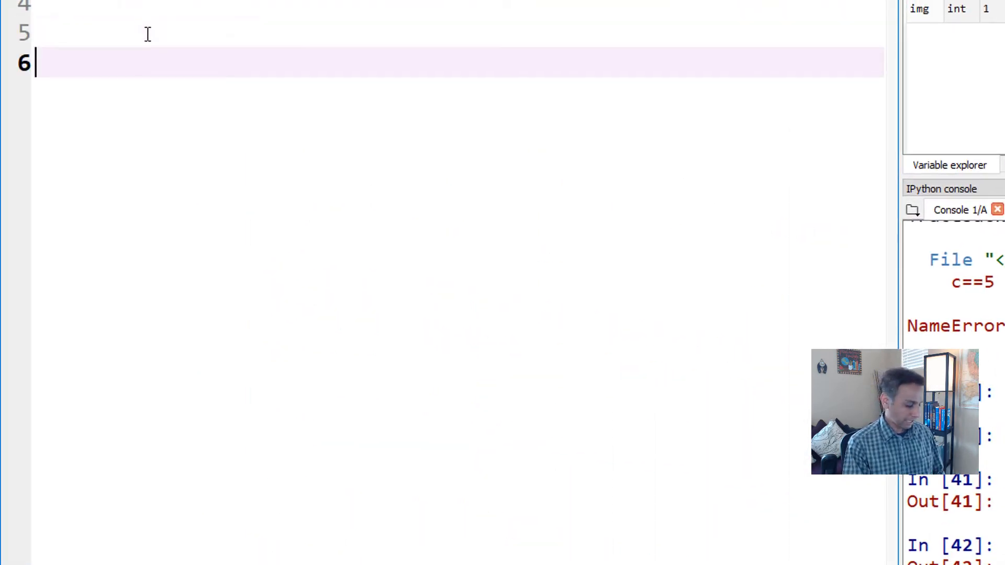
# Add b=5 and an if a<b: block printing 'Wow, coding is easy!'.
pyautogui.write('a=2')
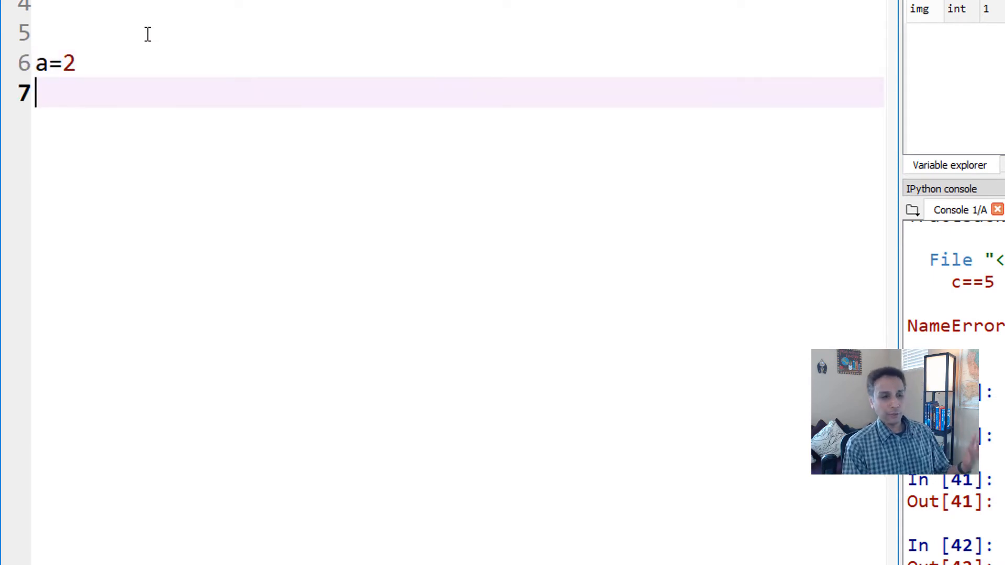
pyautogui.write('b')
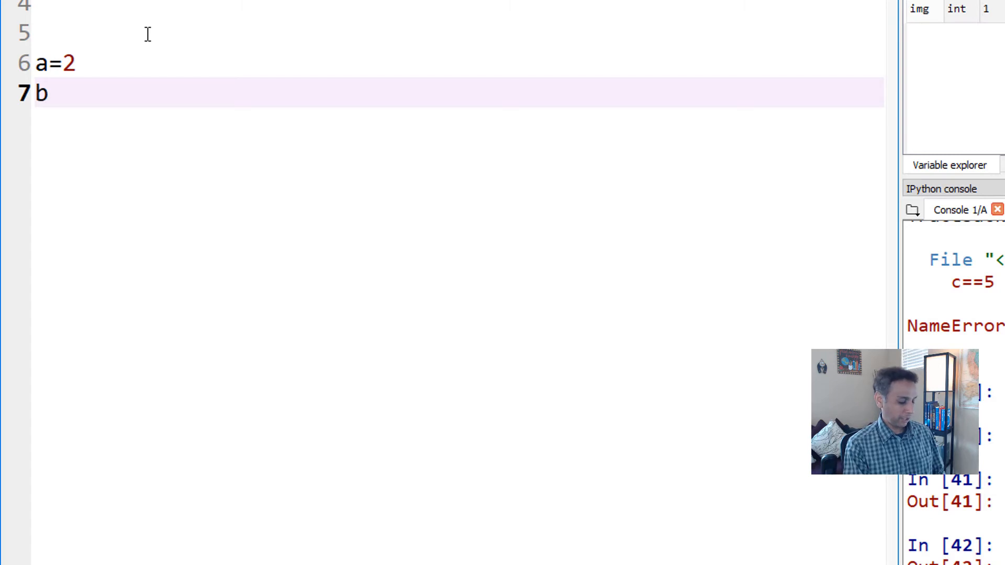
pyautogui.write('=5')
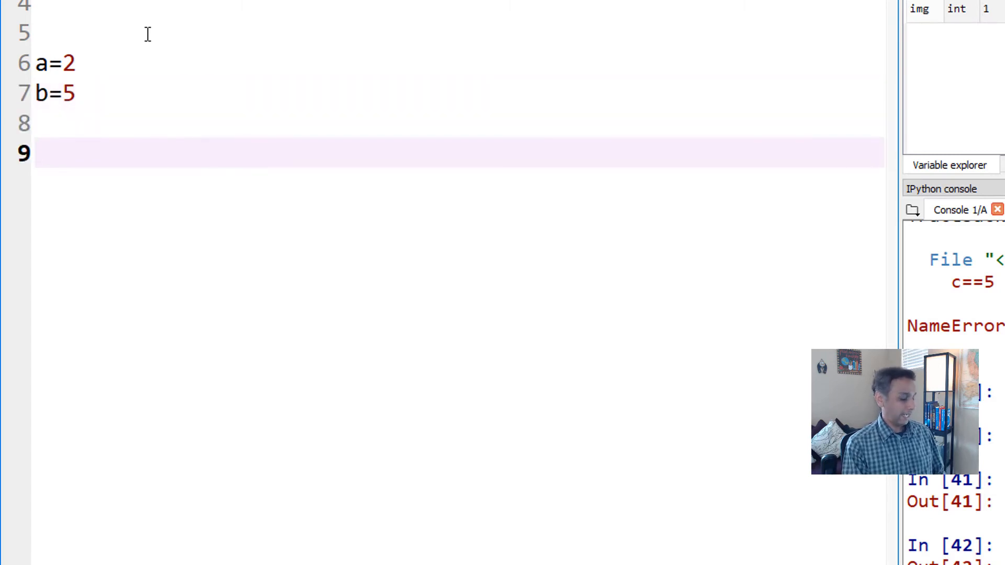
pyautogui.write('if')
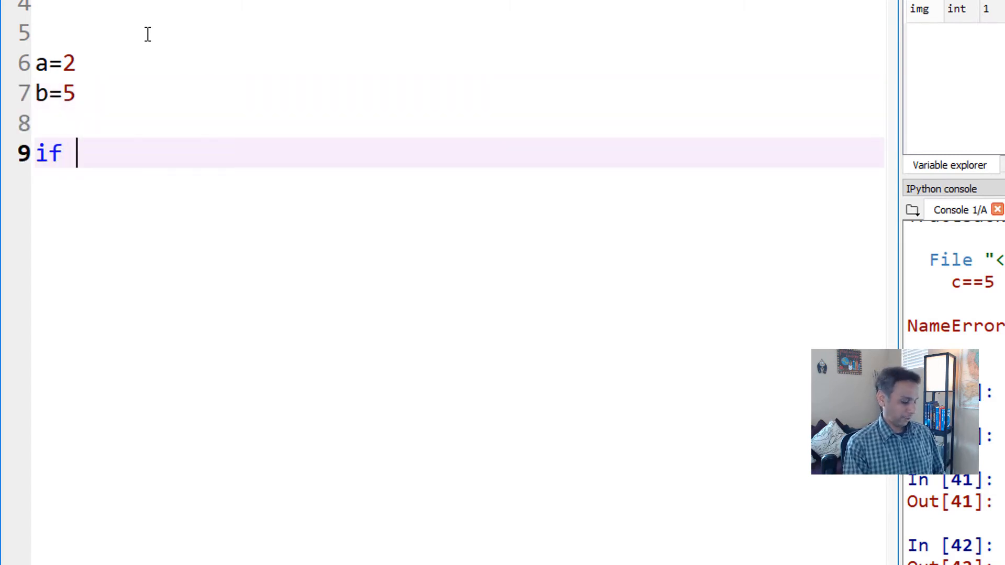
pyautogui.write('a<b')
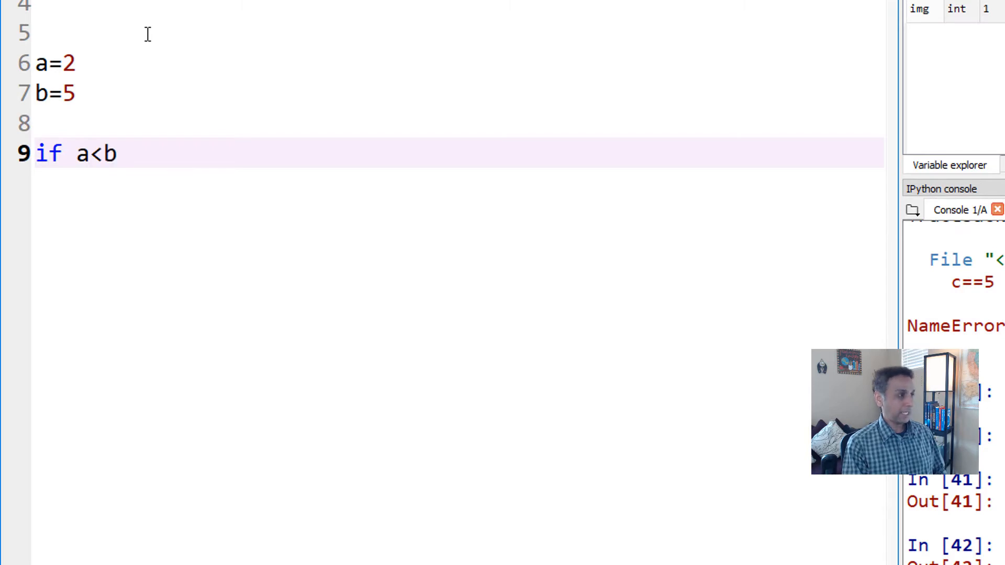
pyautogui.write(':')
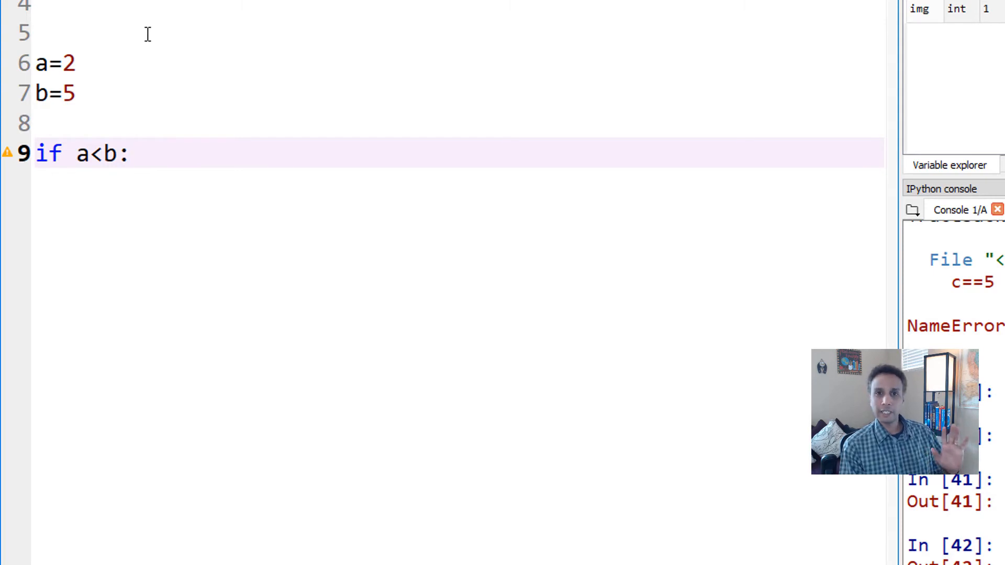
pyautogui.click(129, 154)
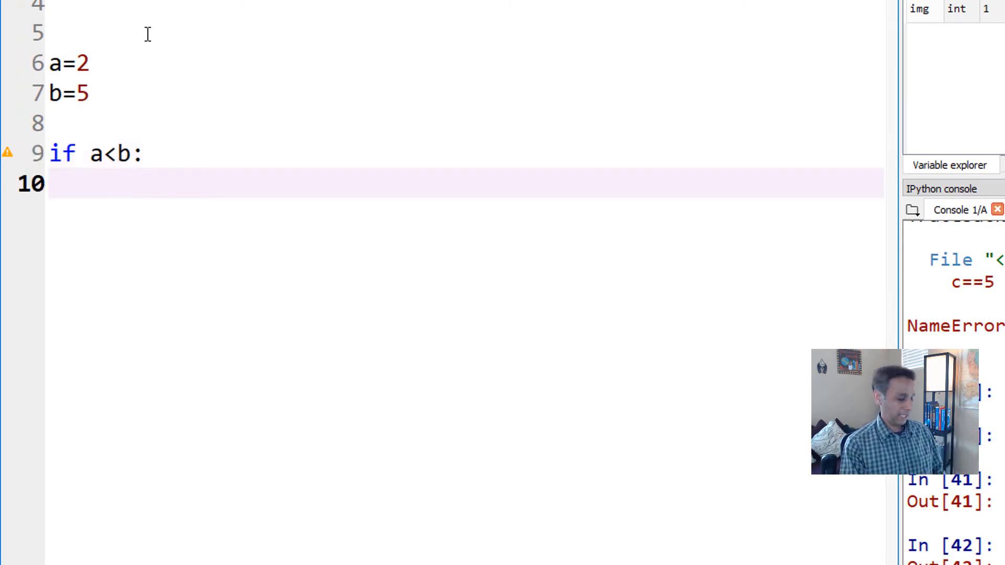
pyautogui.write('print(')
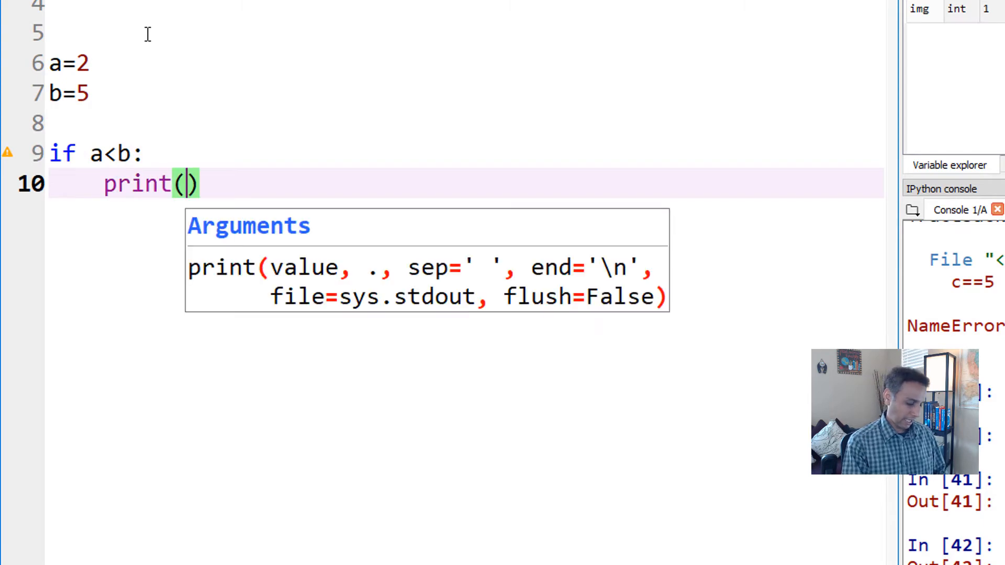
pyautogui.write("'")
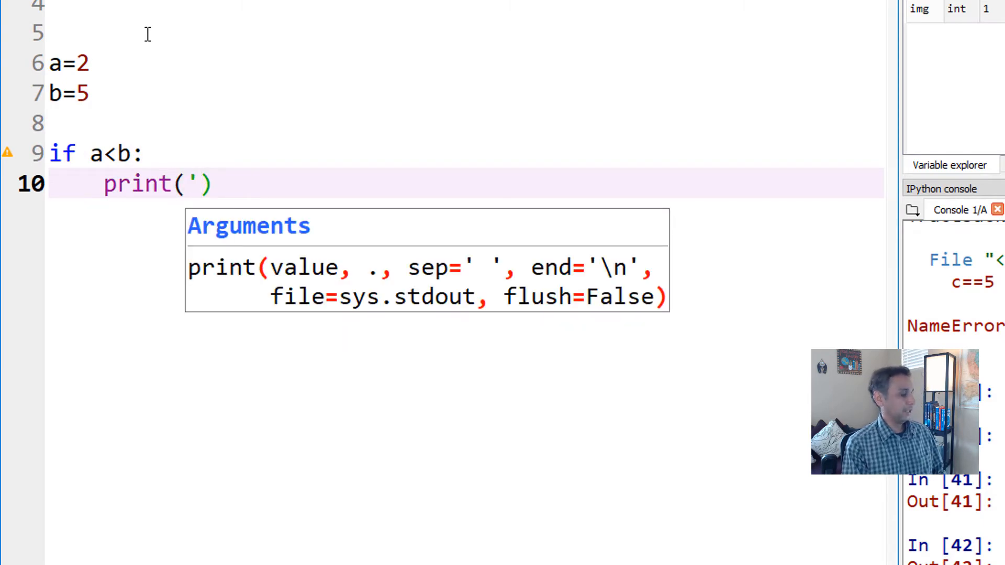
pyautogui.write('Wow,')
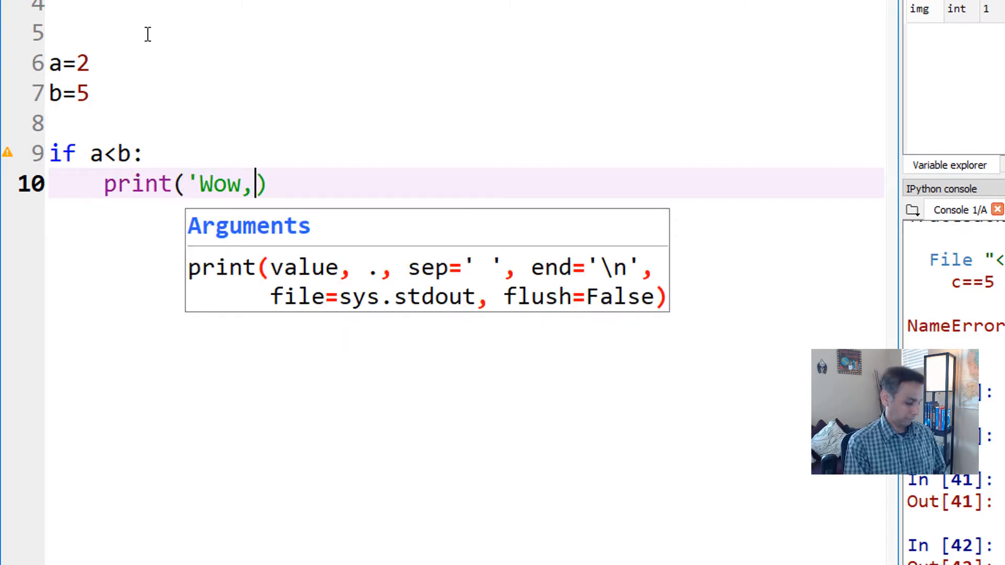
pyautogui.write('coding is easy!')
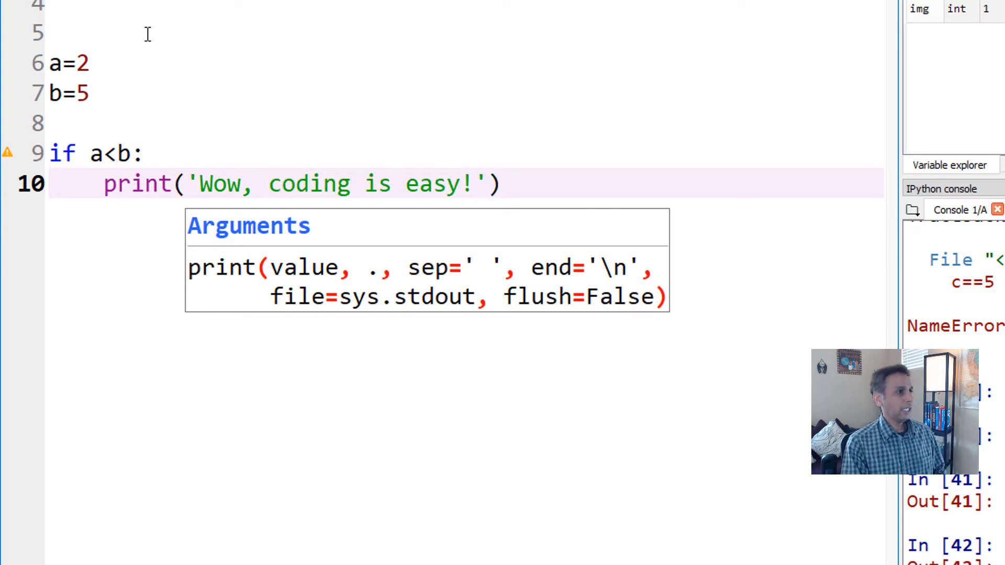
pyautogui.press('Return')
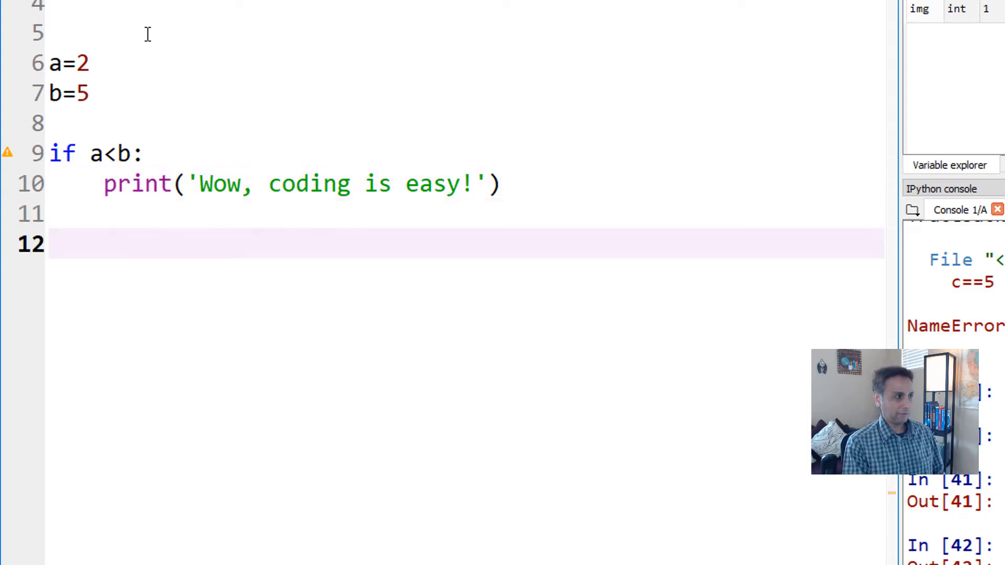
# Add an else: block printing 'I hope I can code some day'.
pyautogui.write('else')
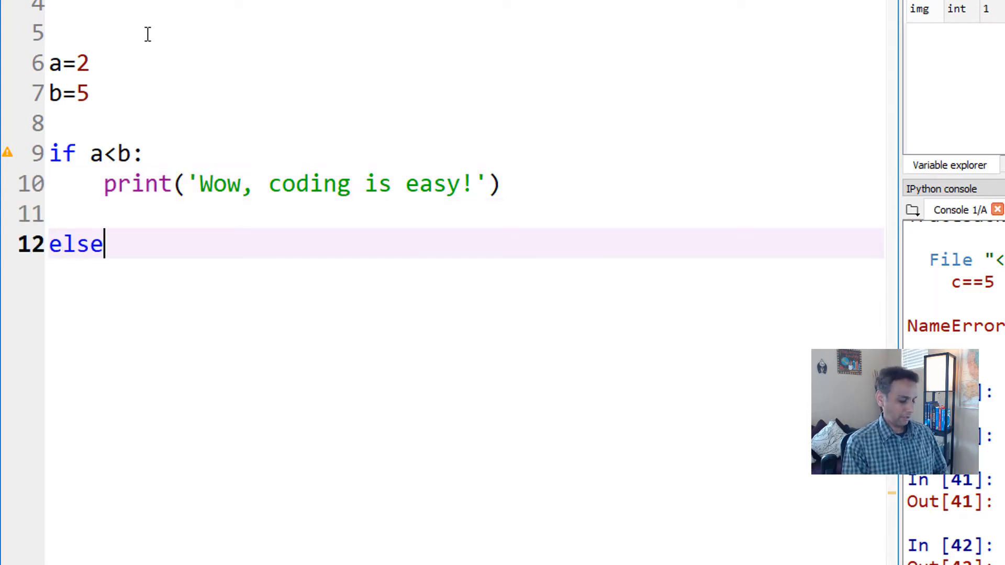
pyautogui.write(':')
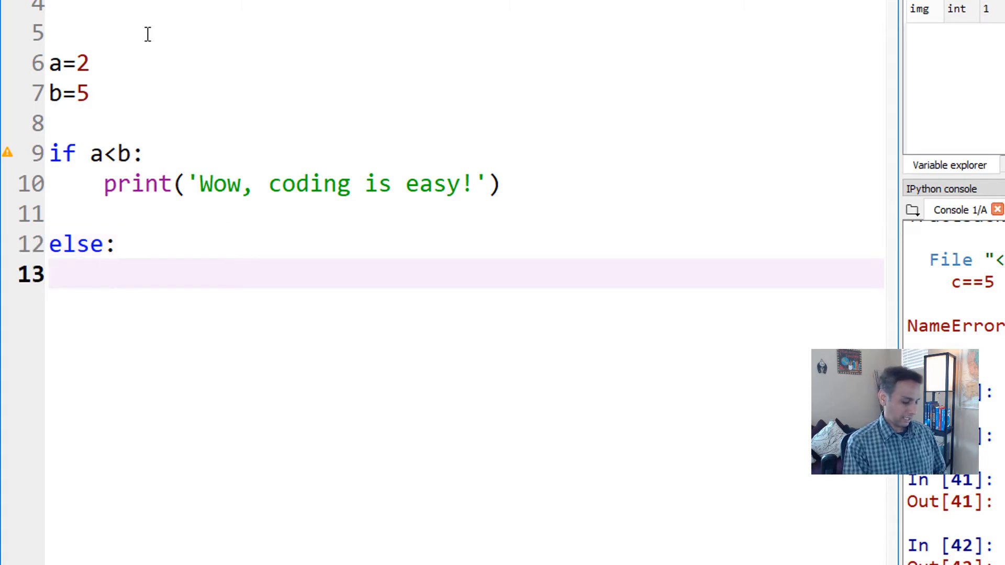
pyautogui.write("print('")
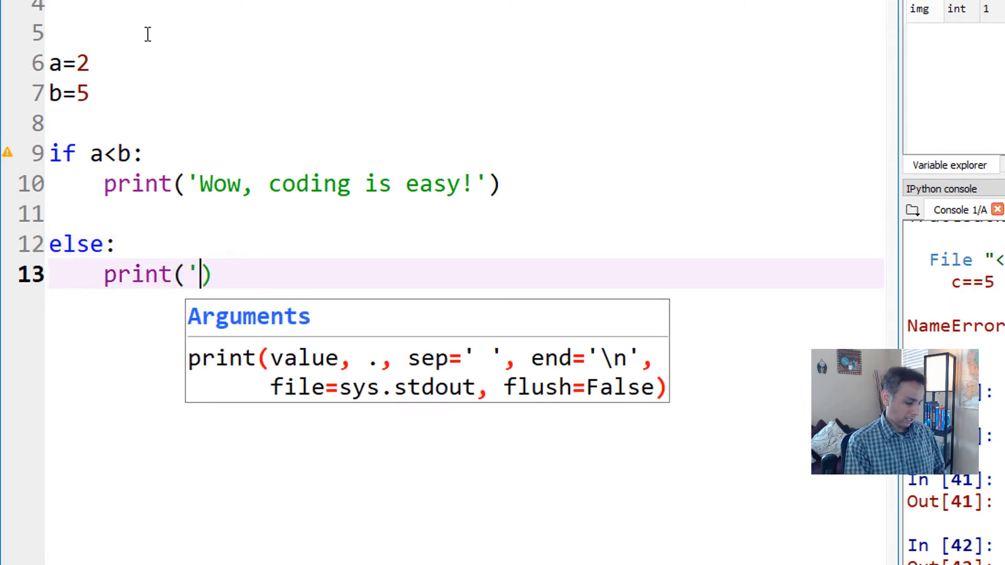
pyautogui.write('I hope I')
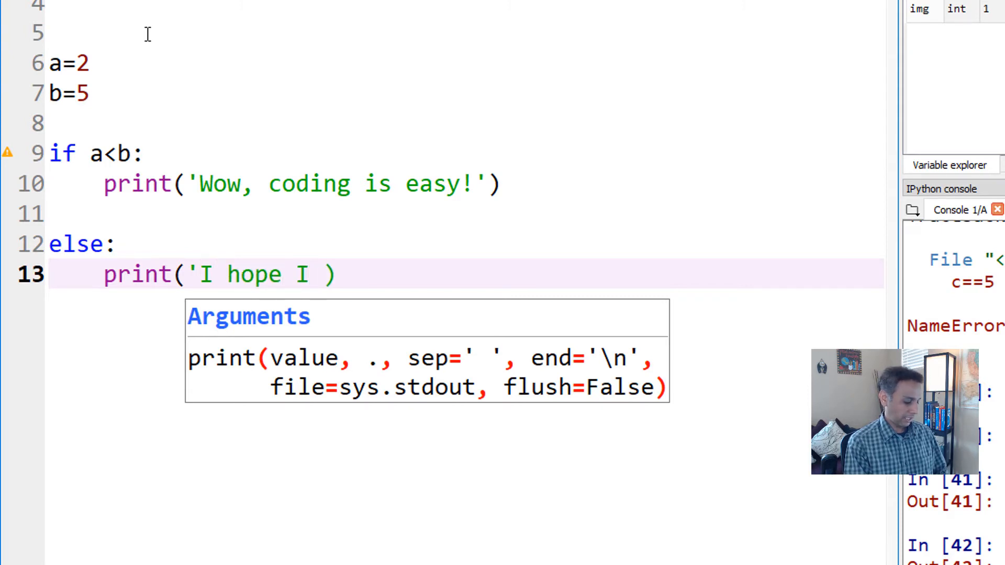
pyautogui.write('can c')
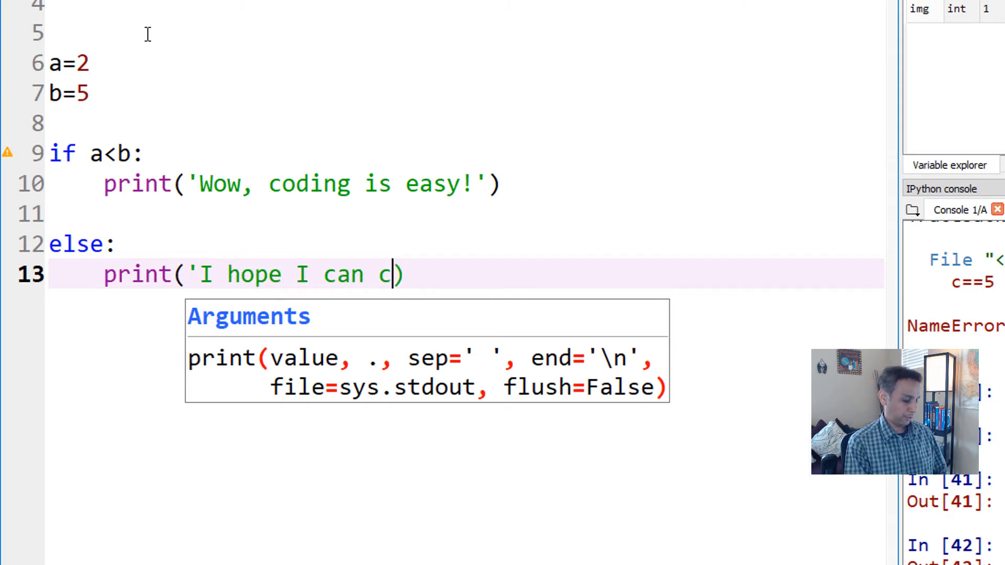
pyautogui.write('ode some')
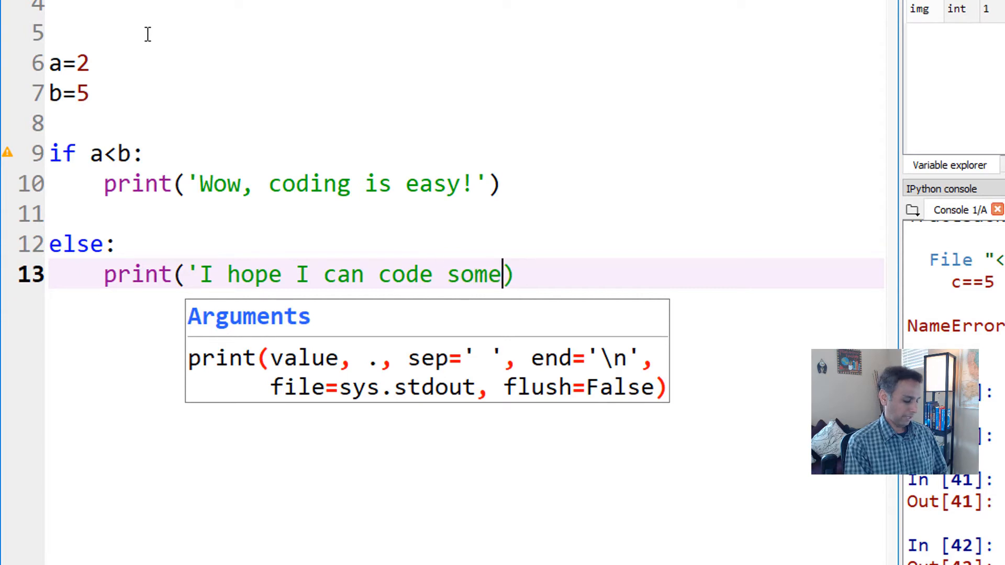
pyautogui.write("day'")
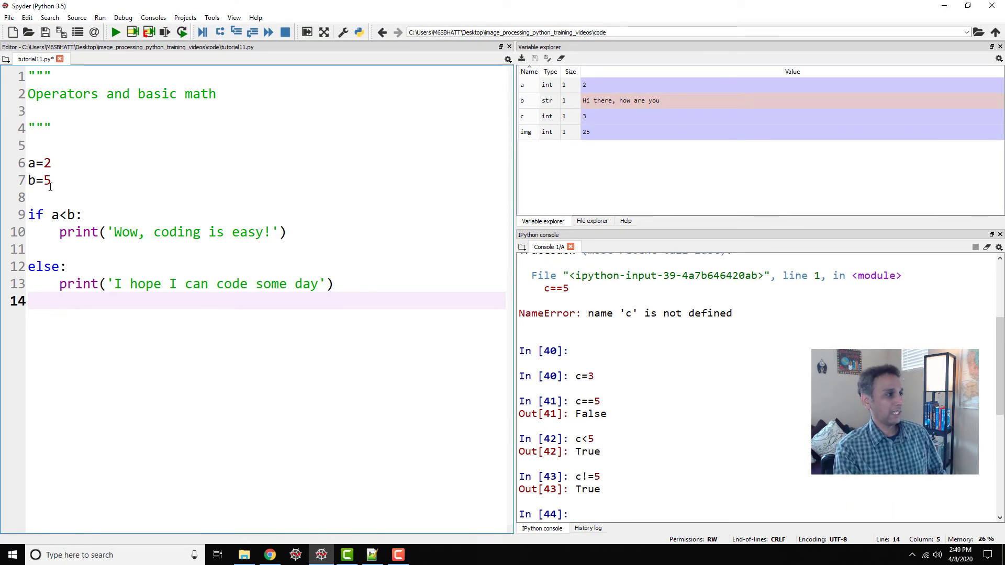
pyautogui.moveTo(94, 256)
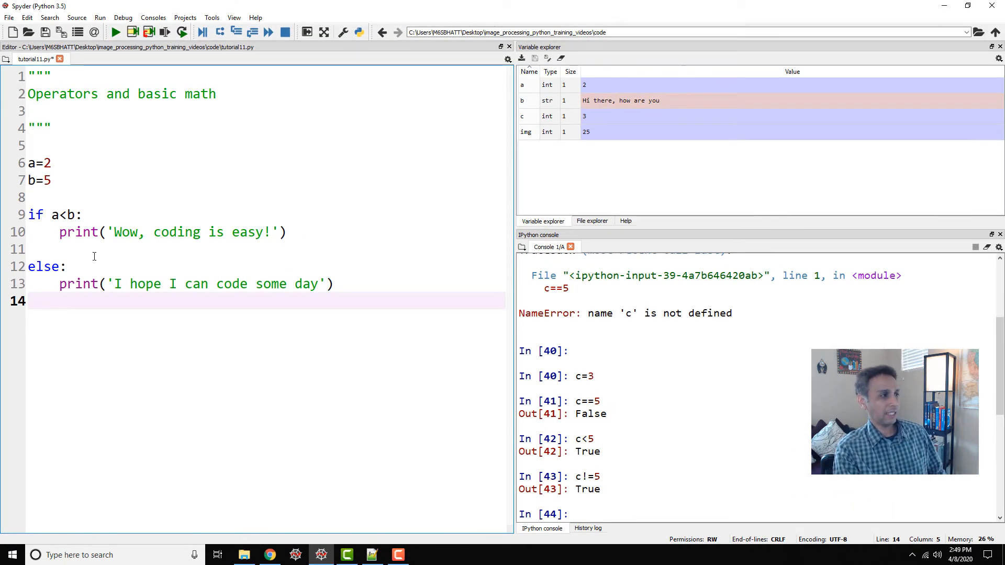
# Run tutorial11.py with the toolbar Run file button.
pyautogui.click(115, 32)
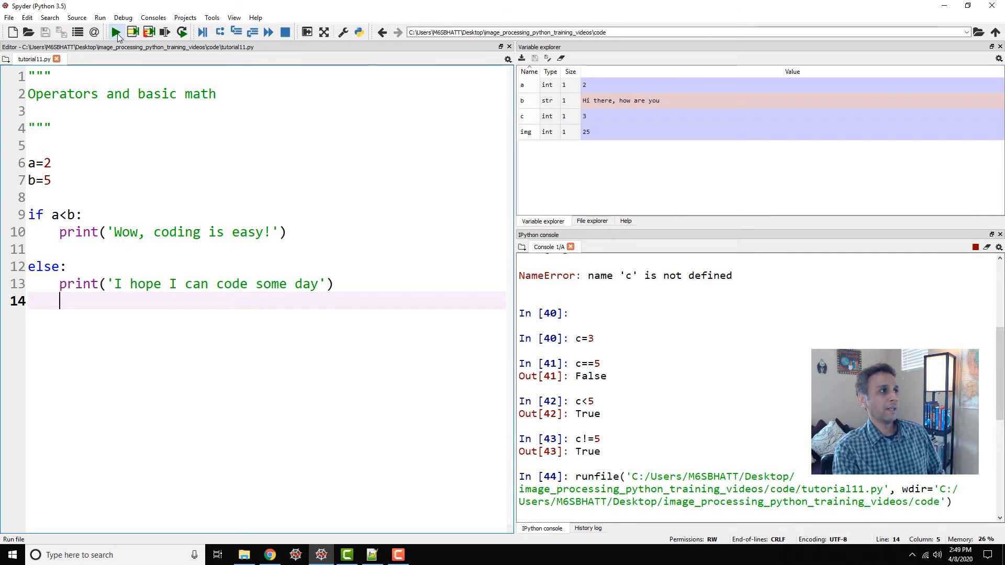
pyautogui.click(115, 31)
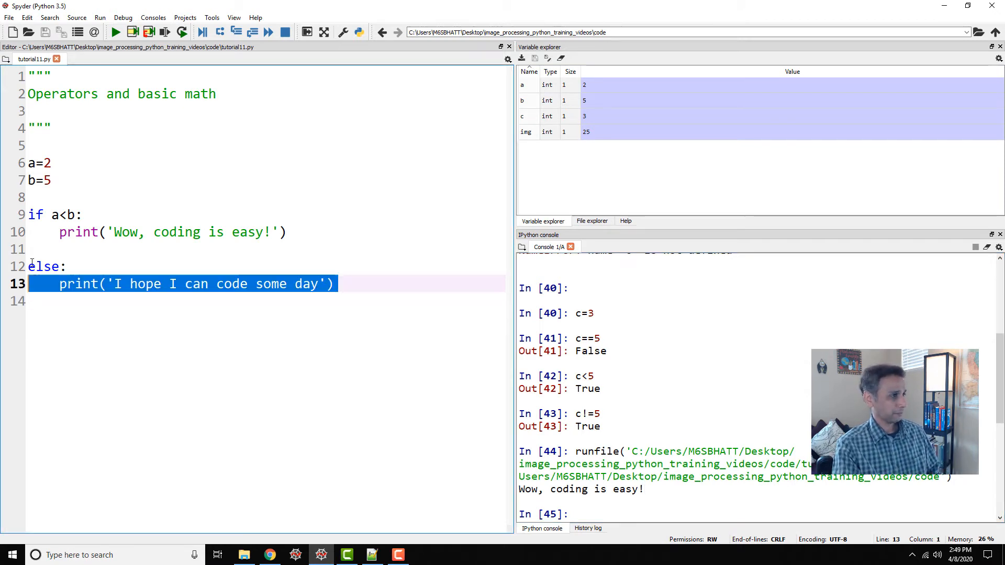
# Replace the if/else code with m = 10 #kg and c = 300000000 #m/s.
pyautogui.press('Delete')
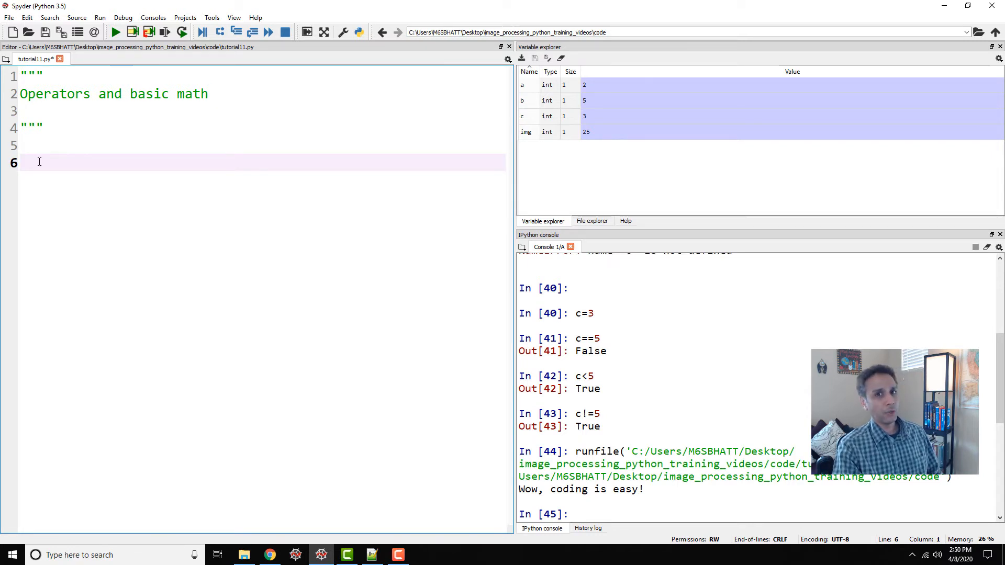
pyautogui.write('#E = mc')
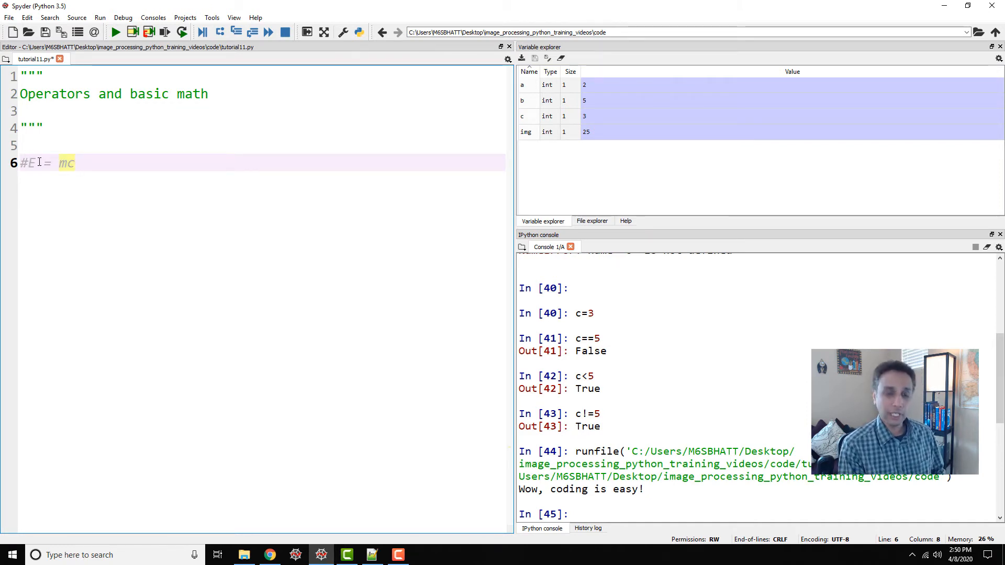
pyautogui.write('**')
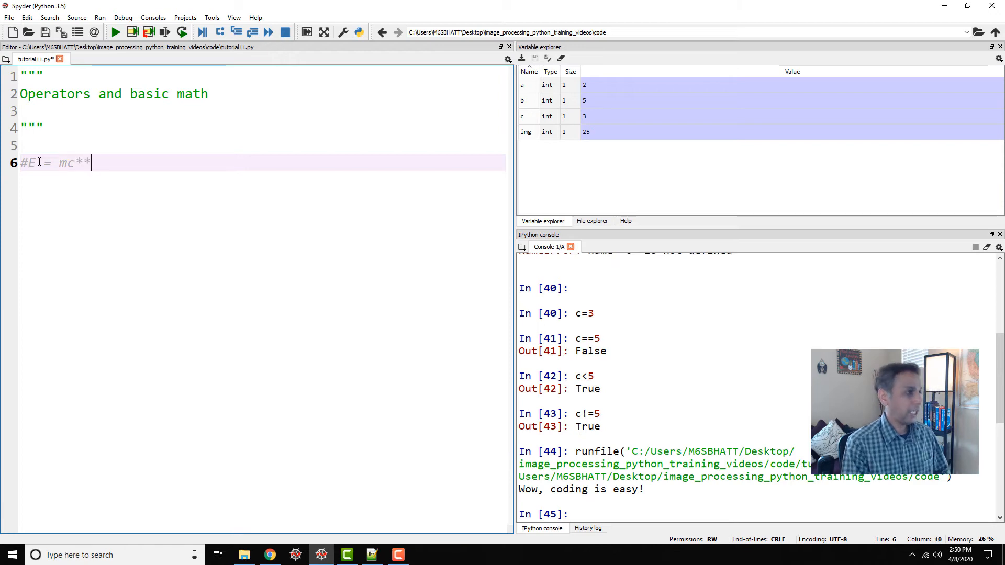
pyautogui.write('2')
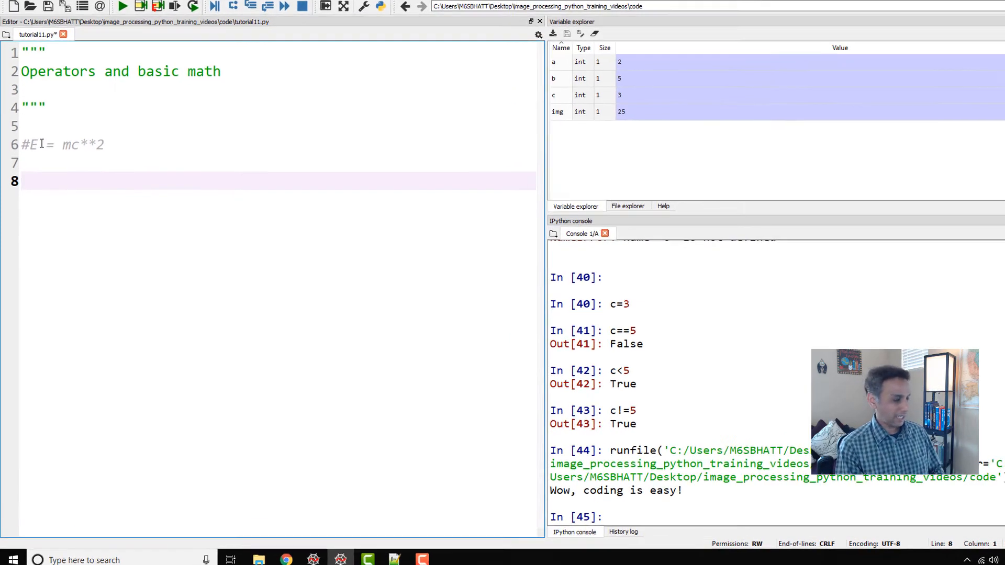
pyautogui.write('m =')
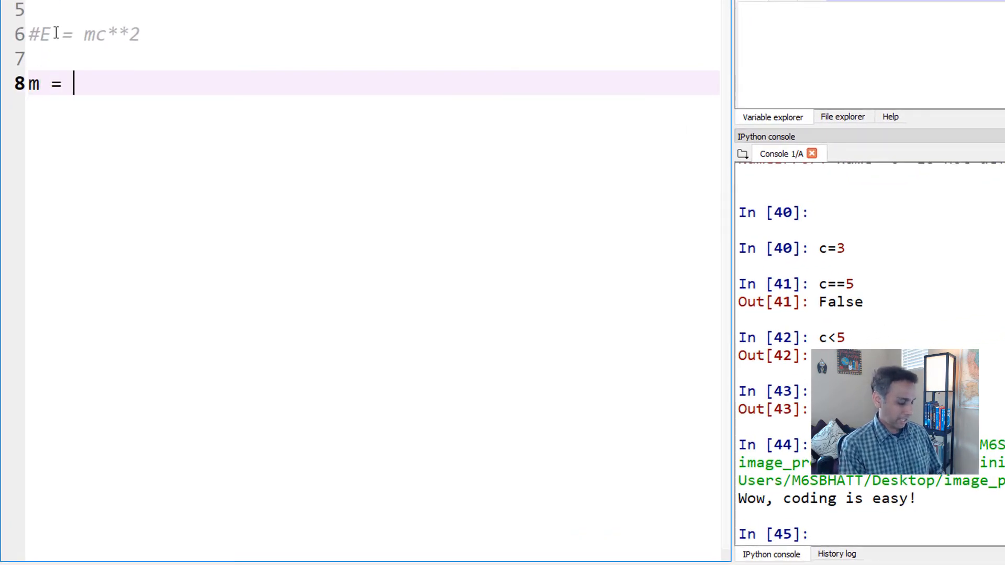
pyautogui.write('10')
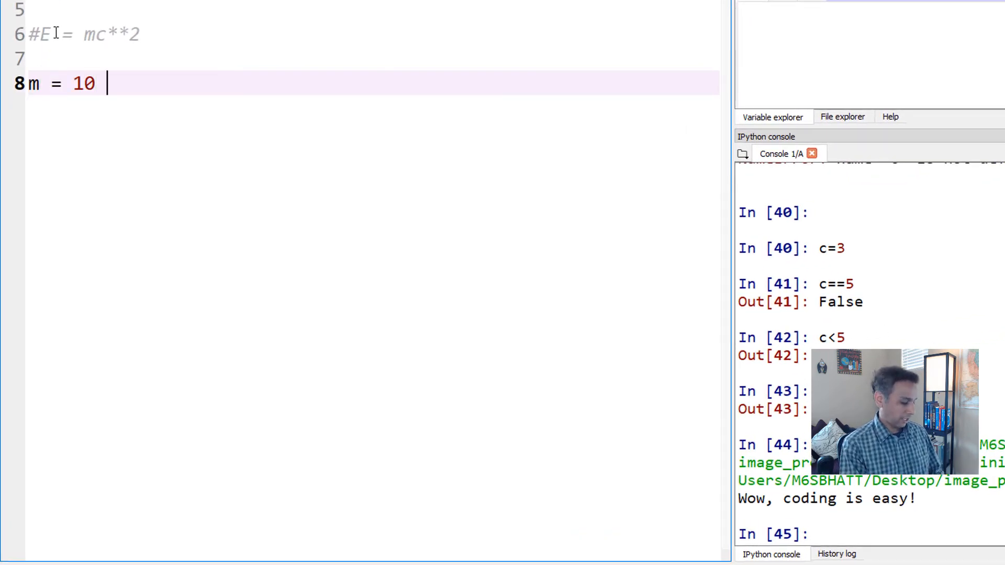
pyautogui.write('#k')
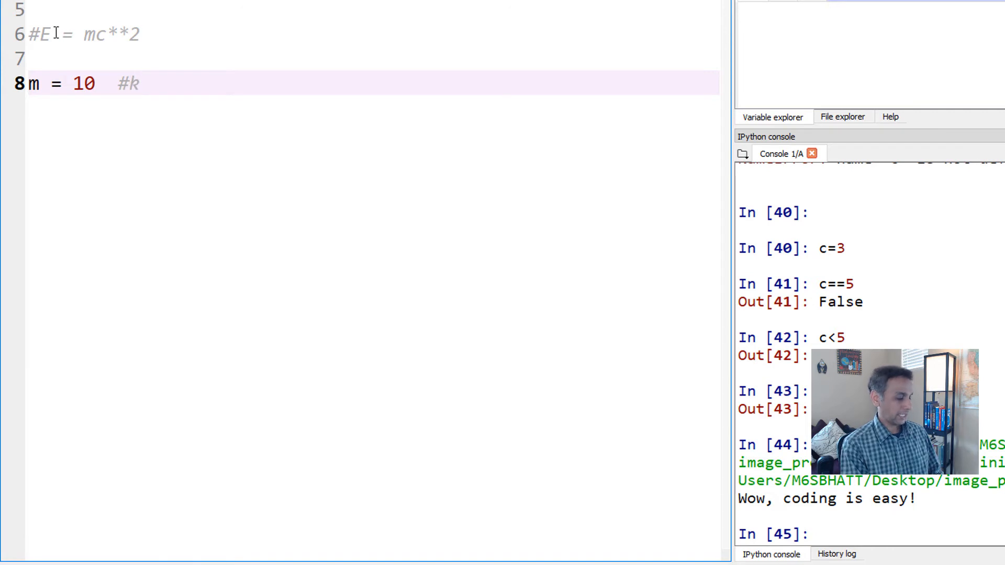
pyautogui.write('g')
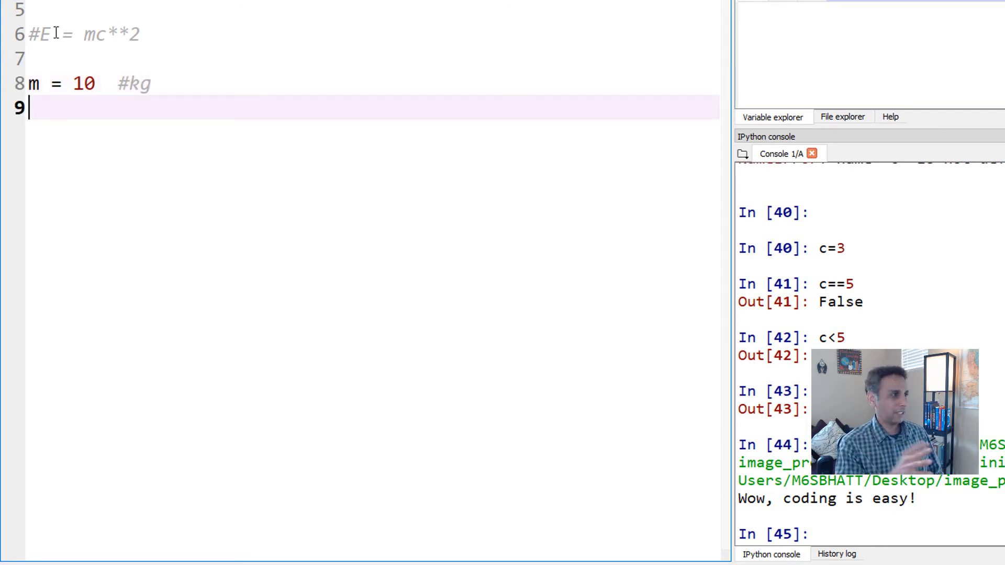
pyautogui.write('c')
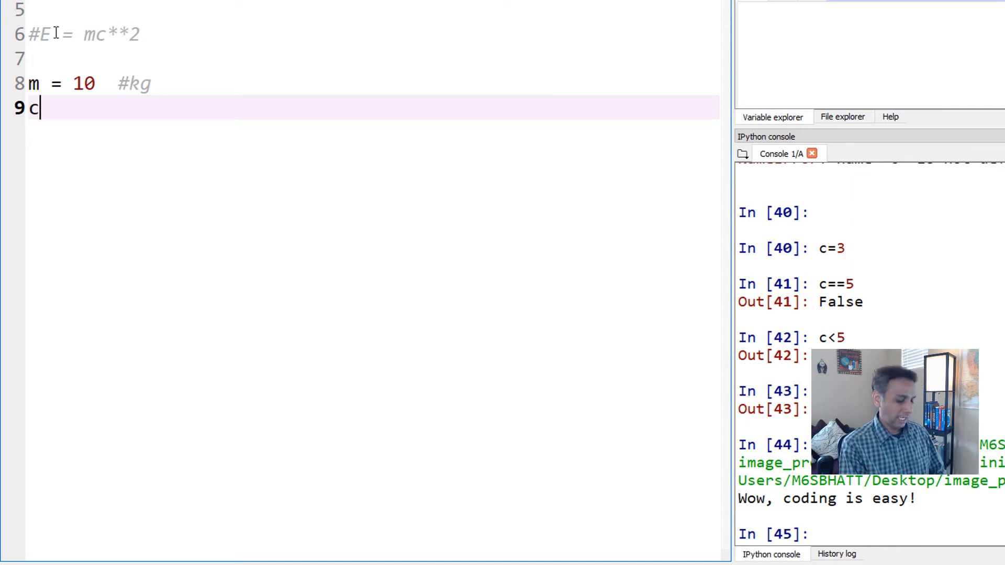
pyautogui.write('=')
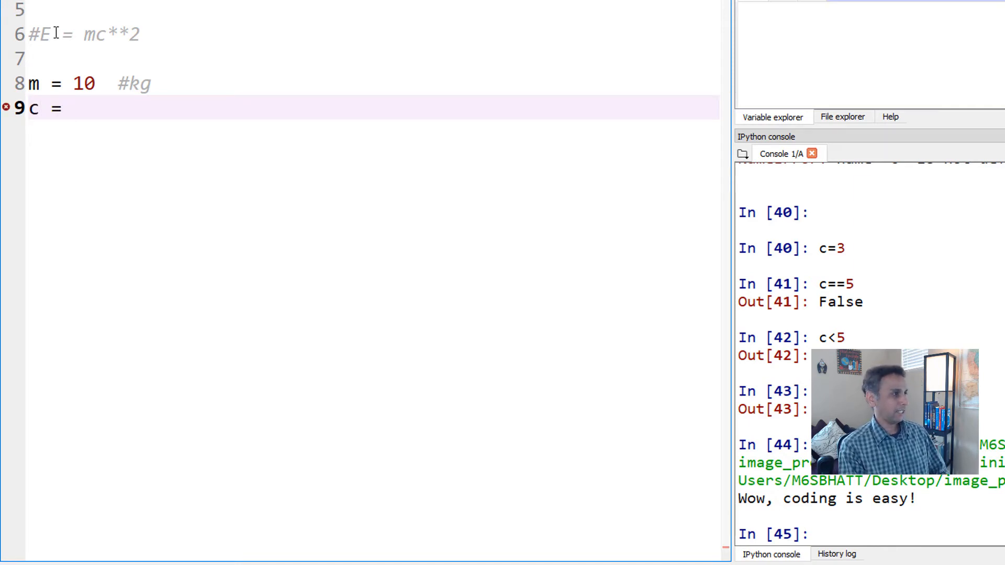
pyautogui.write('300')
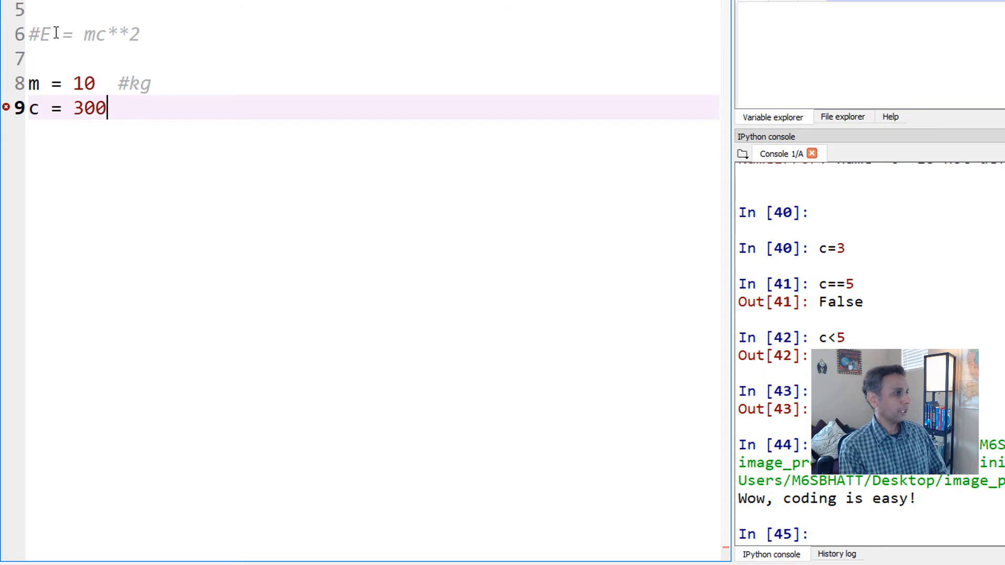
pyautogui.write('000')
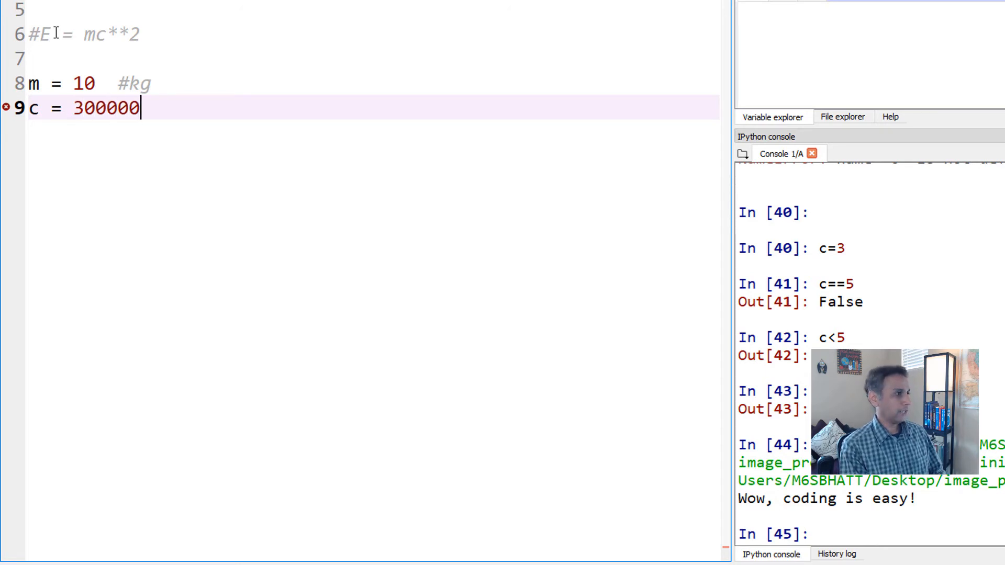
pyautogui.write('000')
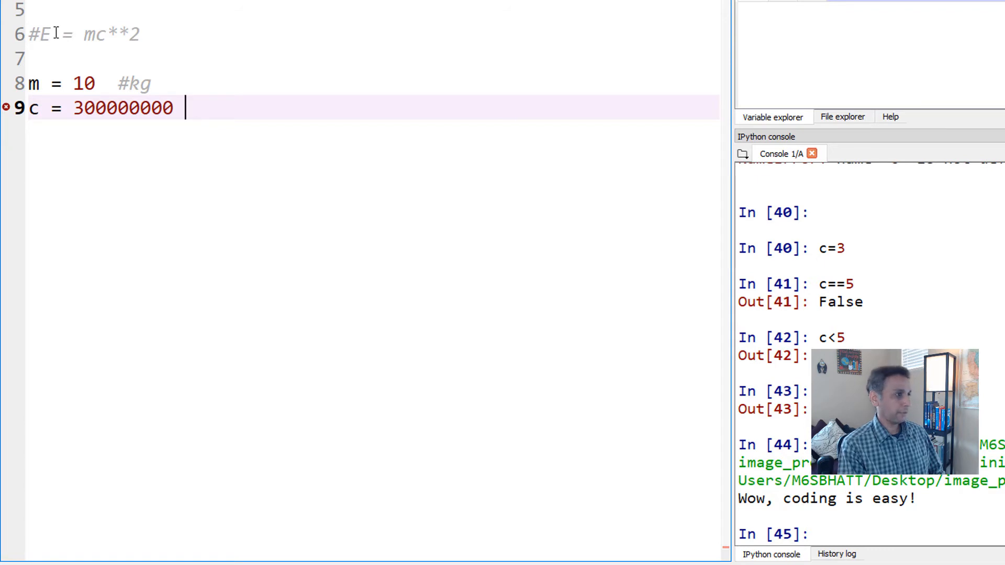
pyautogui.write('#ms')
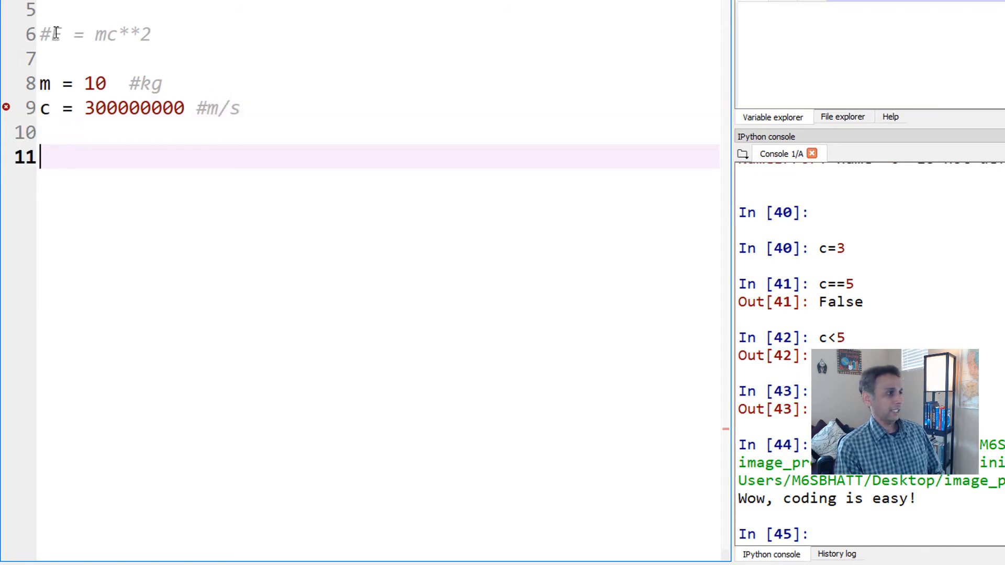
# Add E = m*(c**2) and begin print(E on the next line.
pyautogui.write('E')
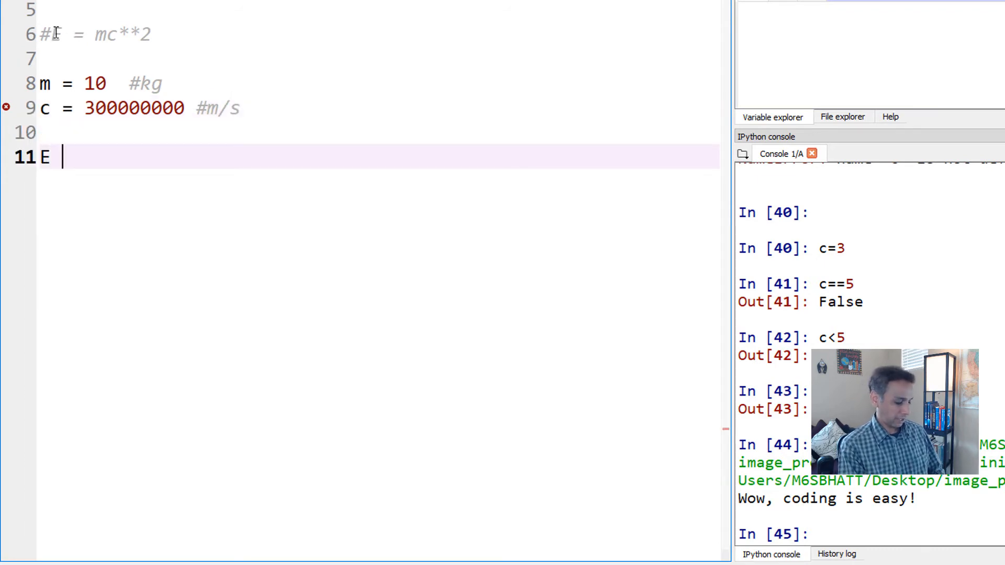
pyautogui.write('= m')
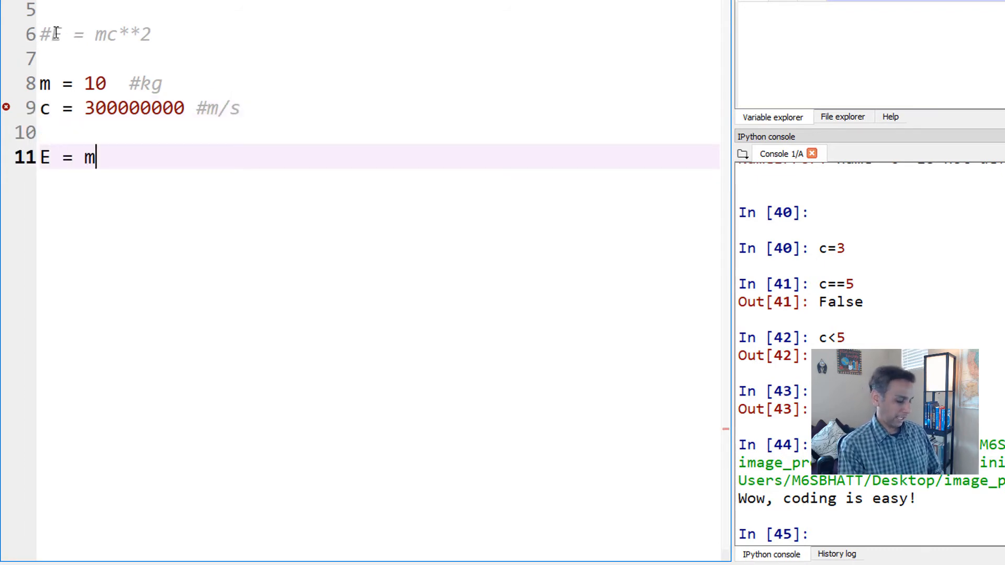
pyautogui.write('*c')
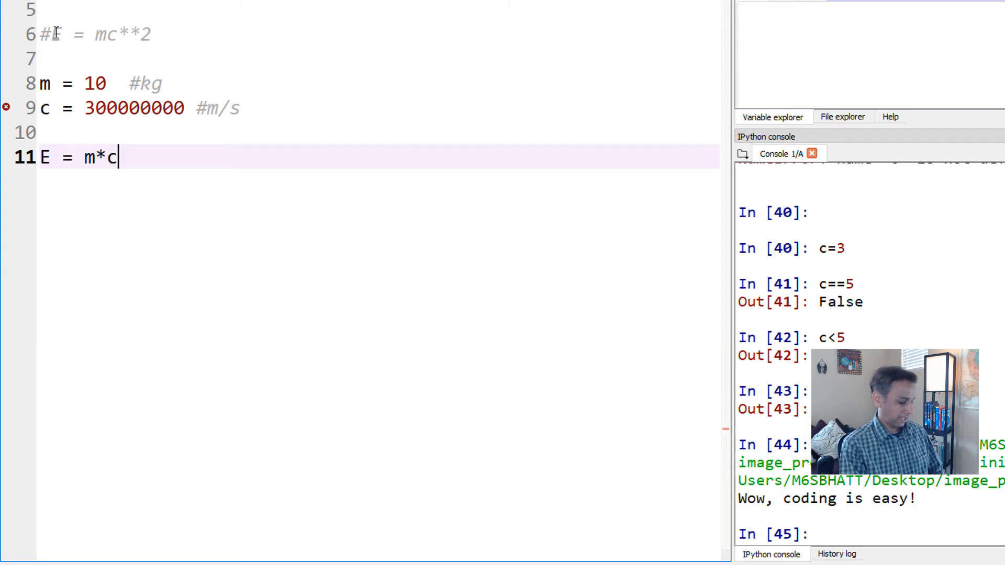
pyautogui.write('**2')
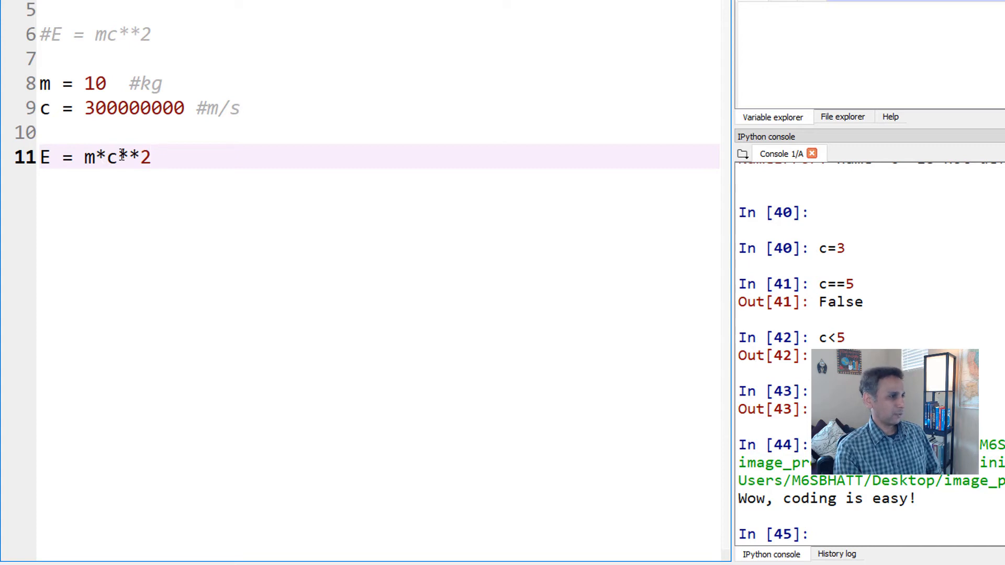
pyautogui.click(97, 159)
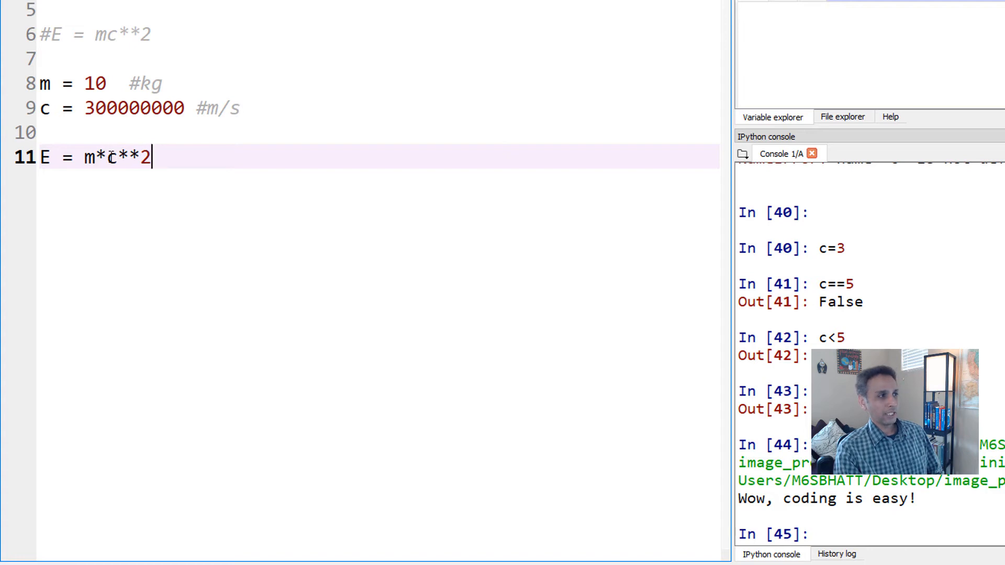
pyautogui.write('(')
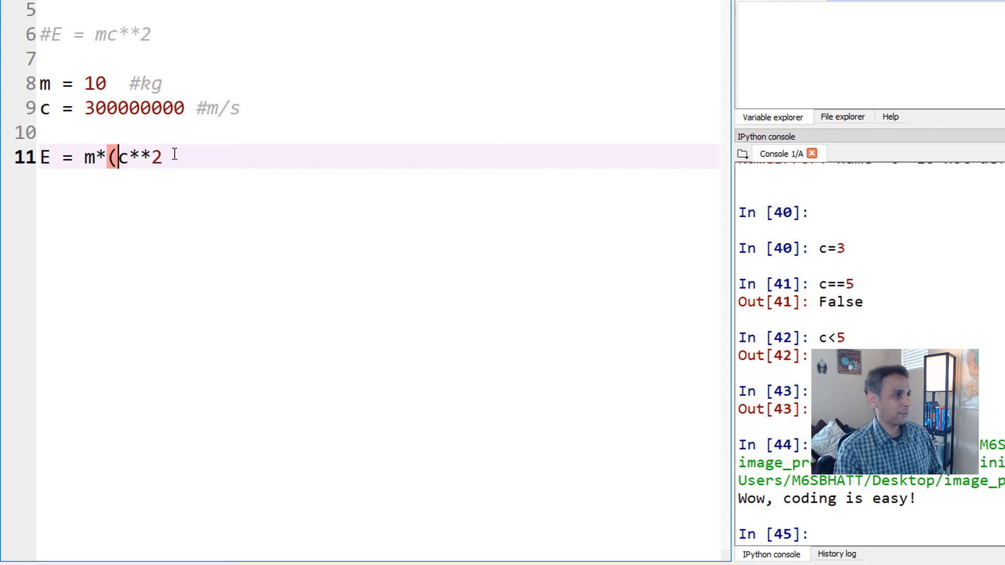
pyautogui.write(')')
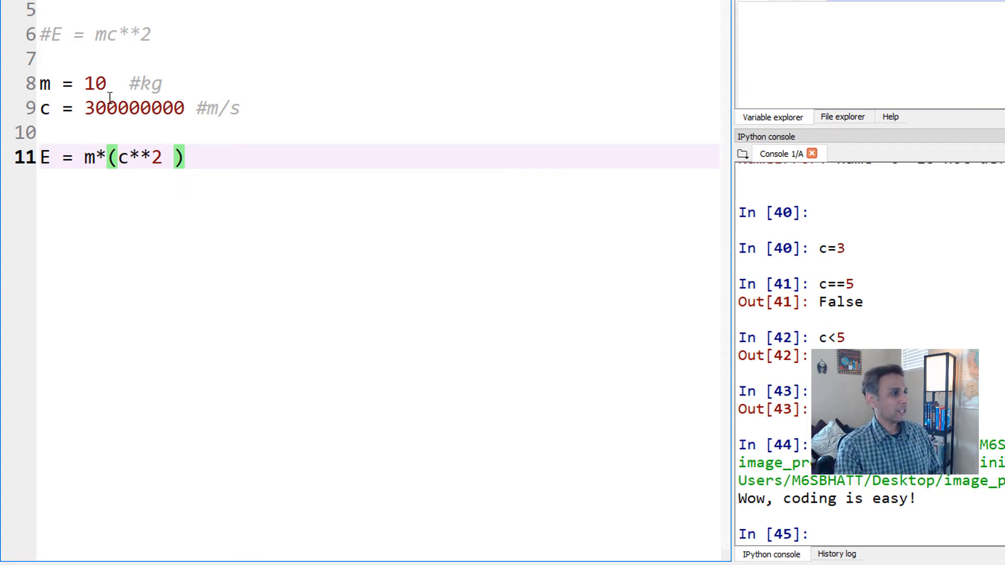
pyautogui.press('Return')
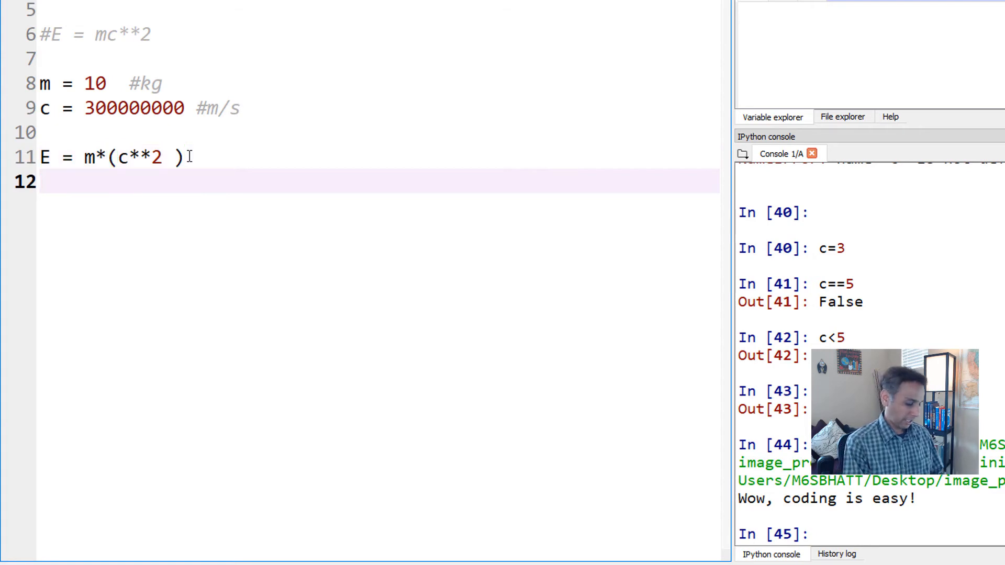
pyautogui.write('print(')
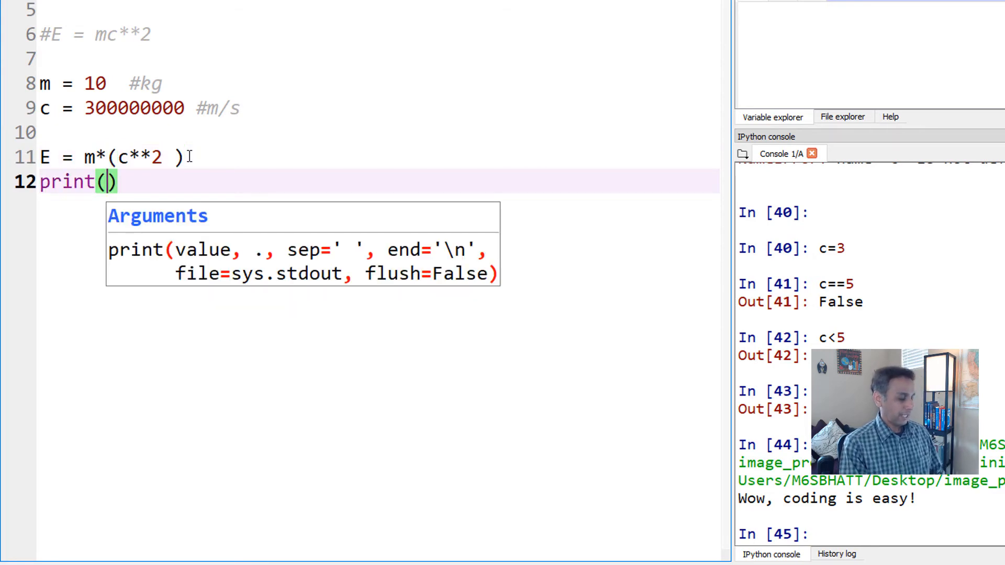
pyautogui.write('E')
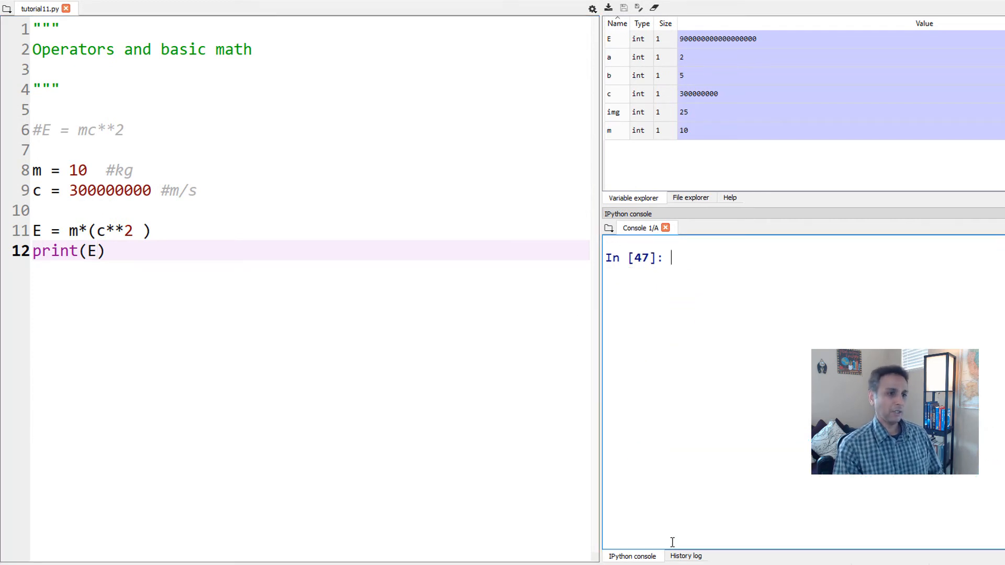
# Run the script, change the print to print("Energy is: ", E), and rerun.
pyautogui.press('f5')
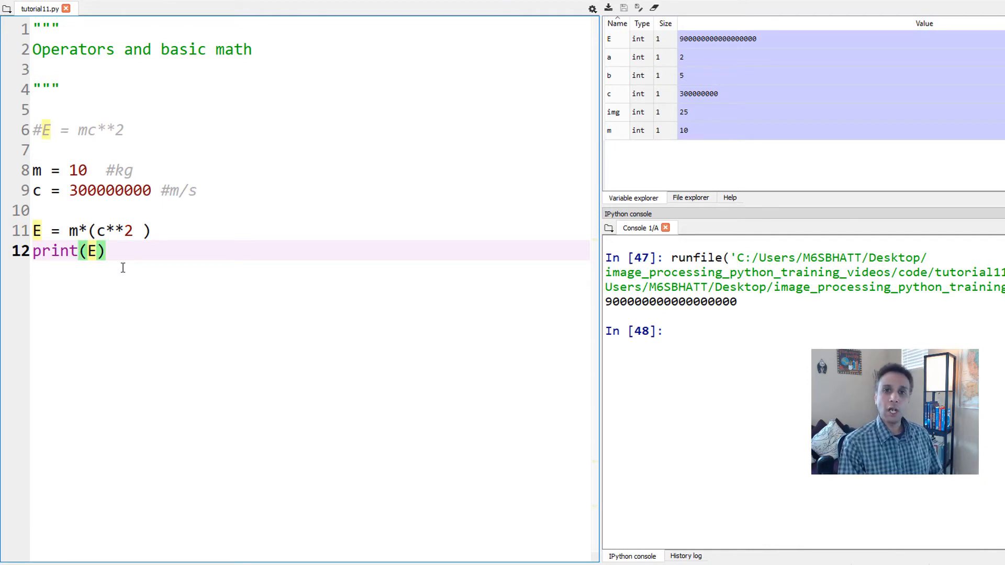
pyautogui.write('"')
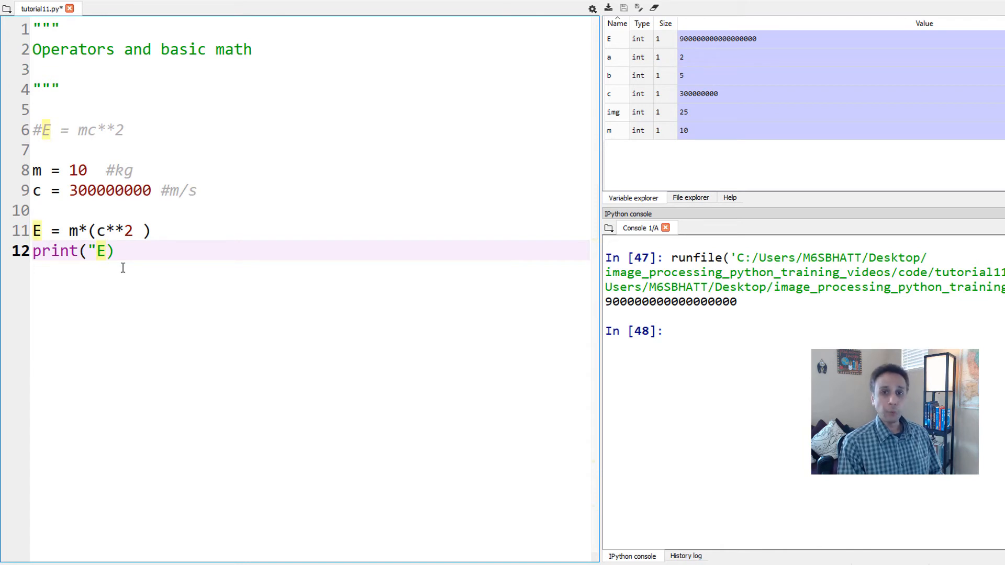
pyautogui.write('E')
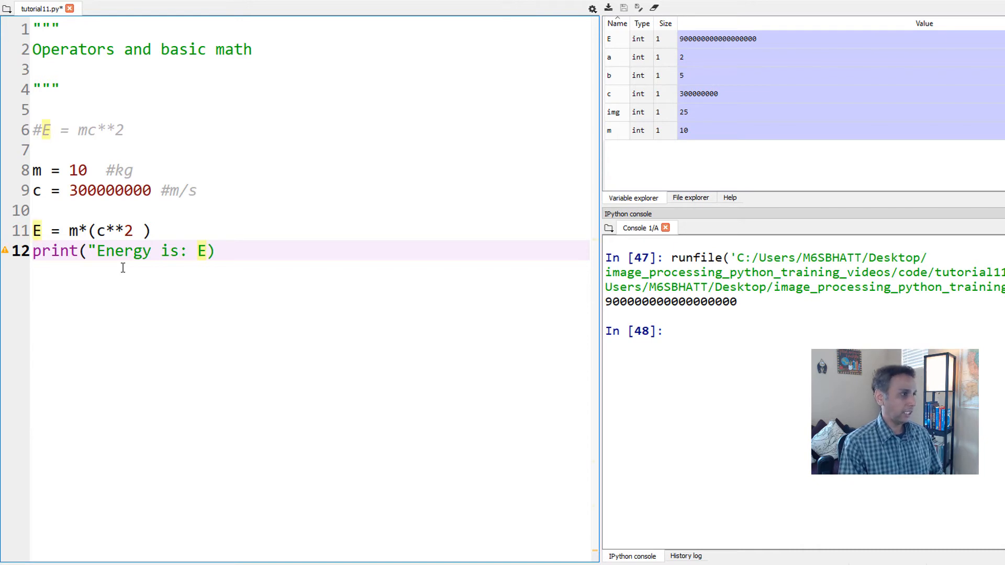
pyautogui.write('",')
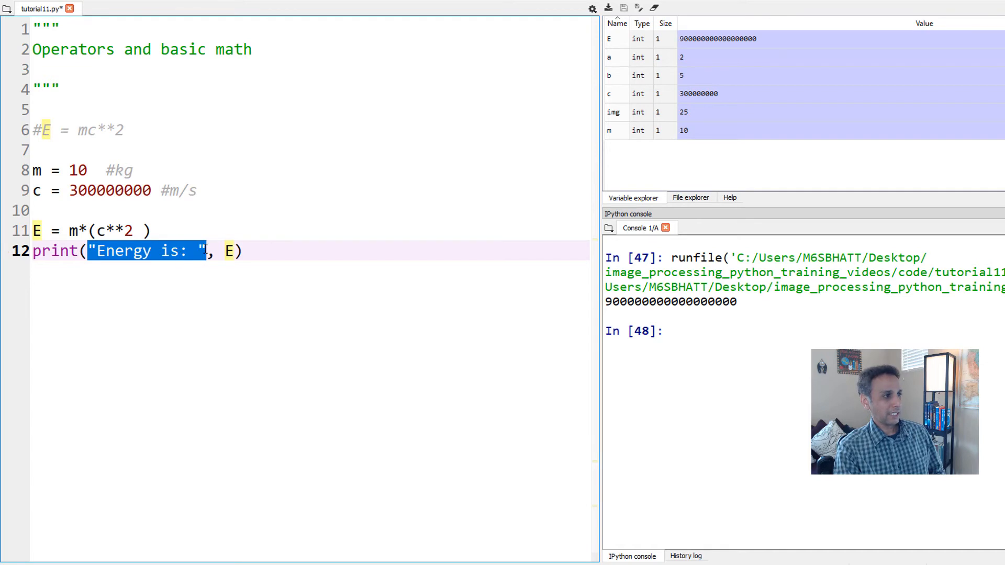
pyautogui.click(231, 250)
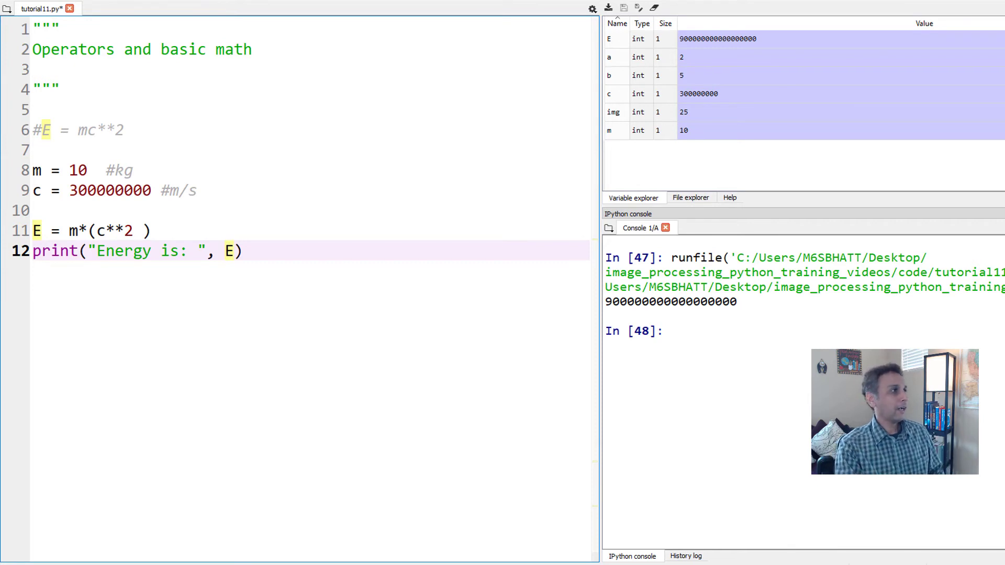
pyautogui.press('F5')
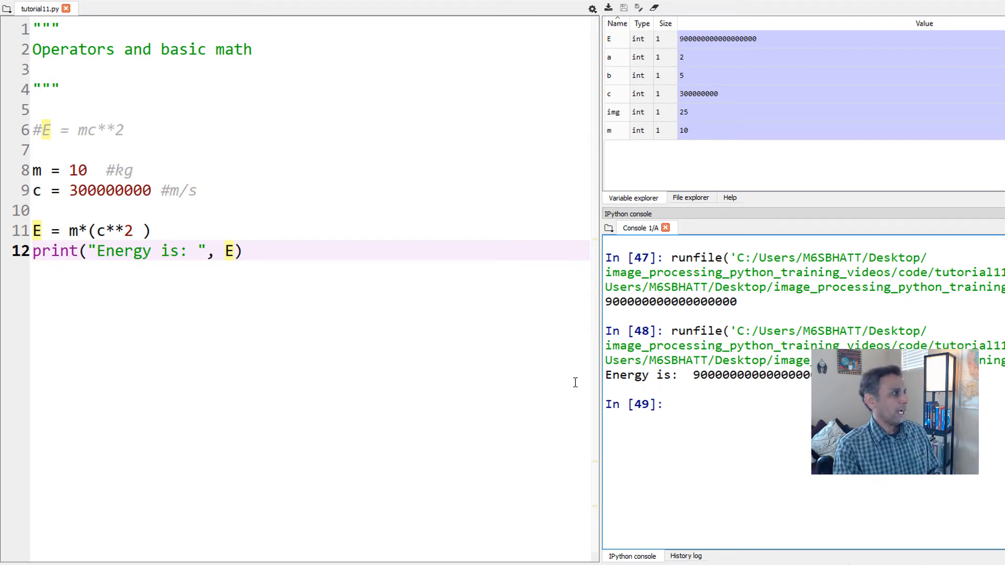
pyautogui.click(226, 251)
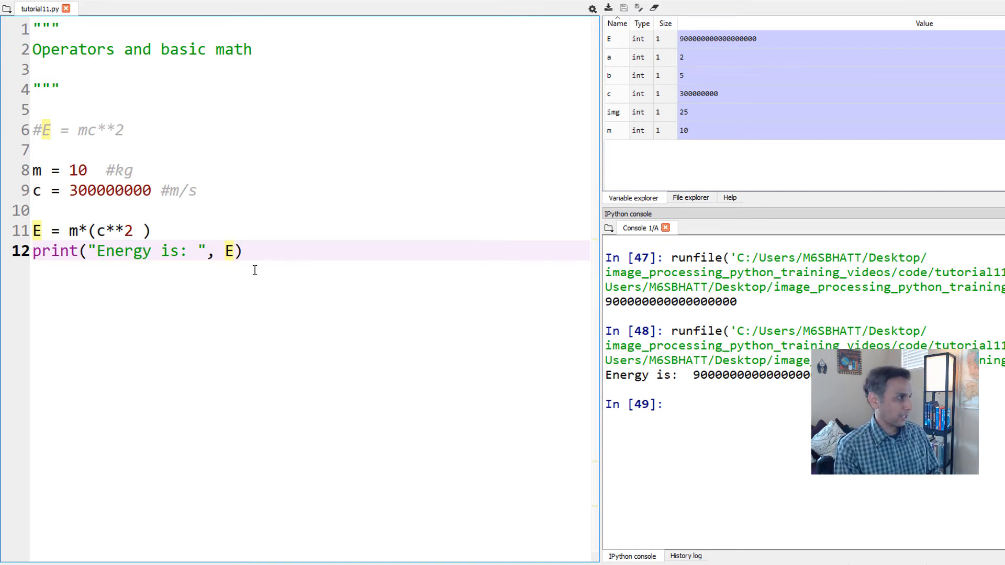
# Format E in the print statement as '{:.2E}'.format(E).
pyautogui.write("'{")
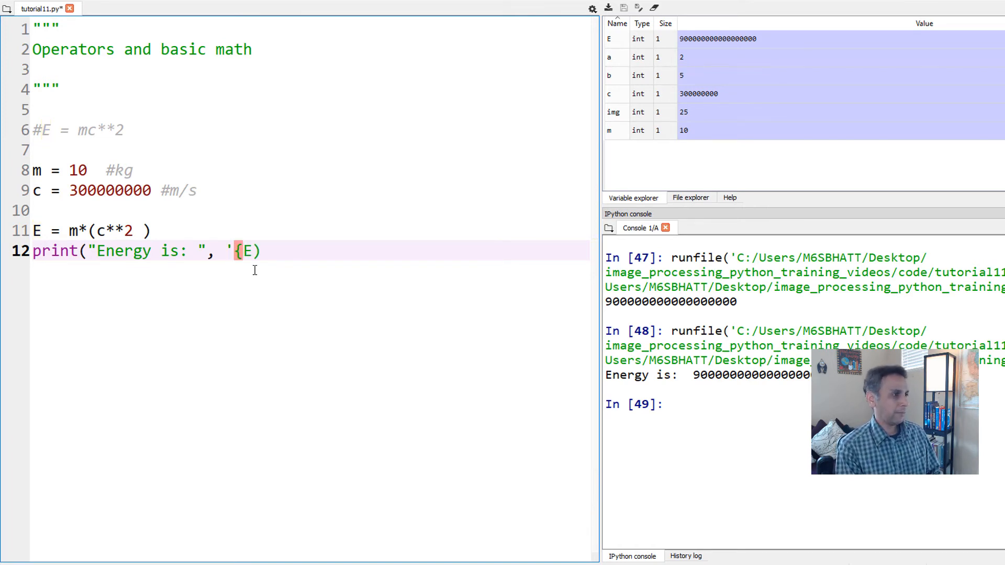
pyautogui.write('}')
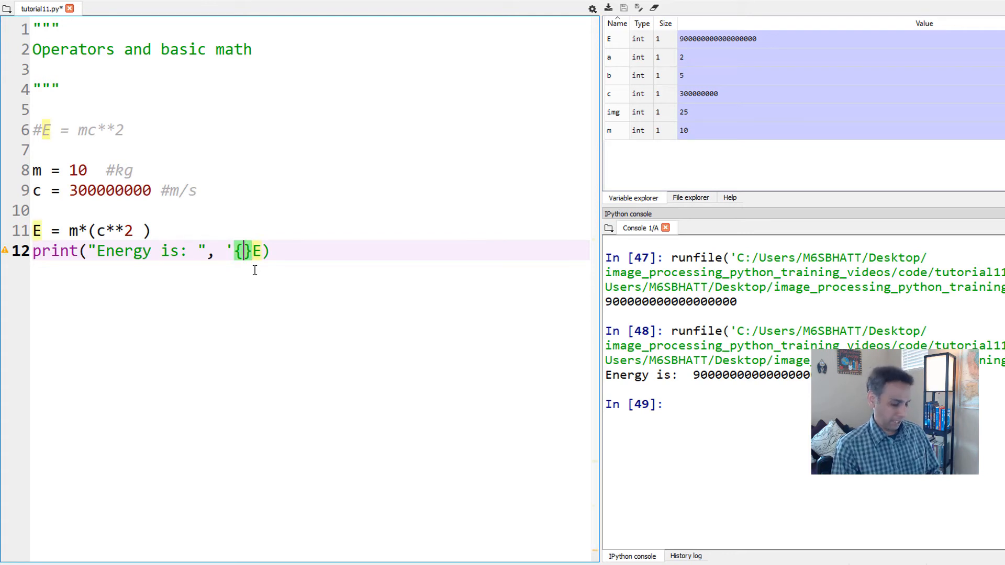
pyautogui.write(':')
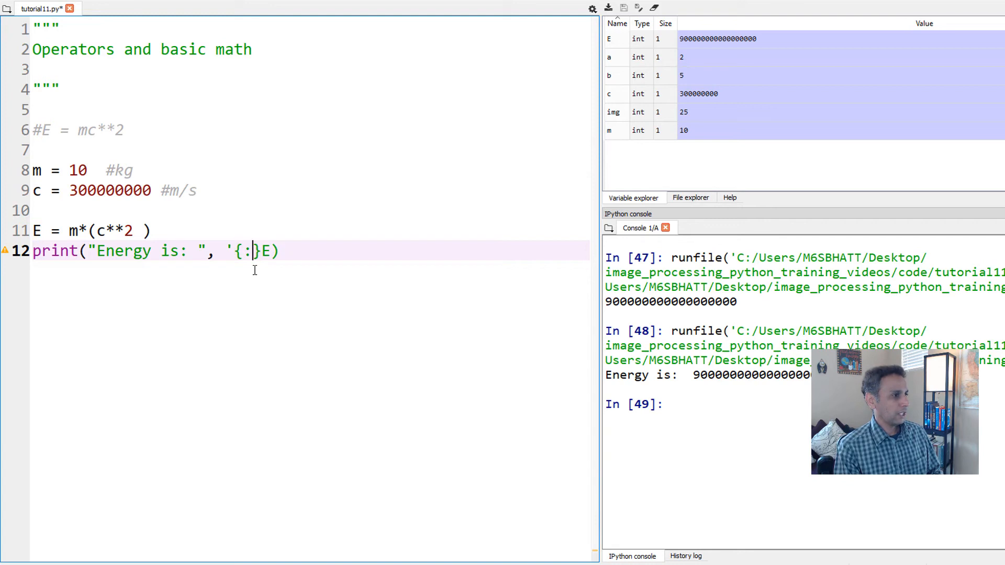
pyautogui.write('2')
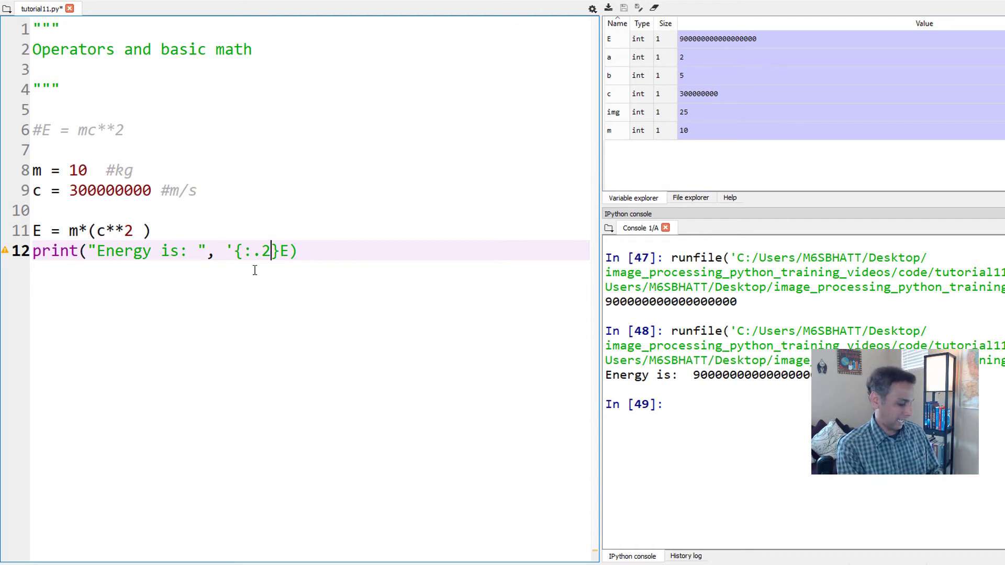
pyautogui.write('E')
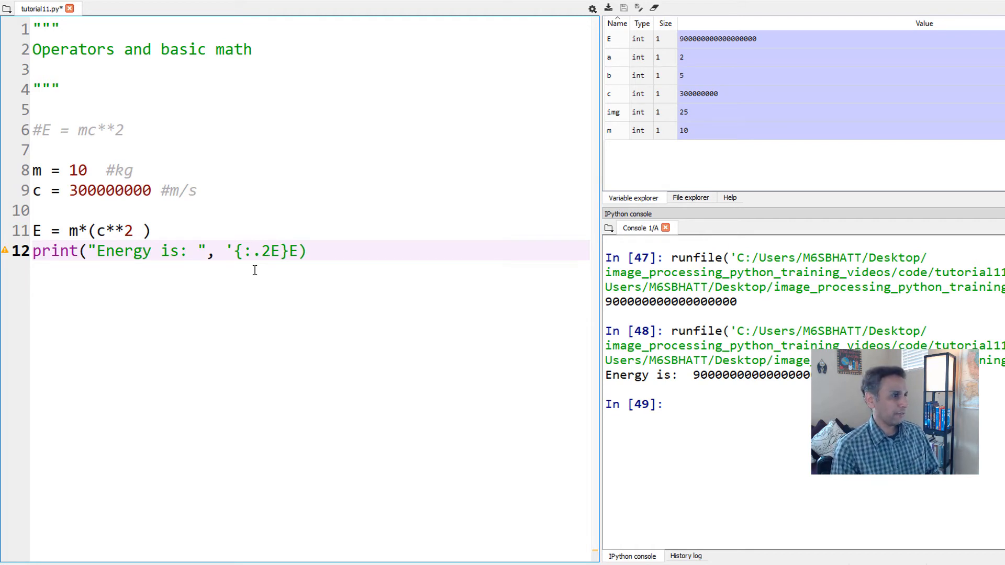
pyautogui.write("'")
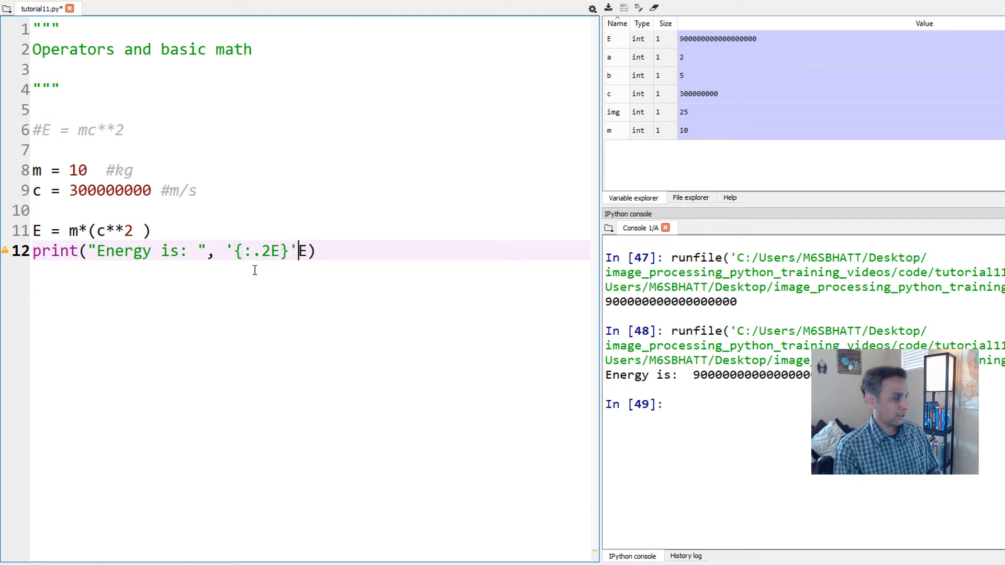
pyautogui.write('.format(')
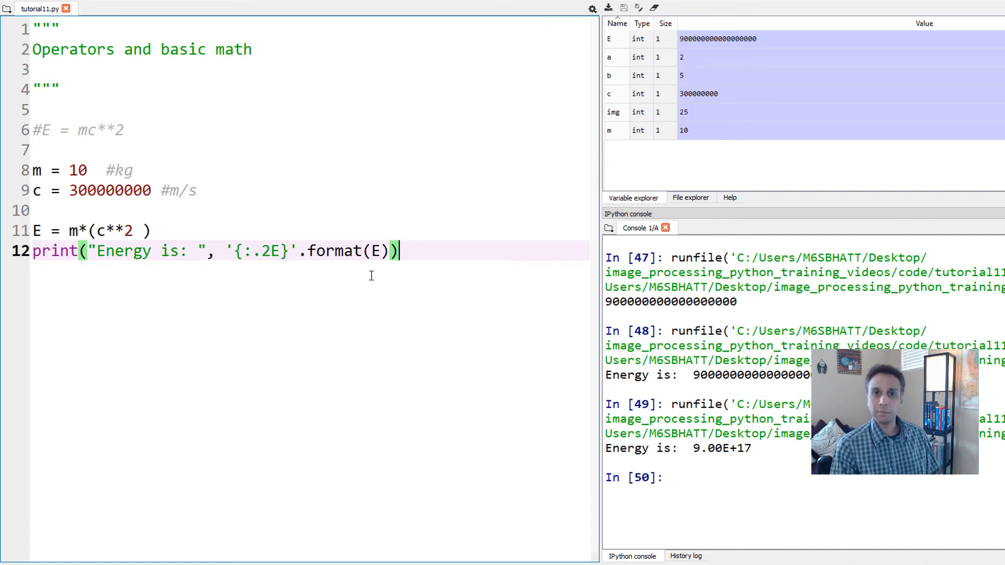
pyautogui.moveTo(265, 225)
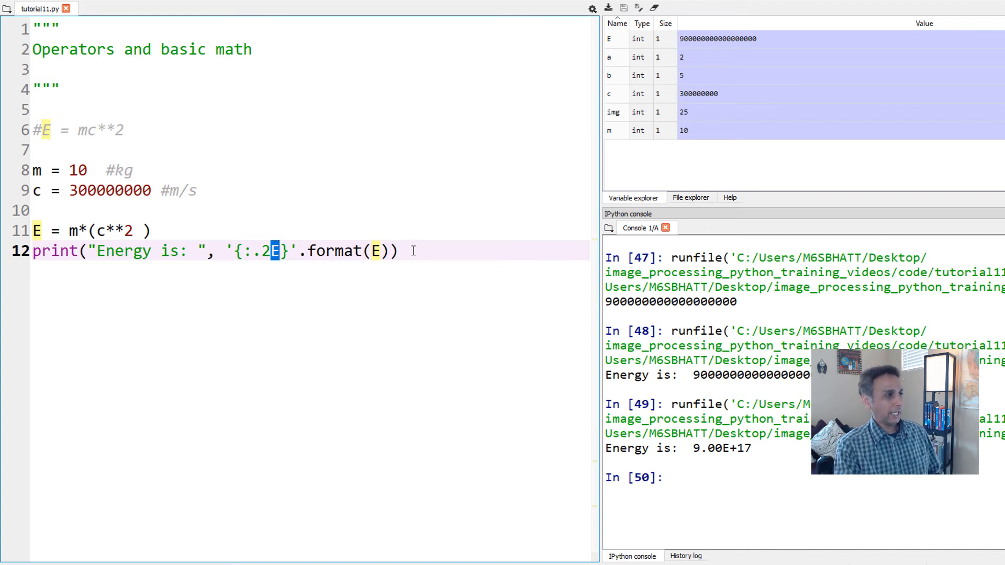
# Replace the fixed mass with m = input("") and run the script.
pyautogui.click(410, 251)
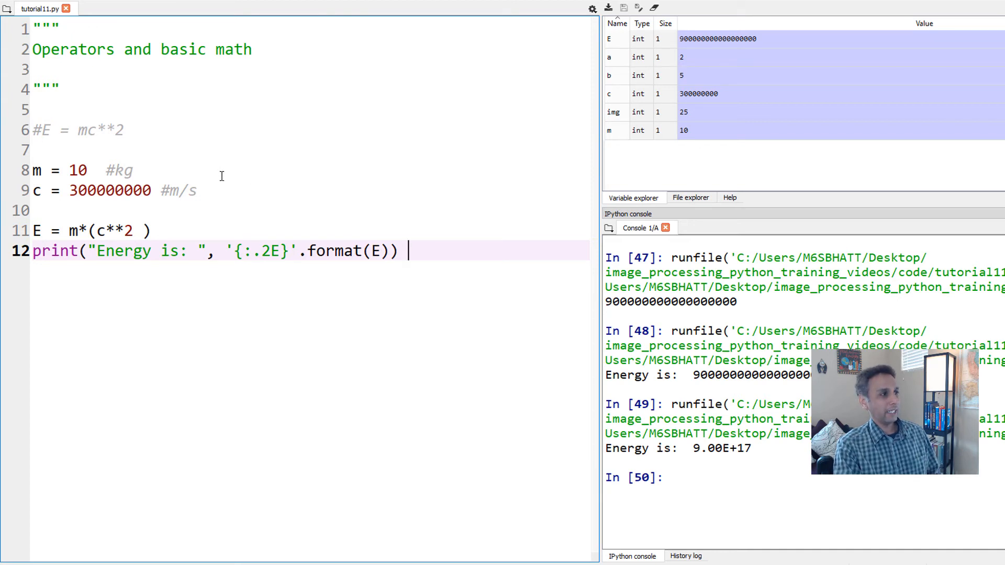
pyautogui.moveTo(99, 189)
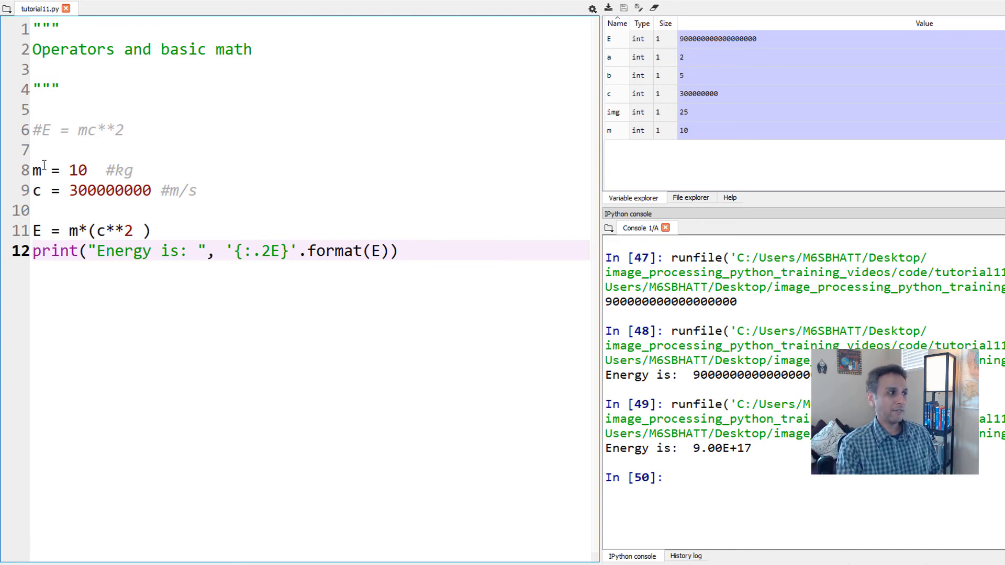
pyautogui.click(96, 170)
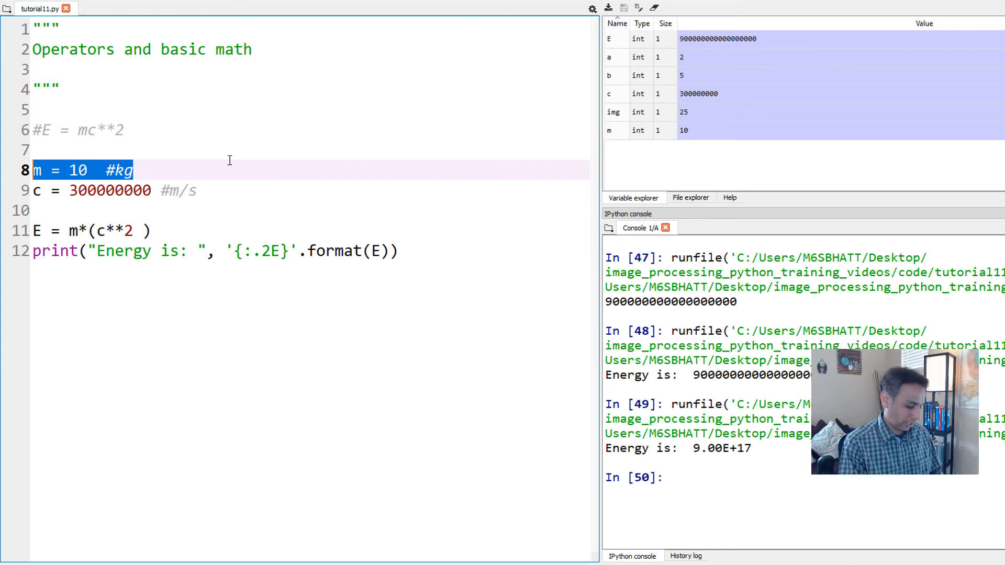
pyautogui.press('Delete')
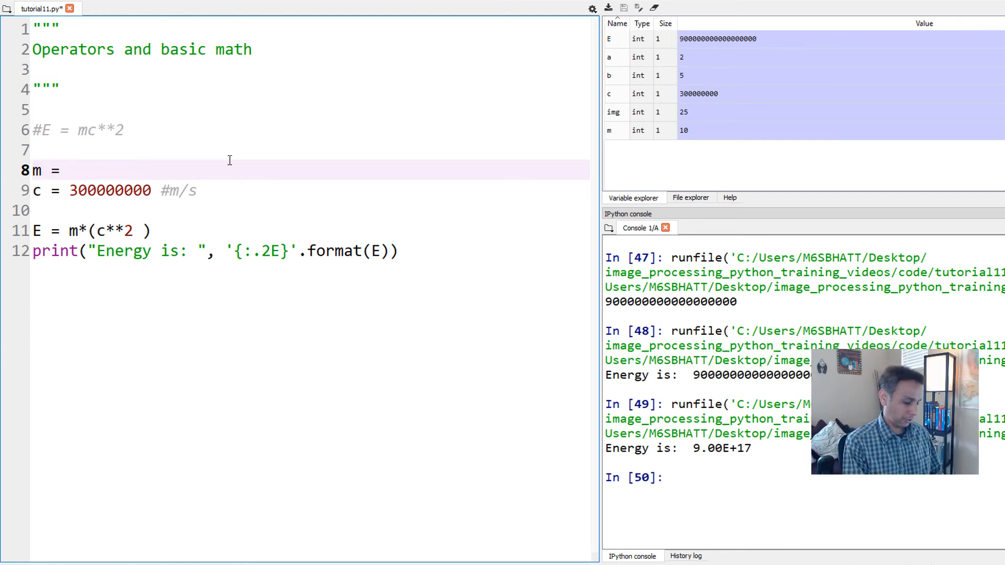
pyautogui.write('input()')
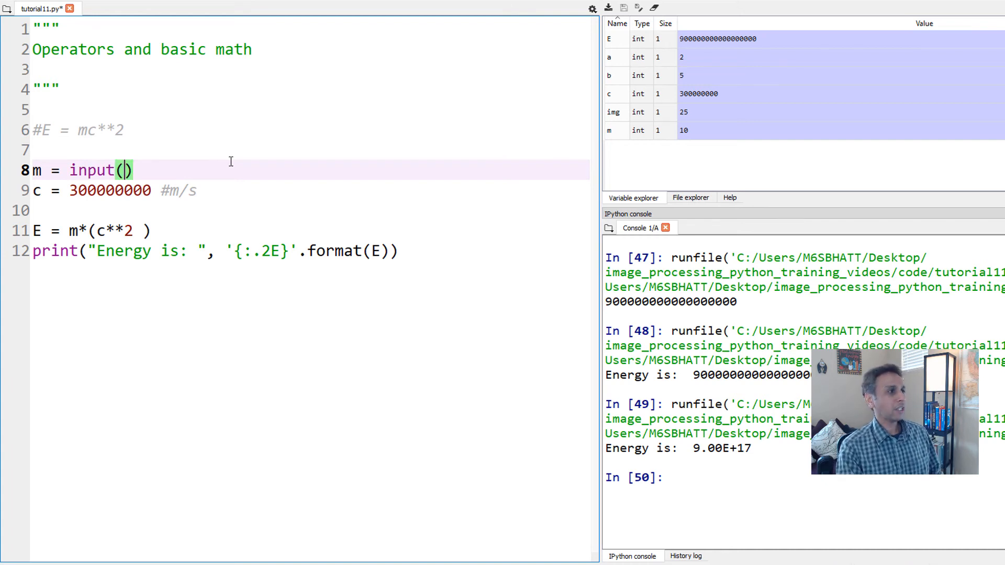
pyautogui.press('F5')
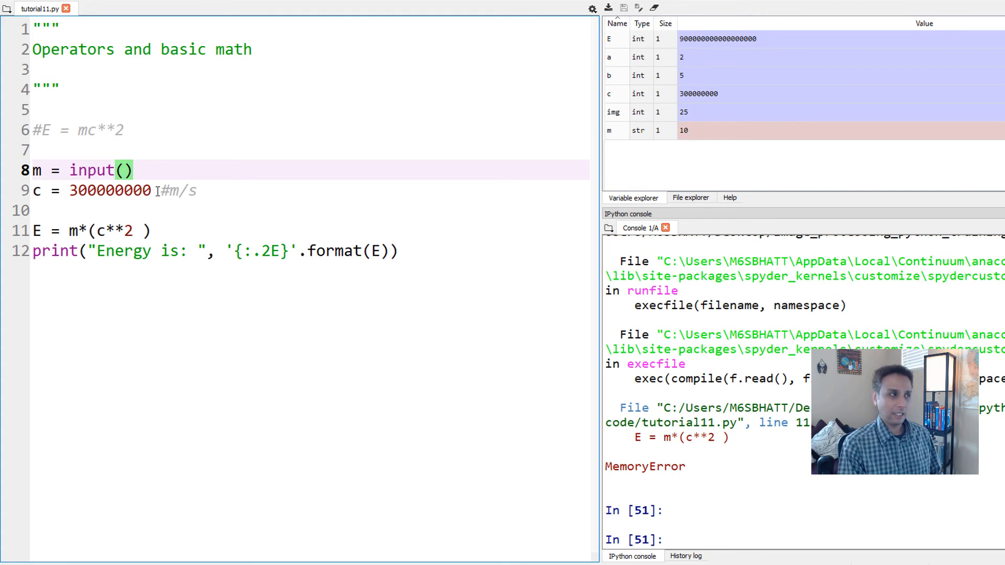
pyautogui.write('""')
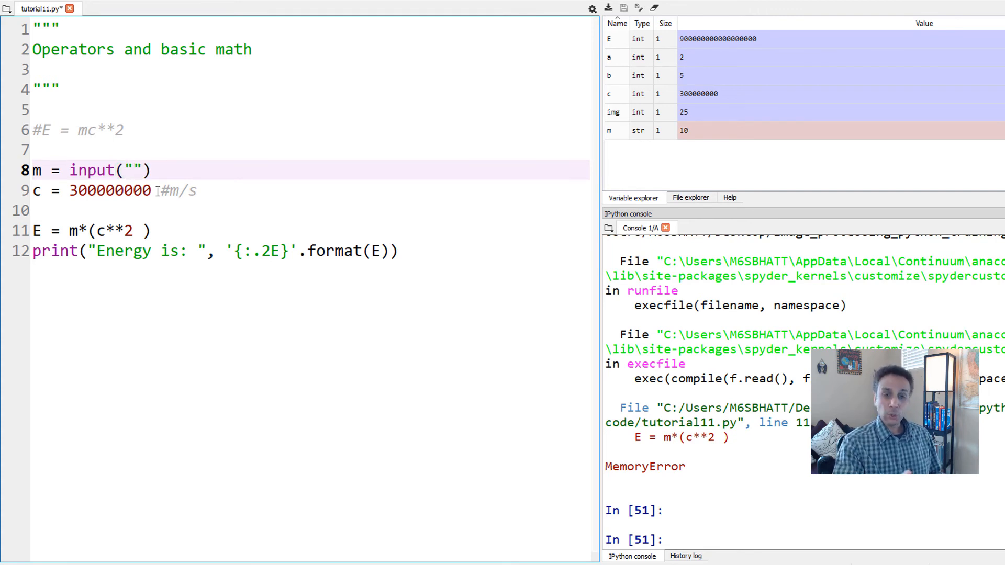
# Make the mass input() prompt read "Provide mass value in kg: ".
pyautogui.write('P')
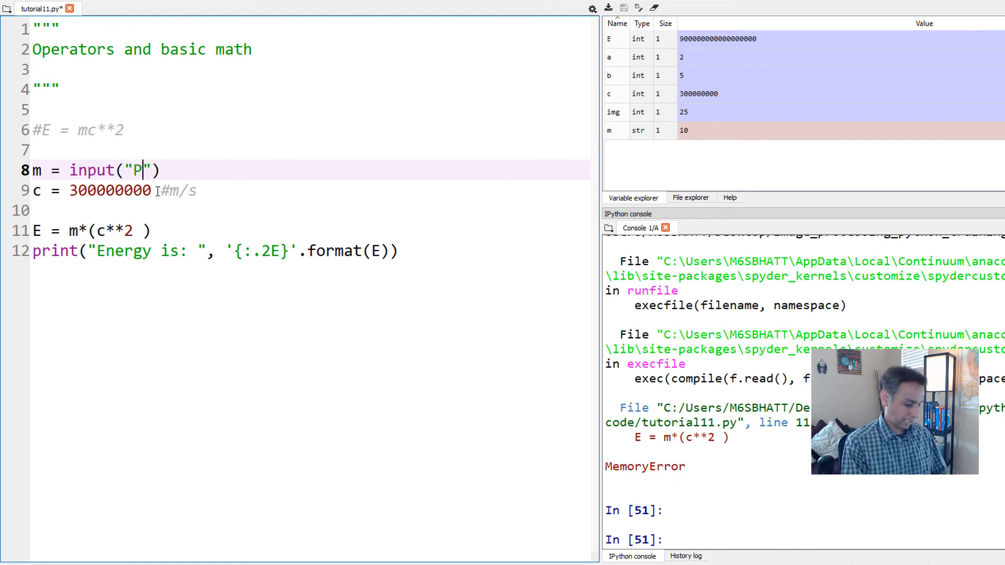
pyautogui.write('rovide')
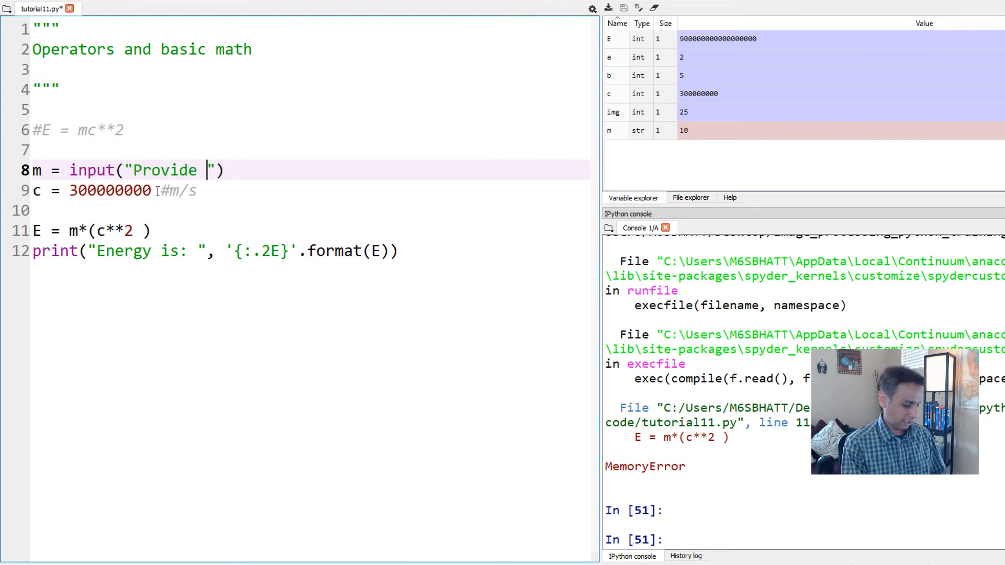
pyautogui.write('mass va')
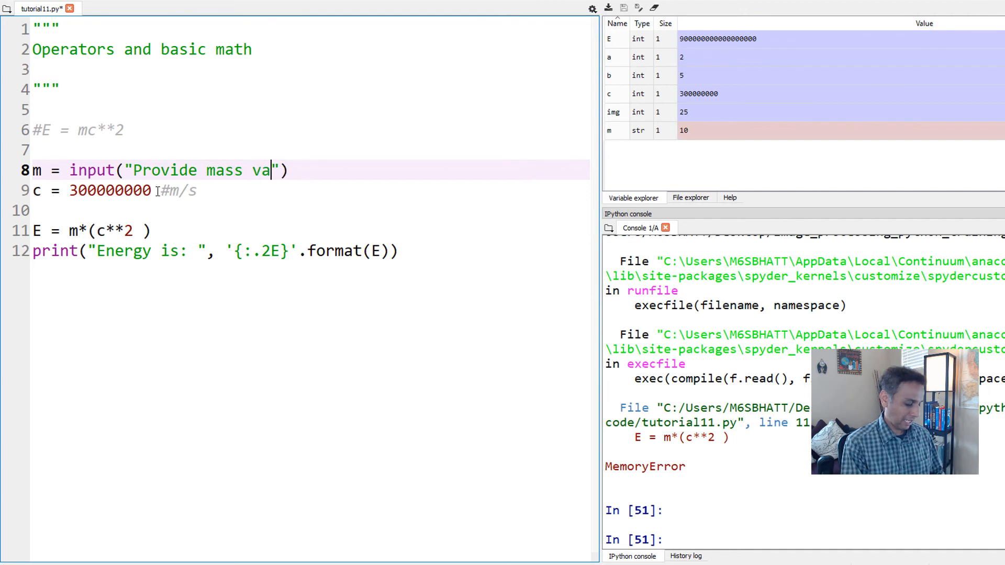
pyautogui.write('lue in kg')
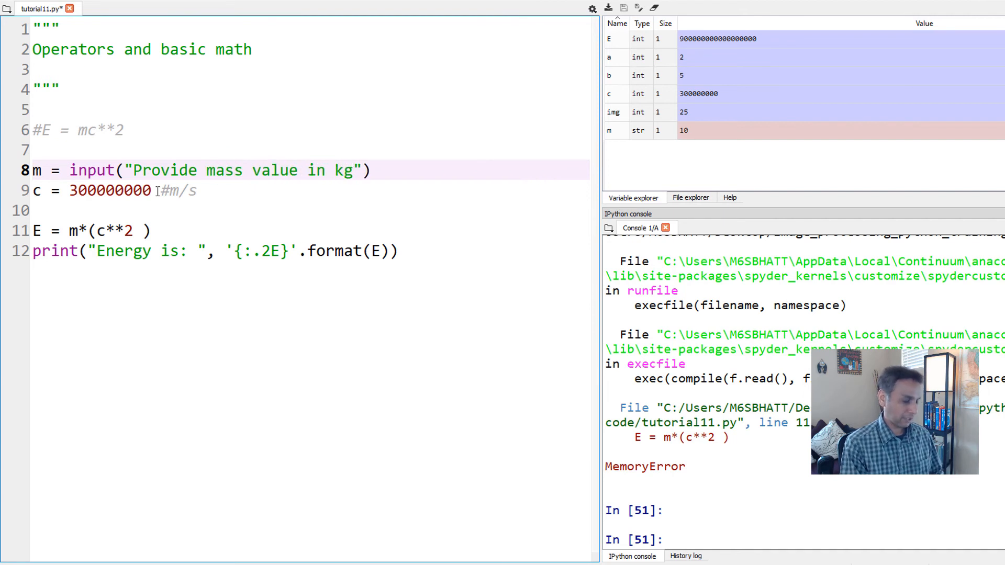
pyautogui.write(':')
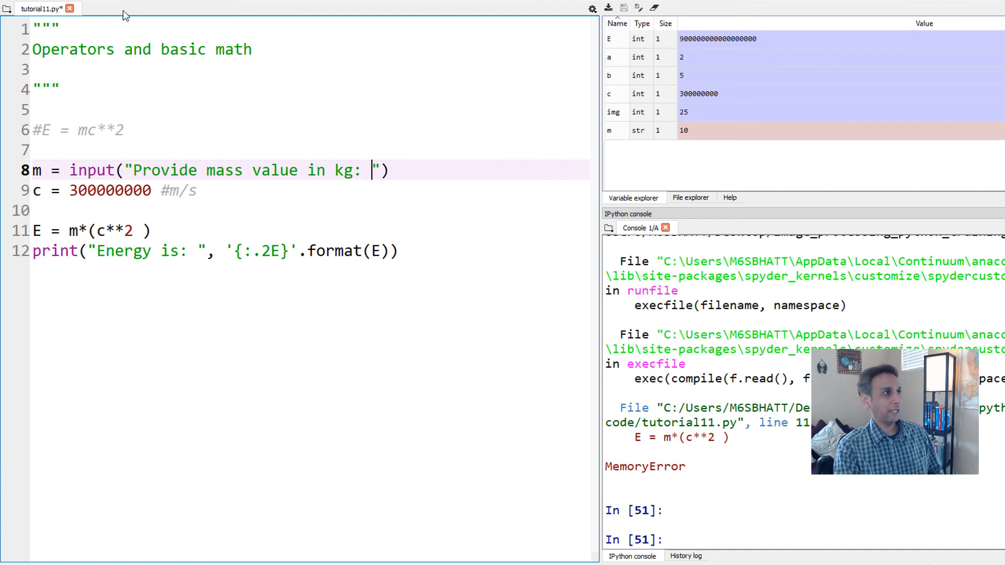
# Run the script and enter a mass of 1 at the console prompt.
pyautogui.press('F5')
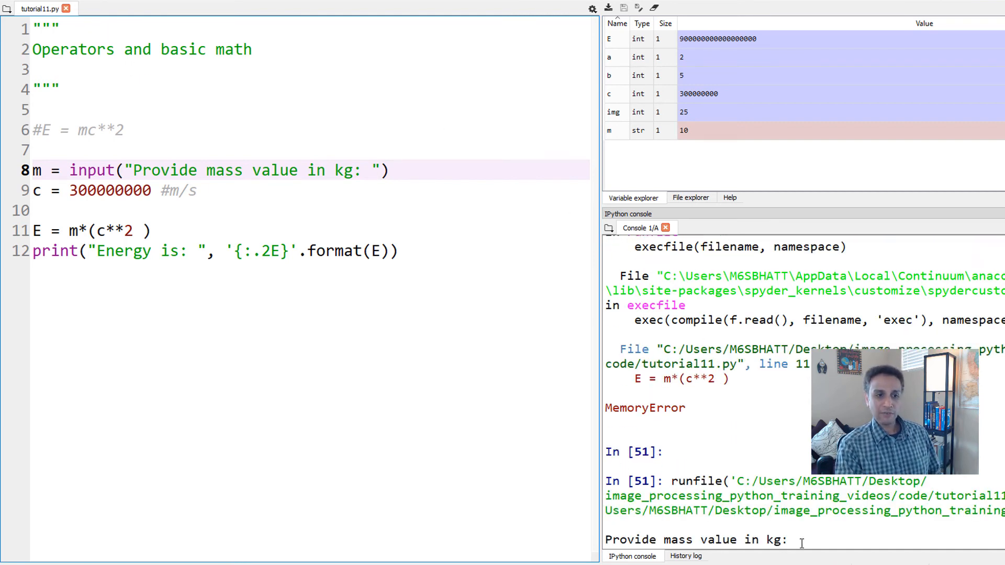
pyautogui.write('1')
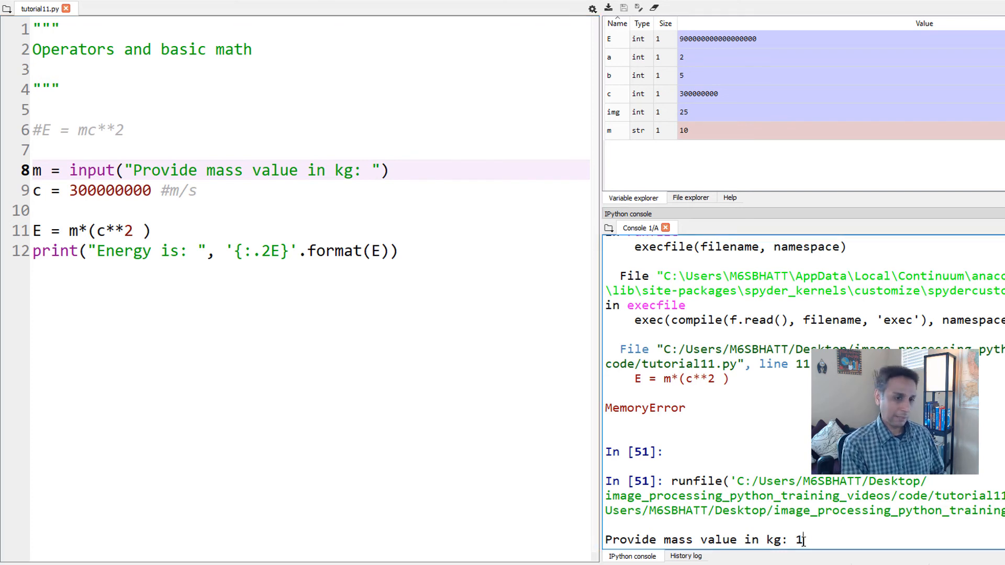
pyautogui.press('Return')
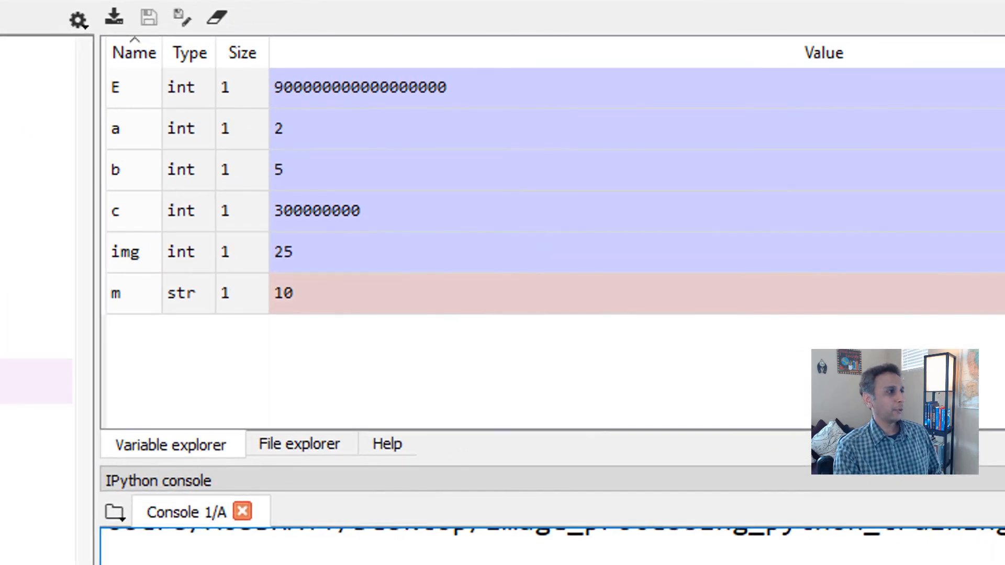
pyautogui.moveTo(145, 102)
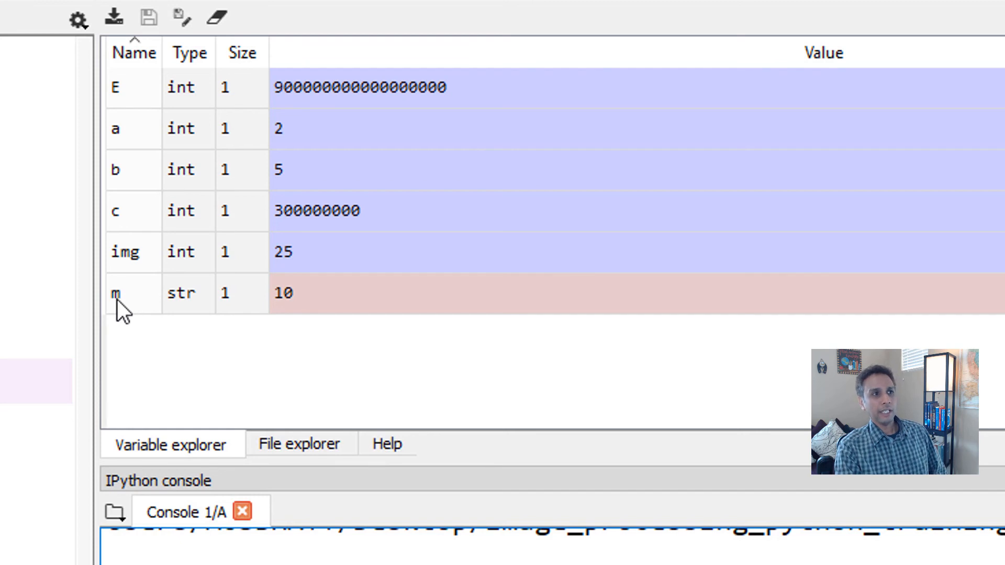
pyautogui.moveTo(188, 312)
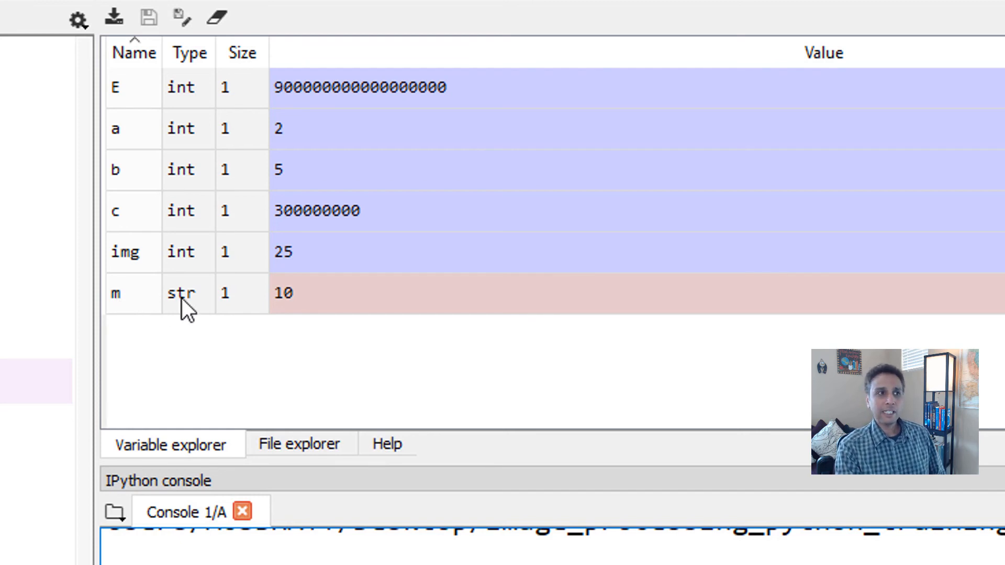
pyautogui.moveTo(321, 302)
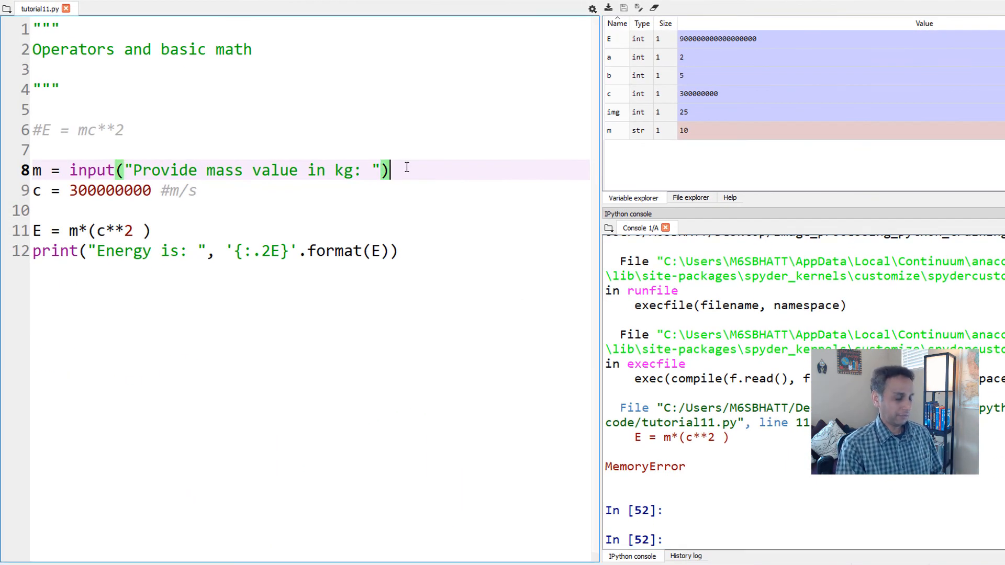
# Wrap the mass input in int(), remove the redundant int(m) line, and enter 10.
pyautogui.press('enter')
pyautogui.write('m = int')
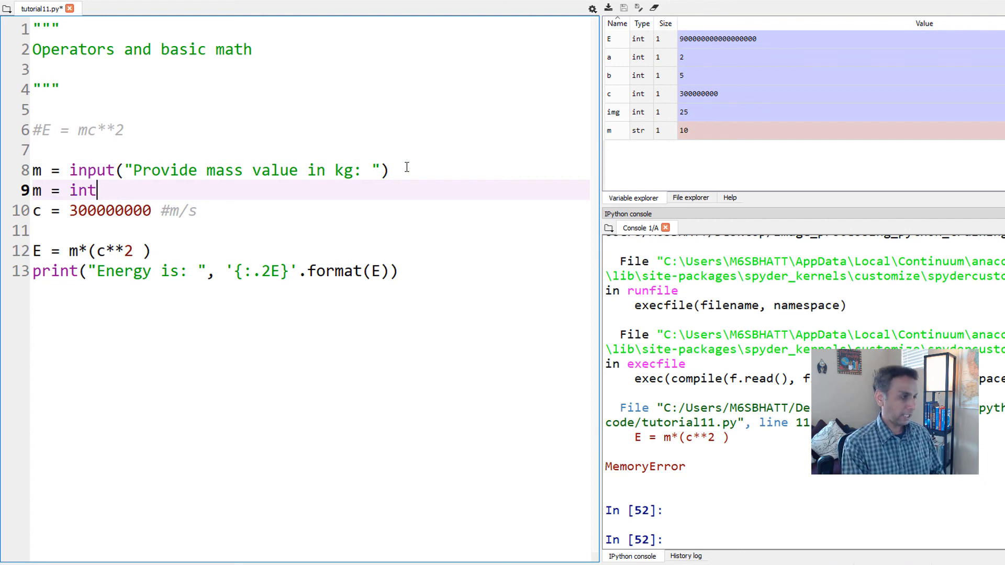
pyautogui.write('(m')
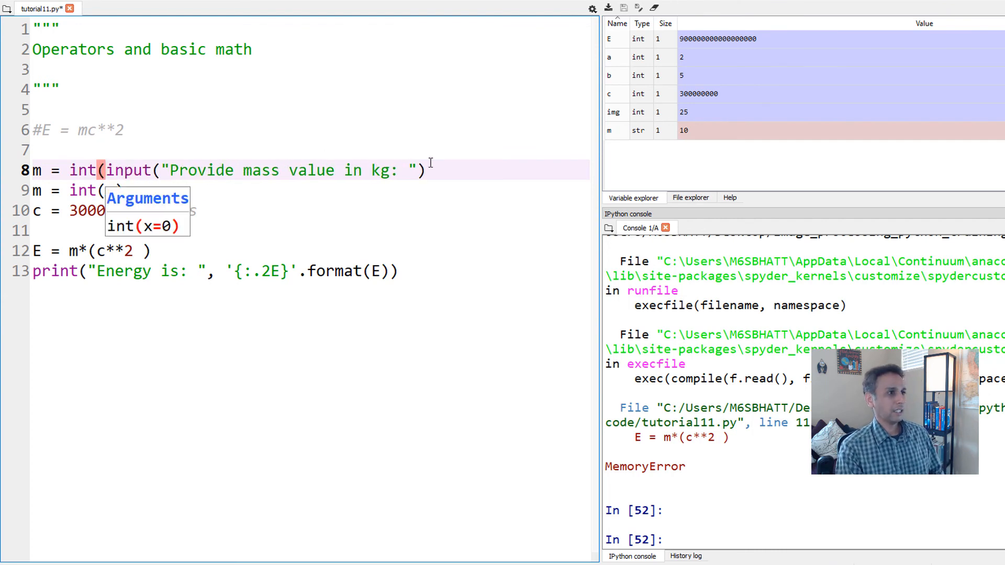
pyautogui.write(')')
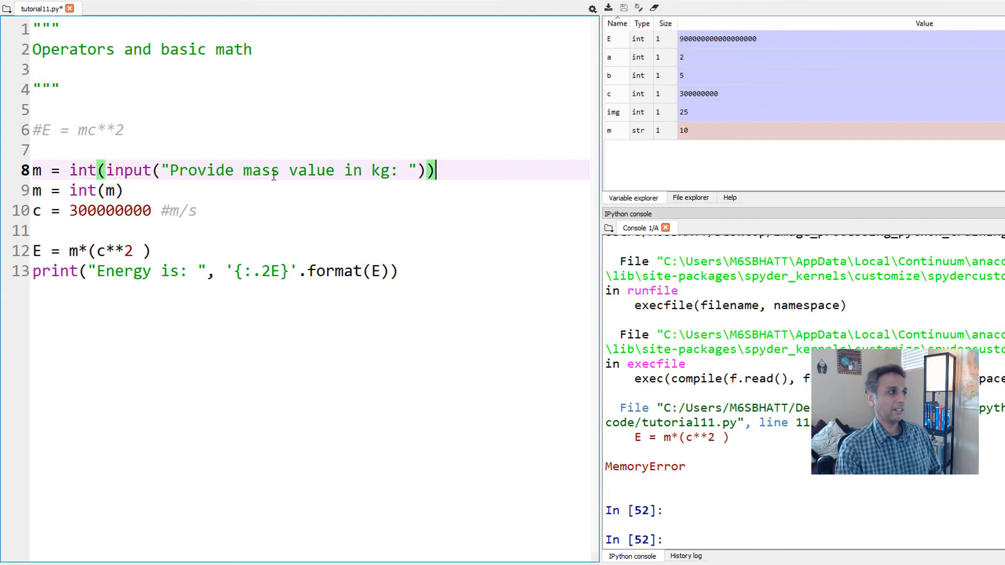
pyautogui.doubleClick(77, 191)
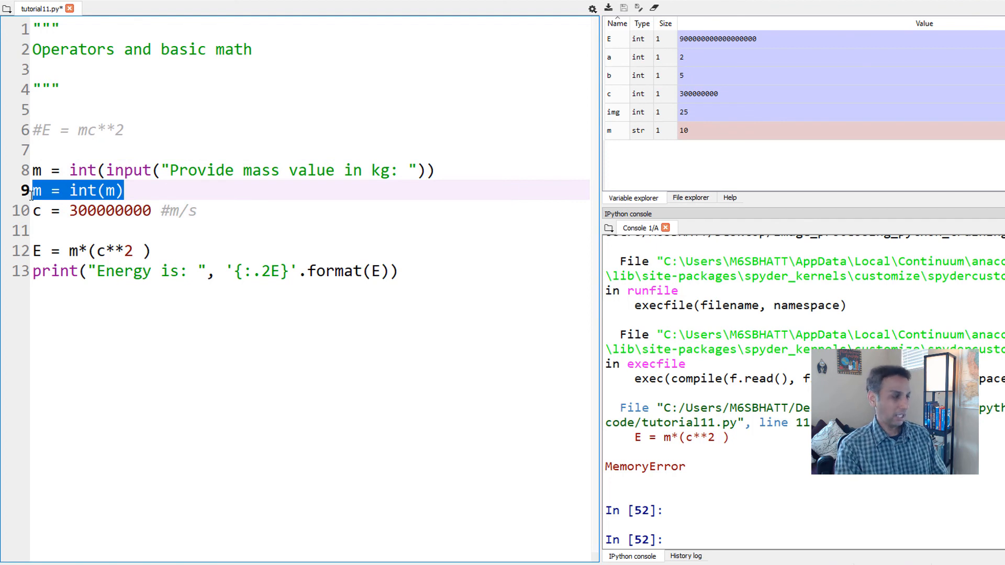
pyautogui.press('Delete')
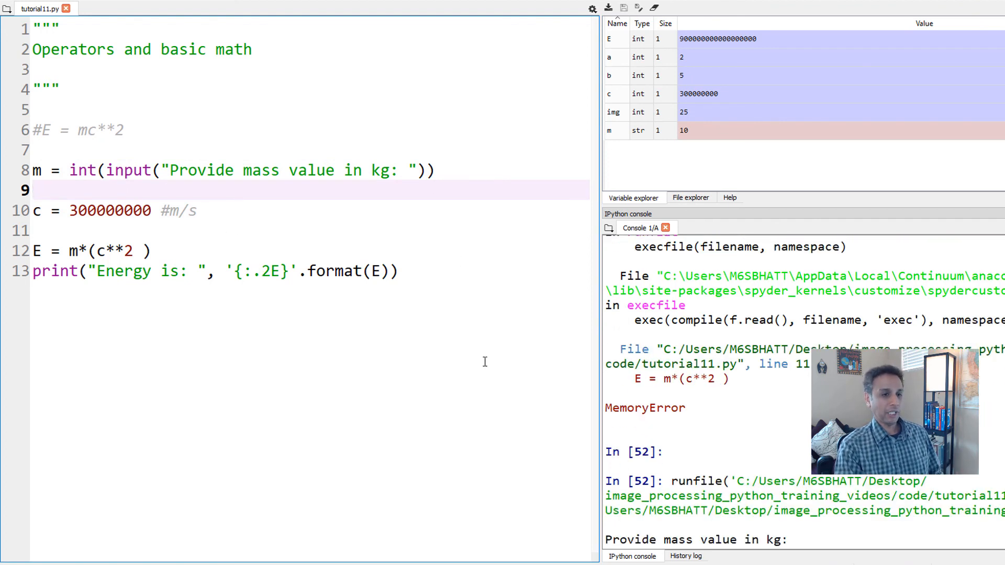
pyautogui.write('10')
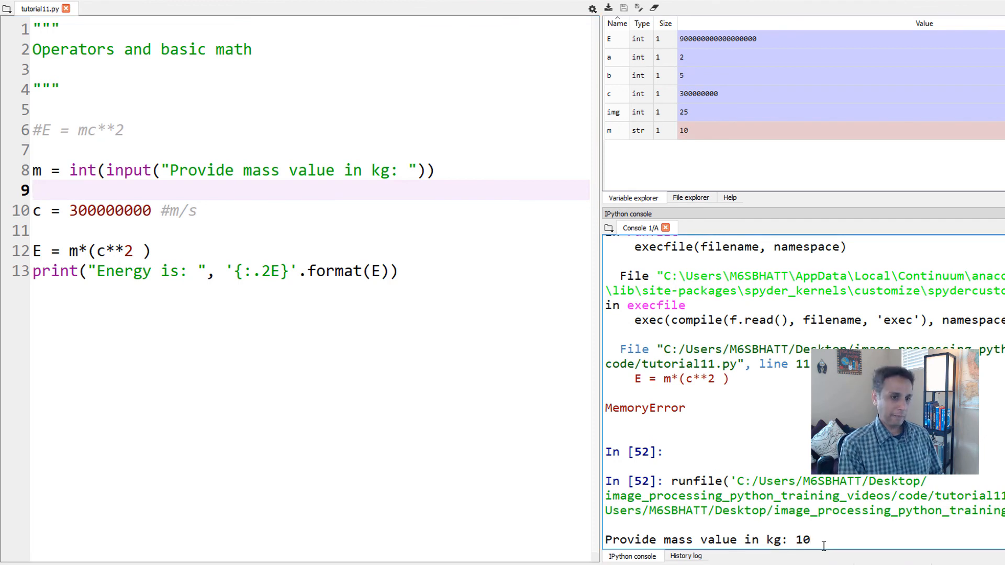